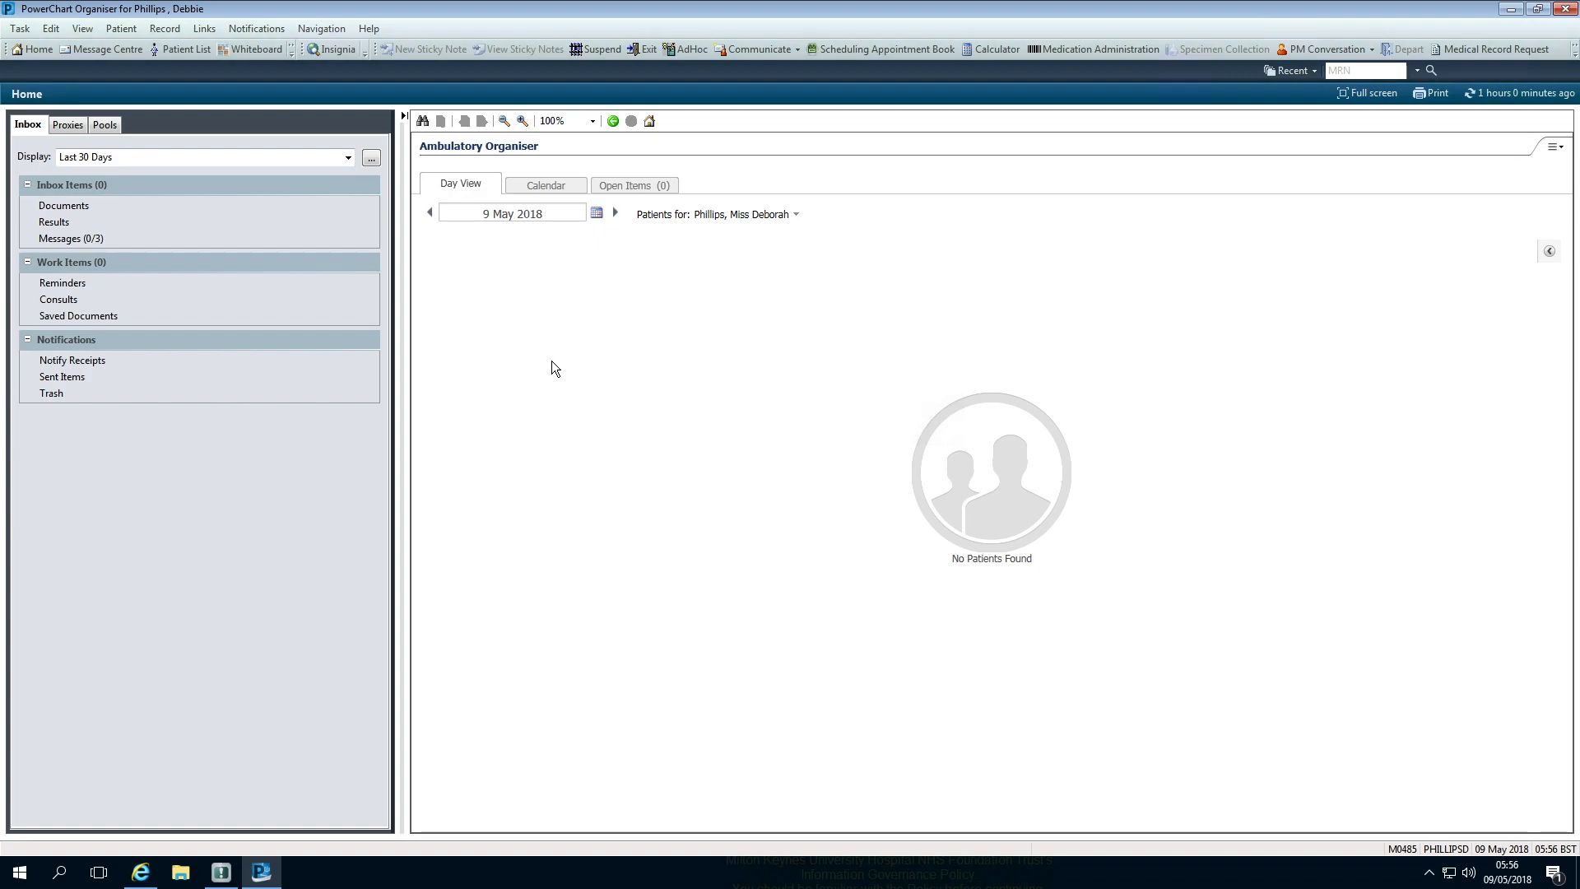
{"action": "mouse_move", "coordinate": [398, 306]}
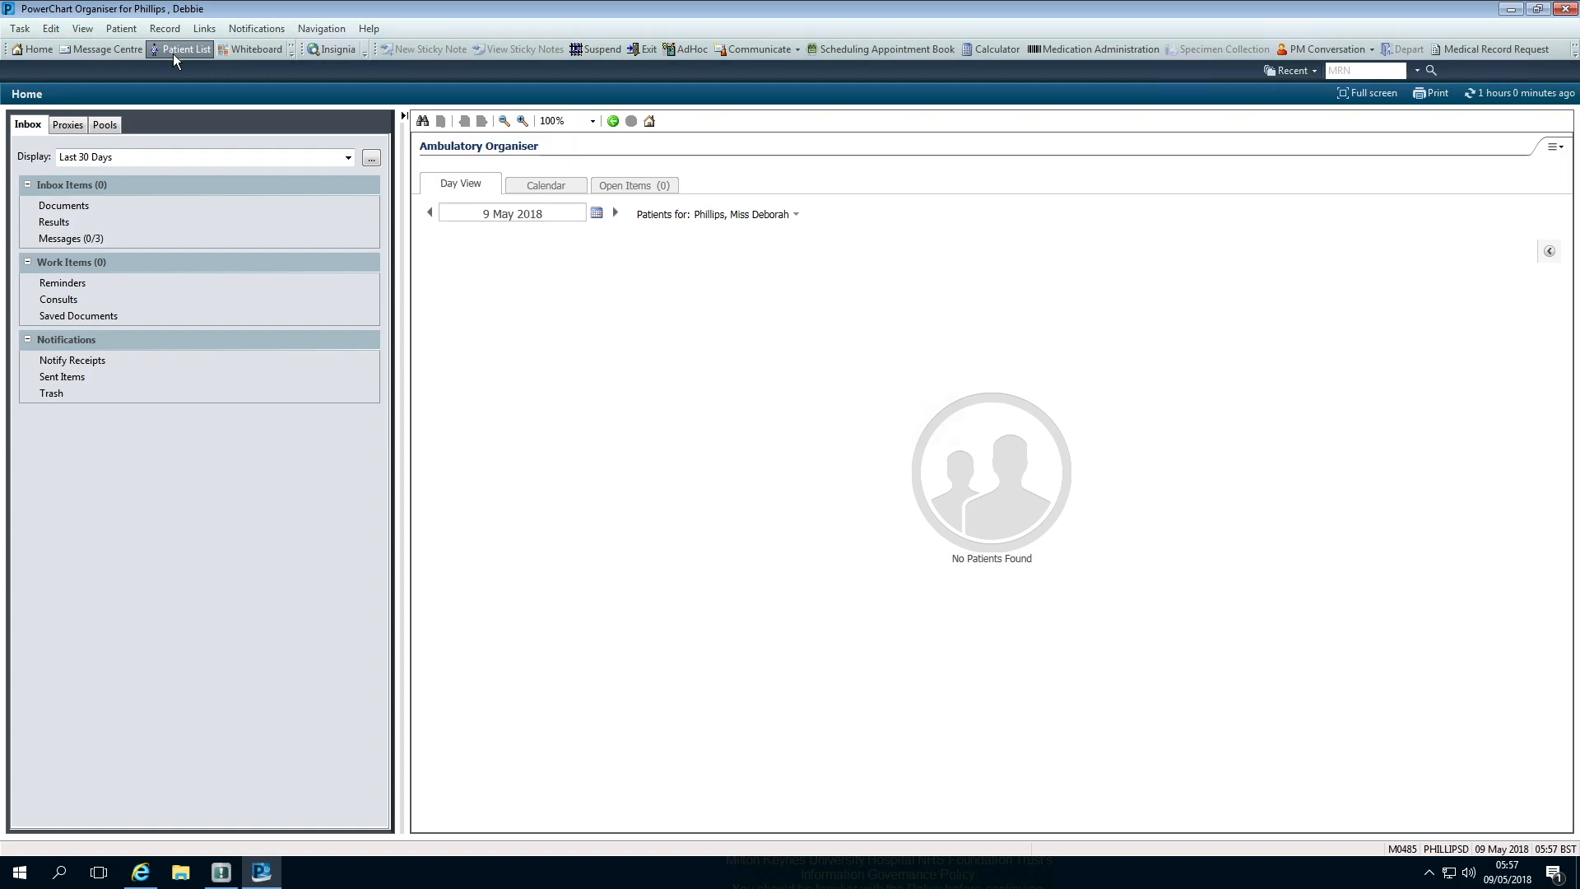
Open the Patient List showing the Ward 07 patients.
{"action": "left_click", "coordinate": [186, 47]}
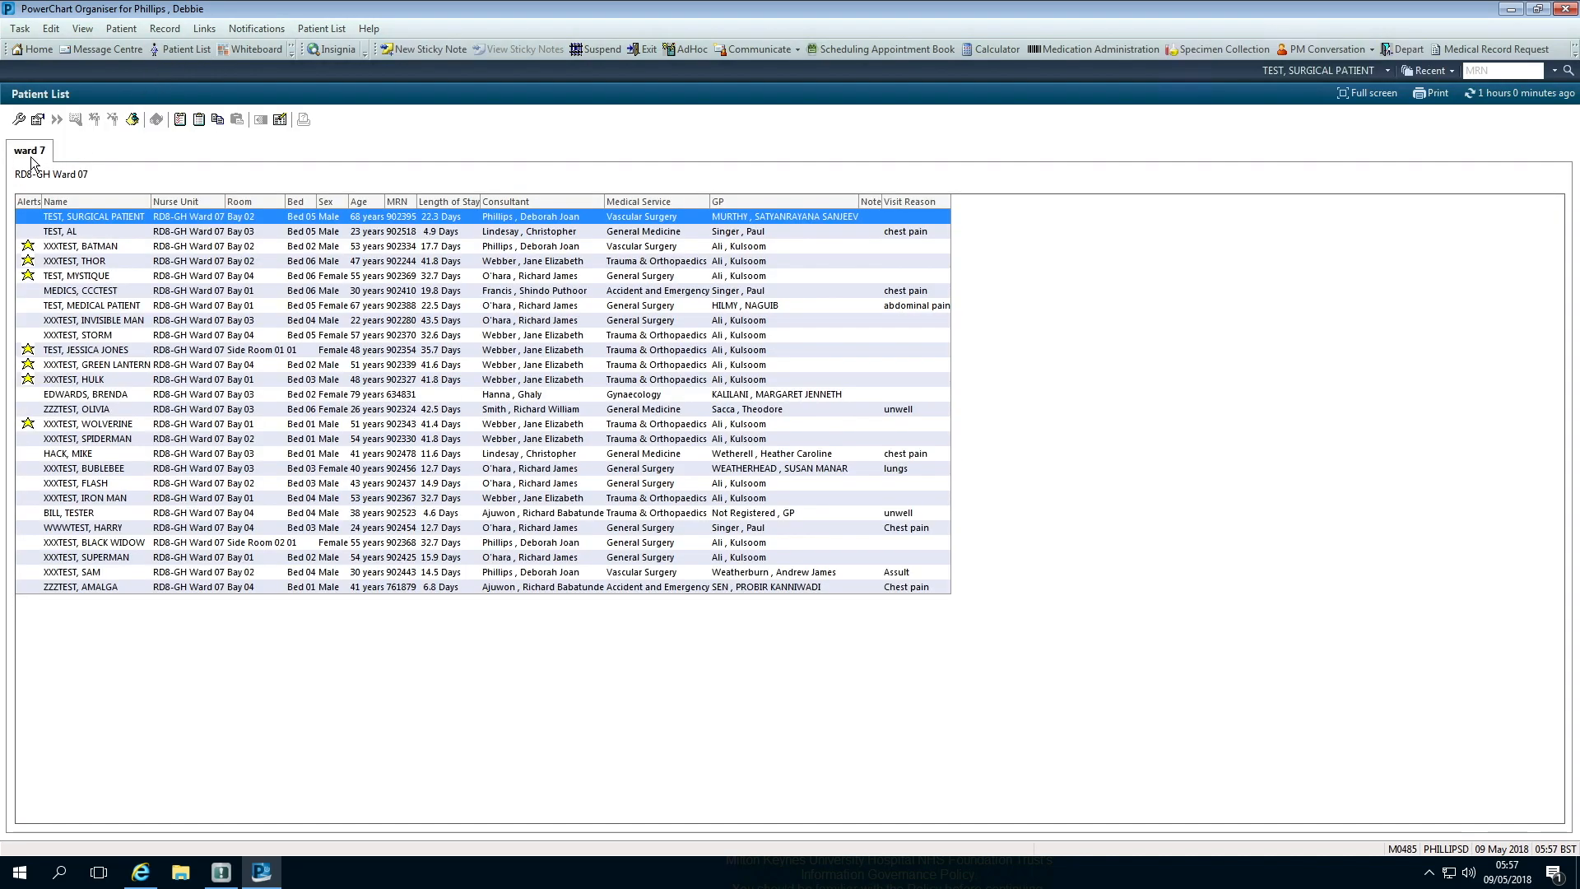
Create a custom patient list named Rapid Response Referrals and make it an active list.
{"action": "left_click", "coordinate": [19, 119]}
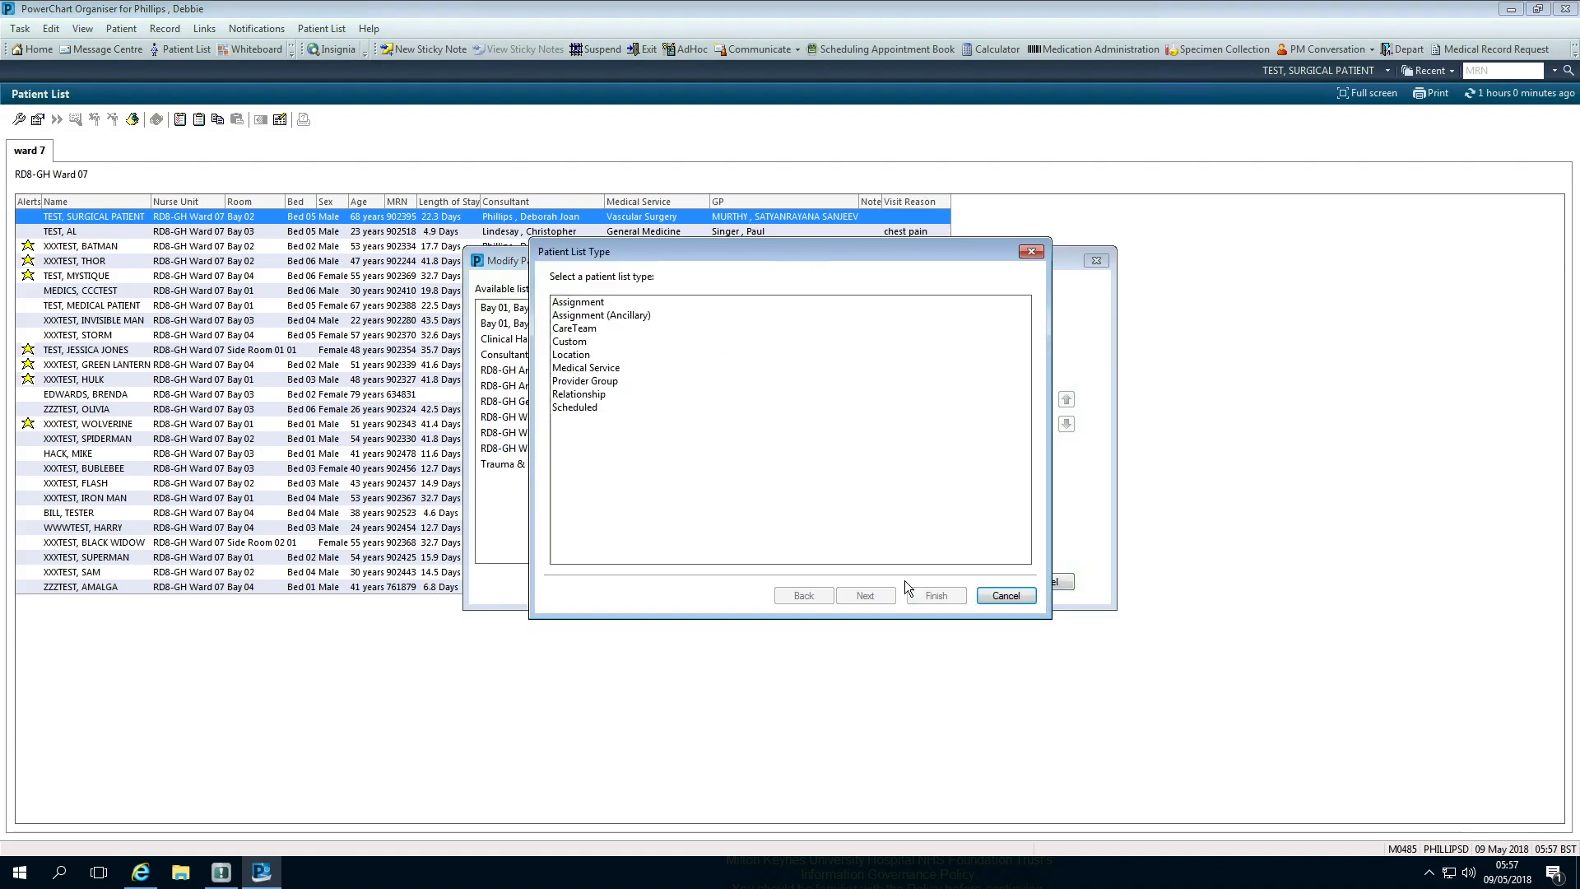
{"action": "left_click", "coordinate": [568, 341]}
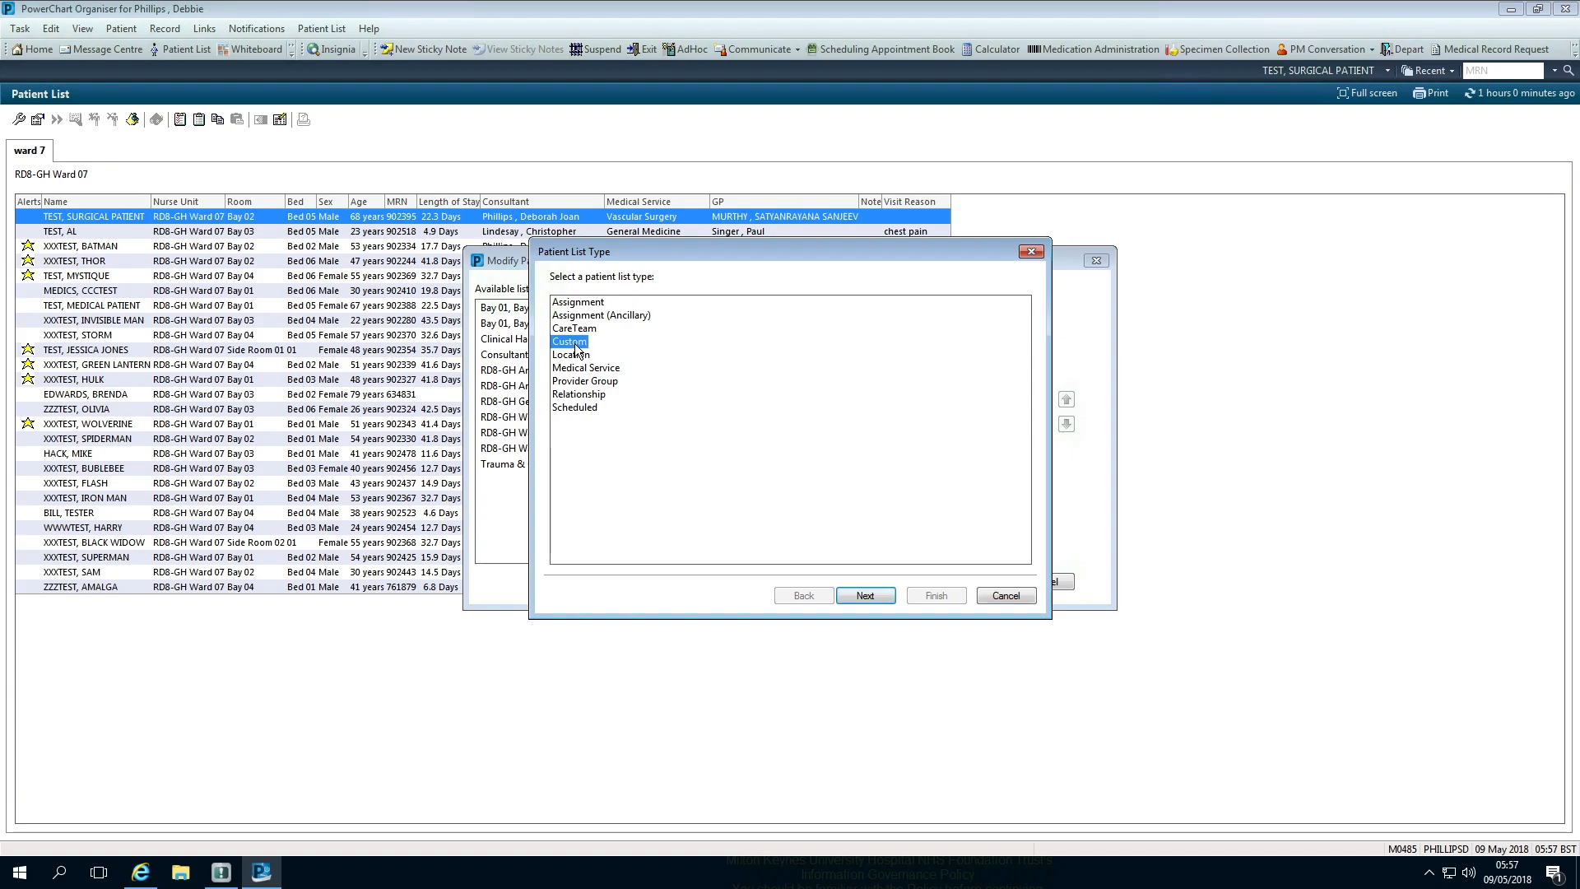
{"action": "left_click", "coordinate": [865, 594]}
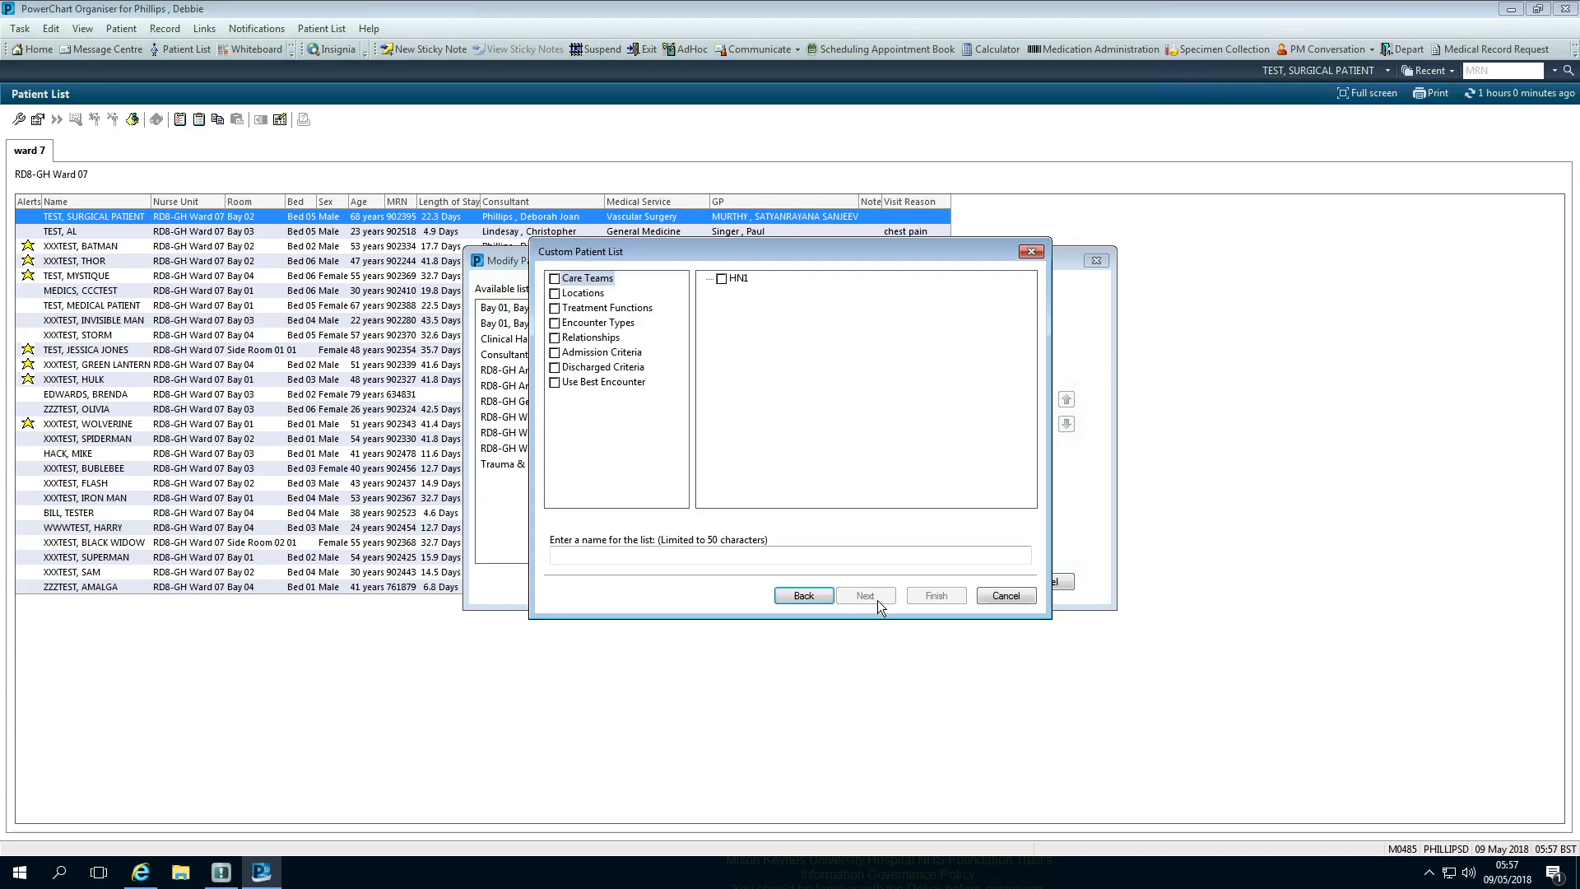
{"action": "left_click", "coordinate": [788, 555]}
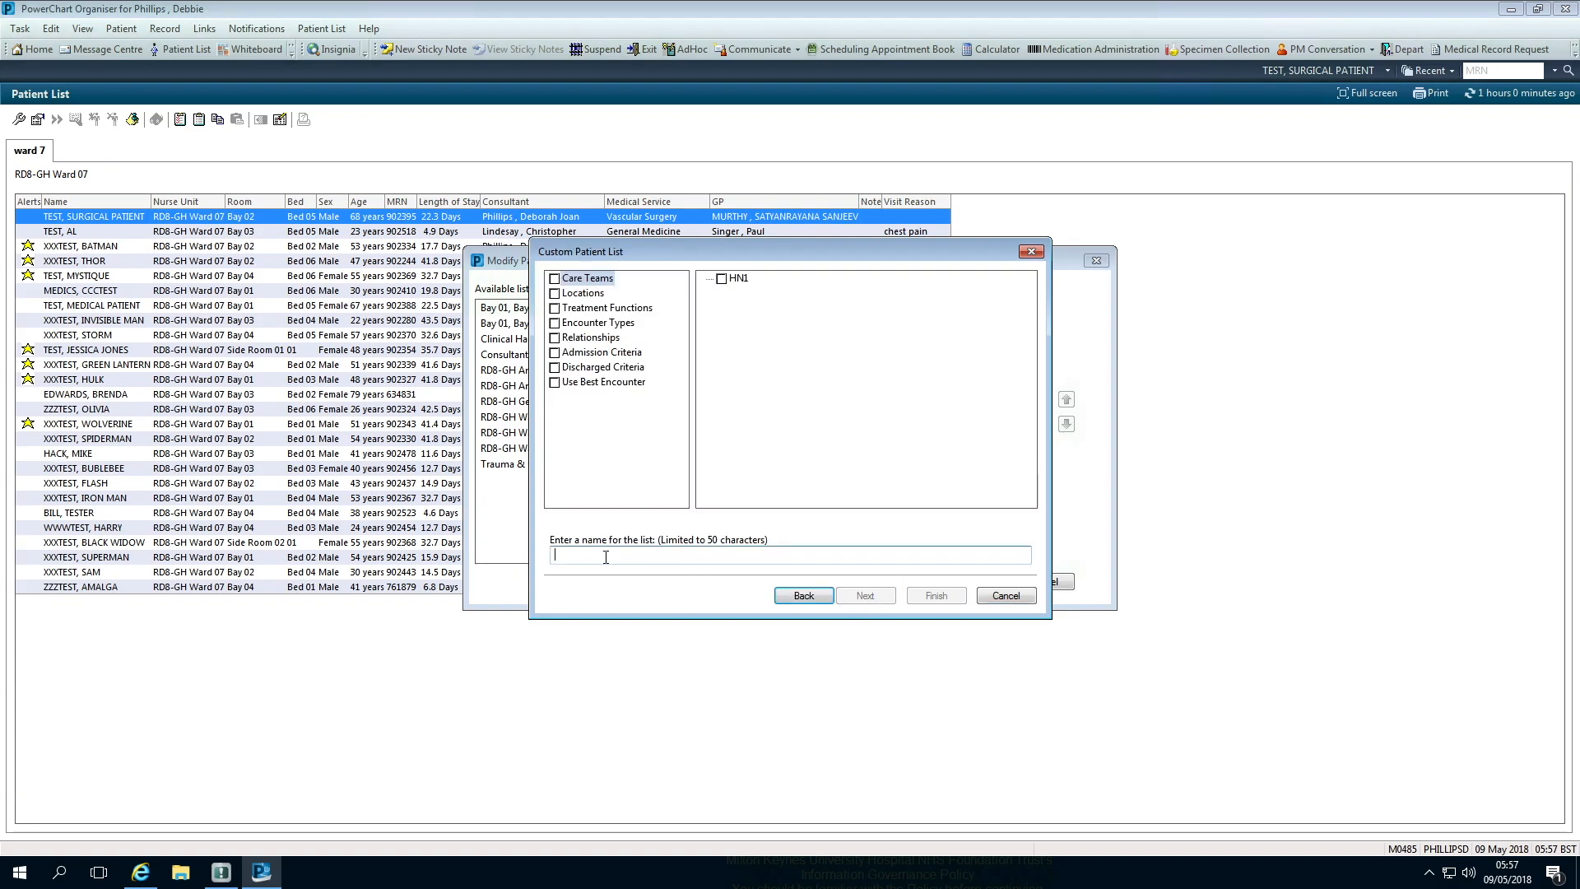
{"action": "type", "text": "Rapid Res"}
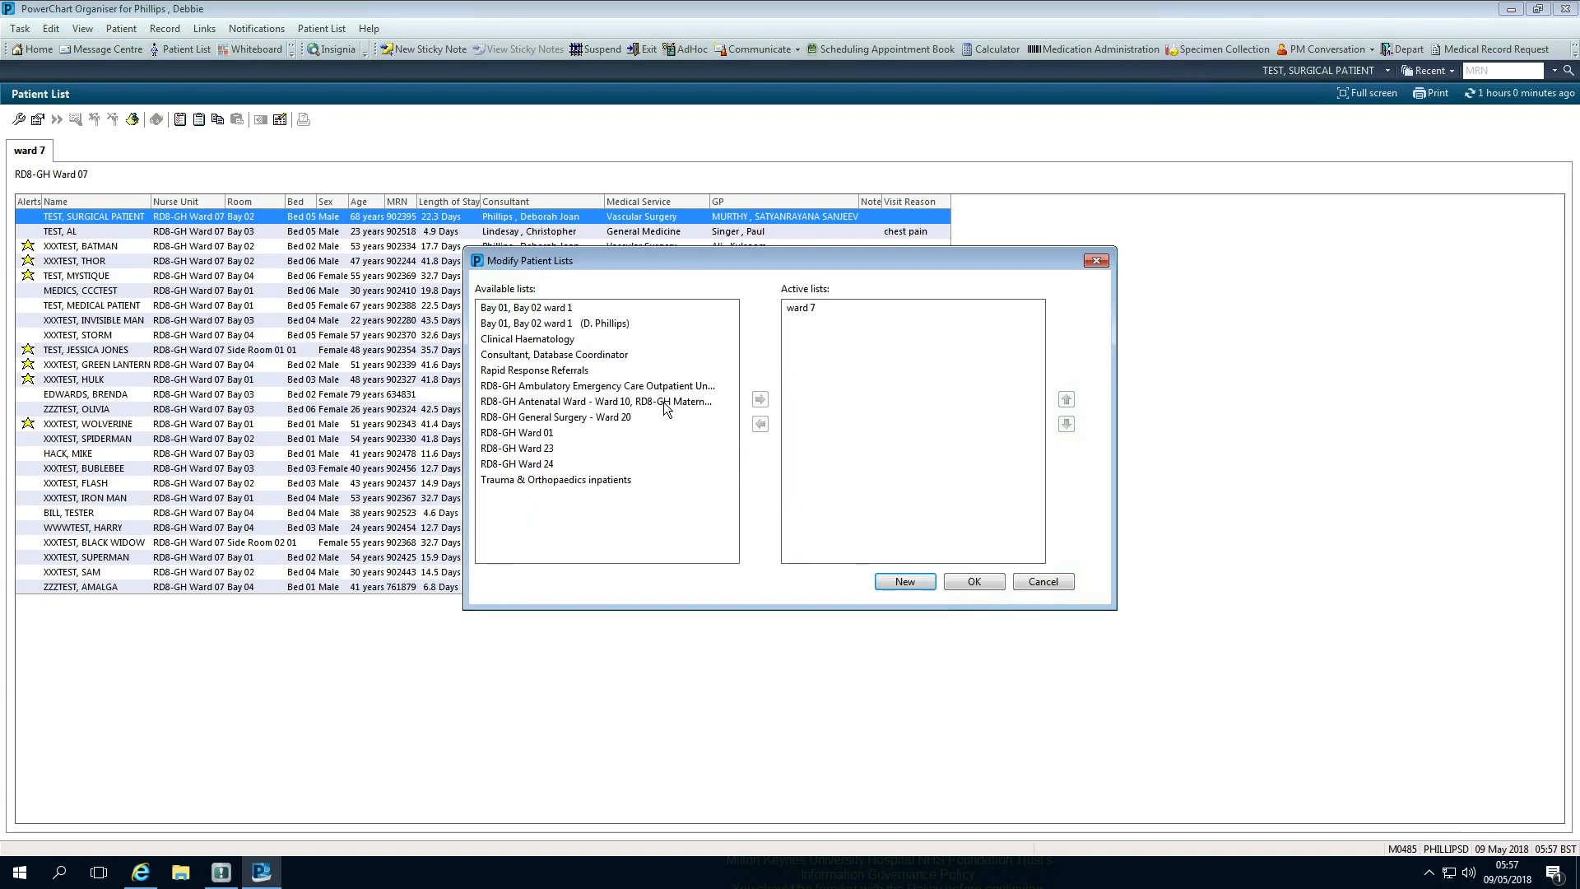
{"action": "left_click", "coordinate": [533, 370]}
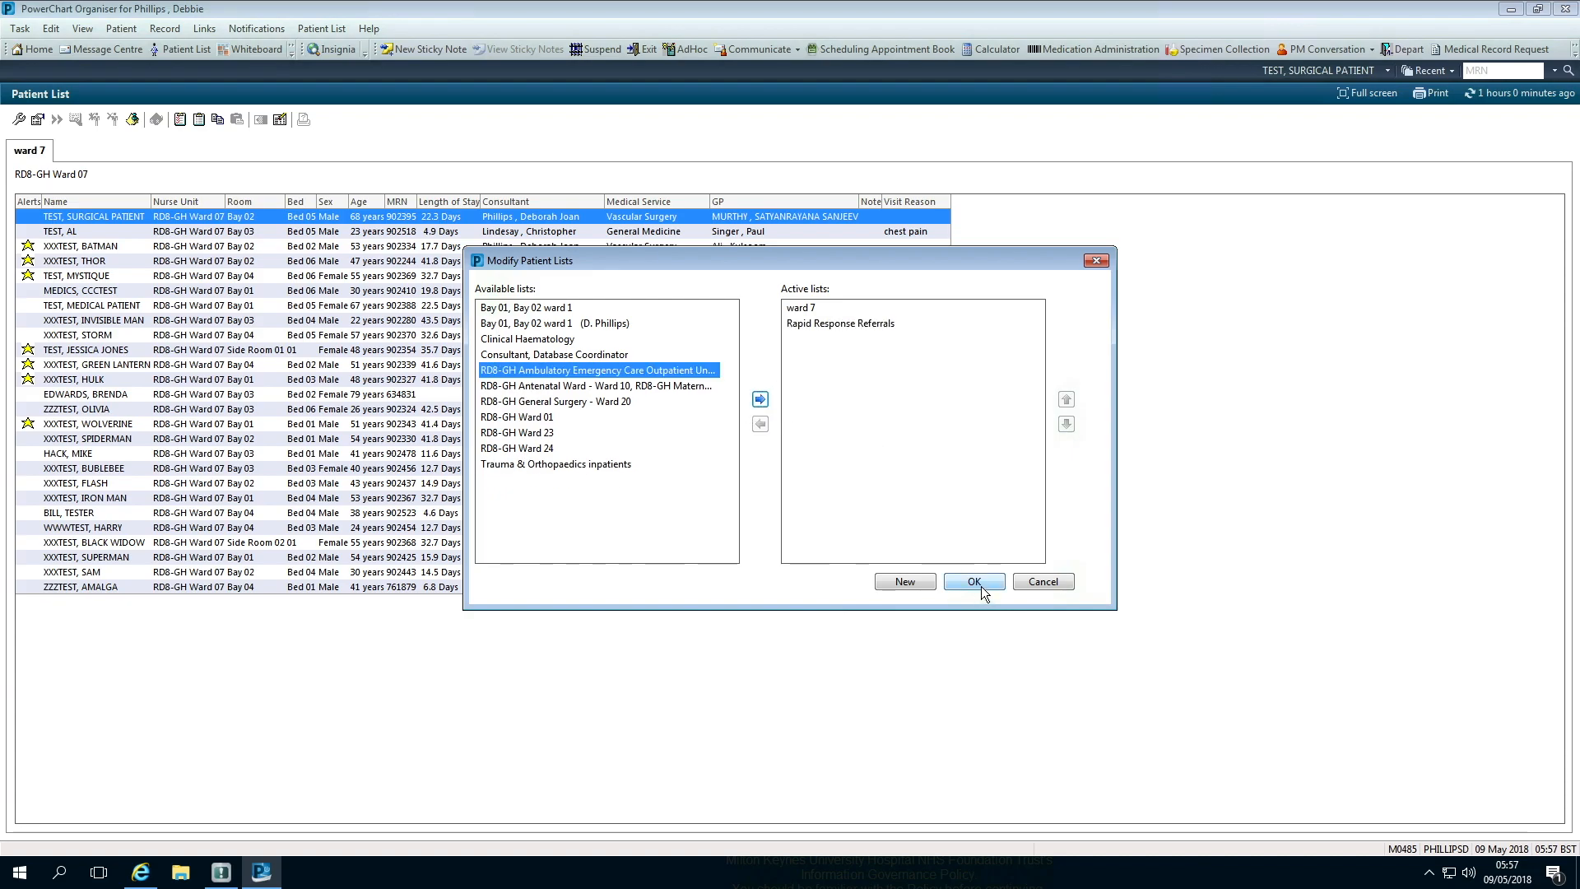
{"action": "left_click", "coordinate": [971, 581]}
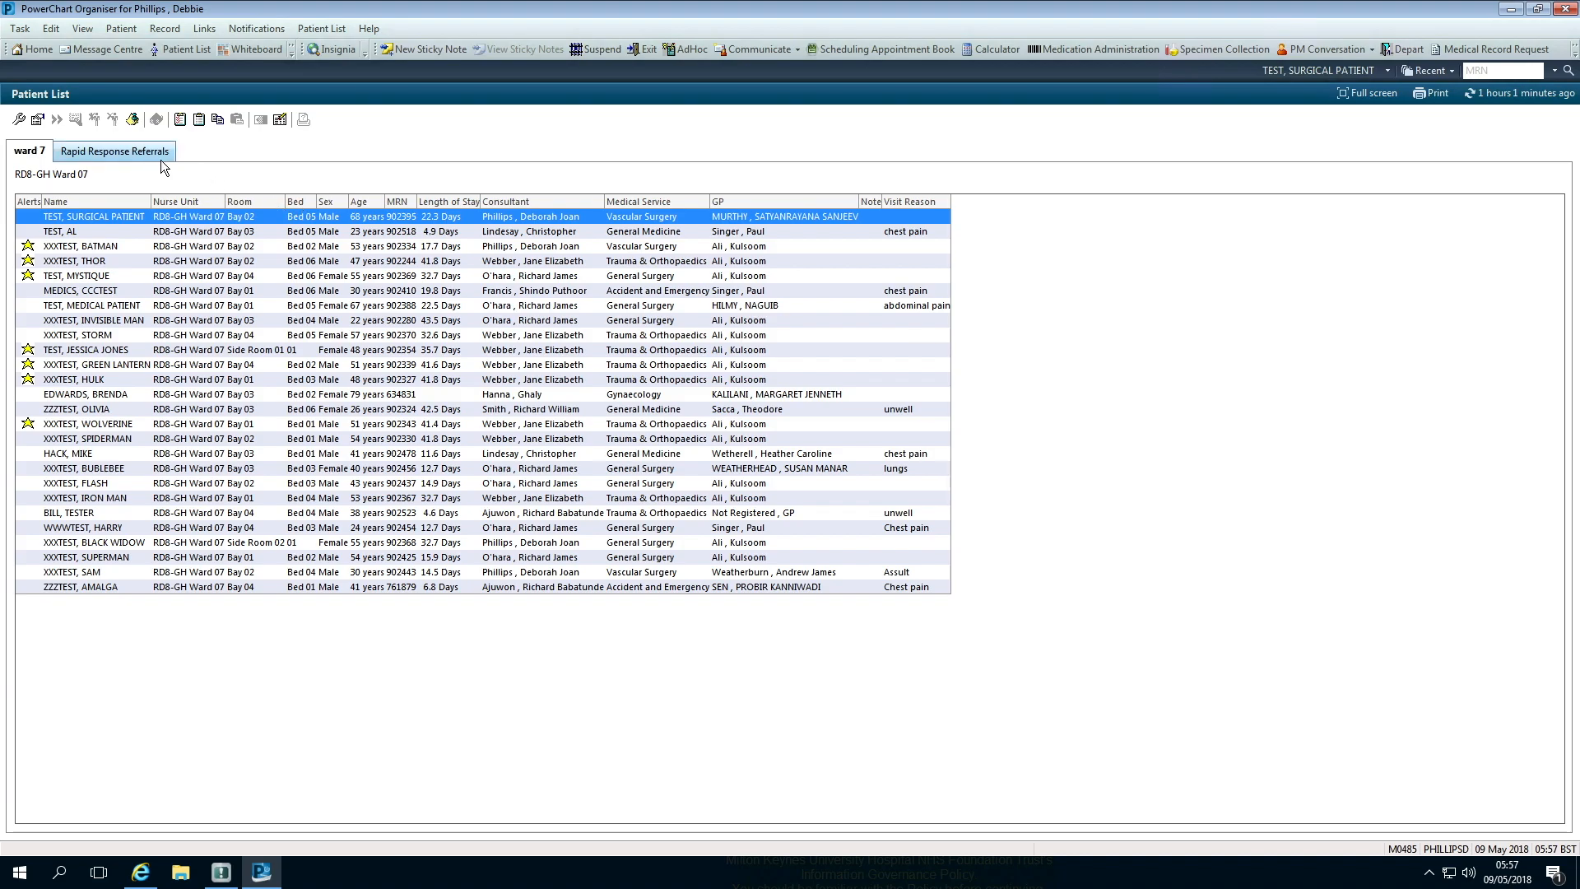
View the empty Rapid Response Referrals list, then open XXXTEST, INVISIBLE MAN's chart by MRN search.
{"action": "left_click", "coordinate": [114, 150]}
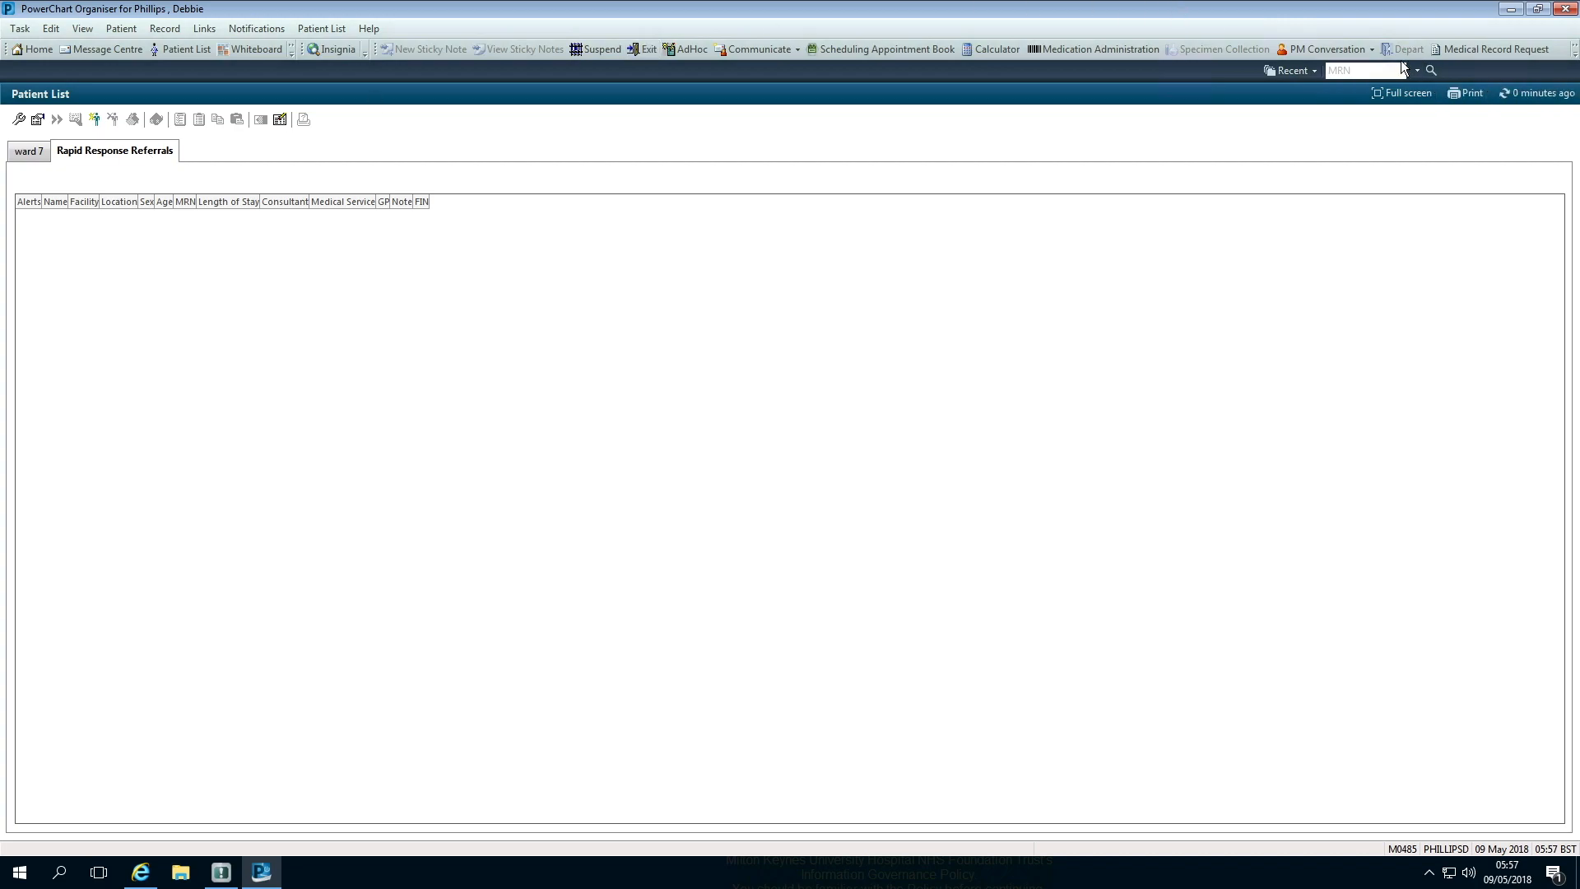
{"action": "left_click", "coordinate": [1363, 69]}
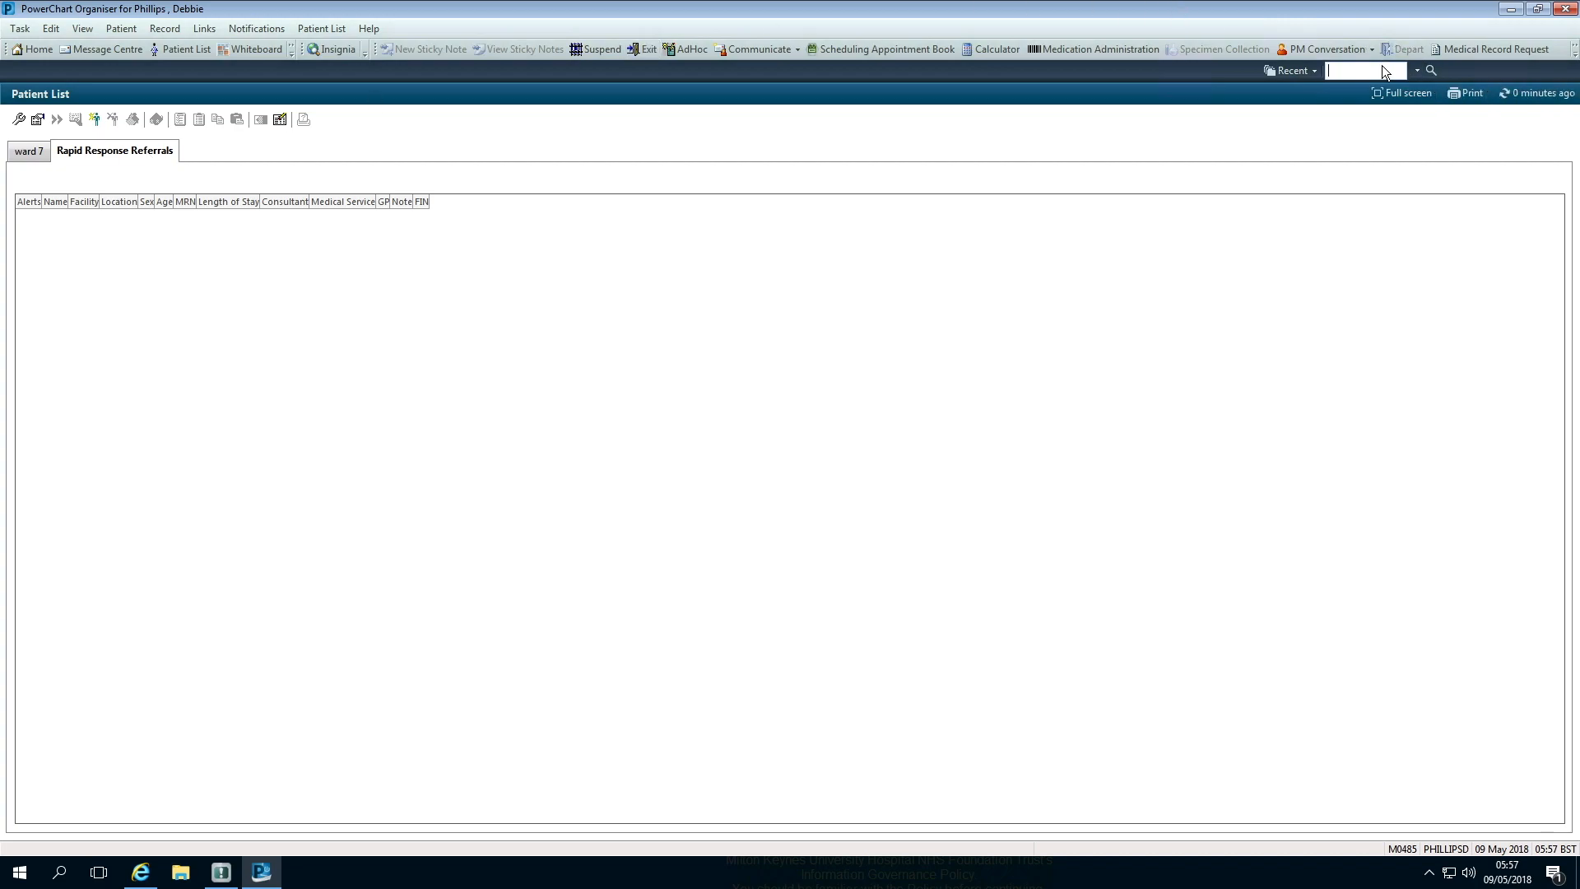
{"action": "type", "text": "90"}
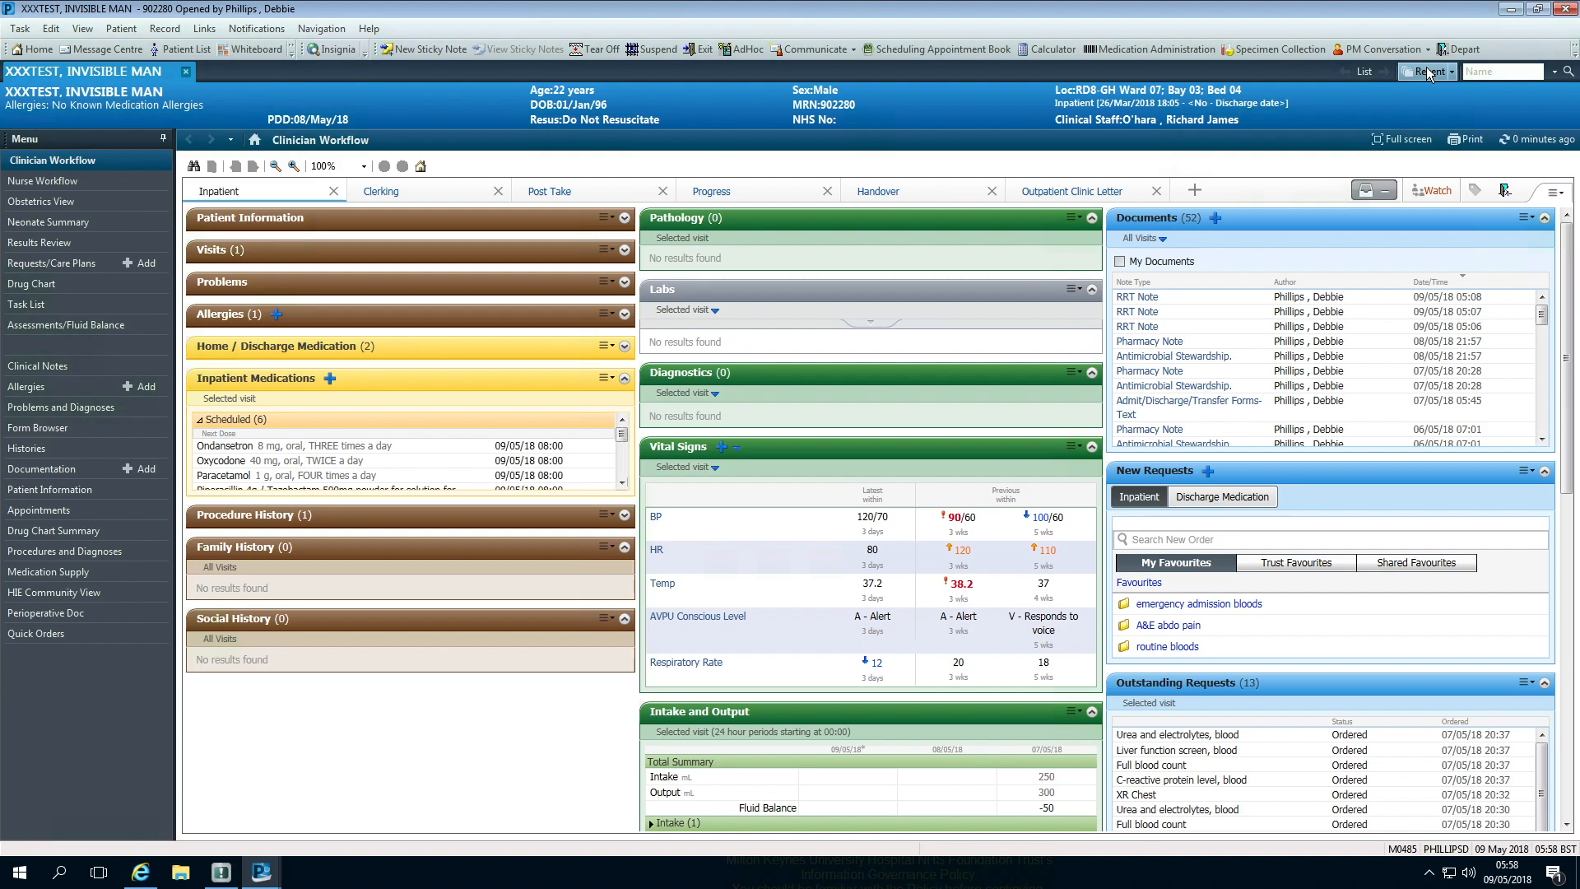
Return to Patient List and refresh Rapid Response Referrals so XXXTEST, INVISIBLE MAN appears.
{"action": "left_click", "coordinate": [120, 28]}
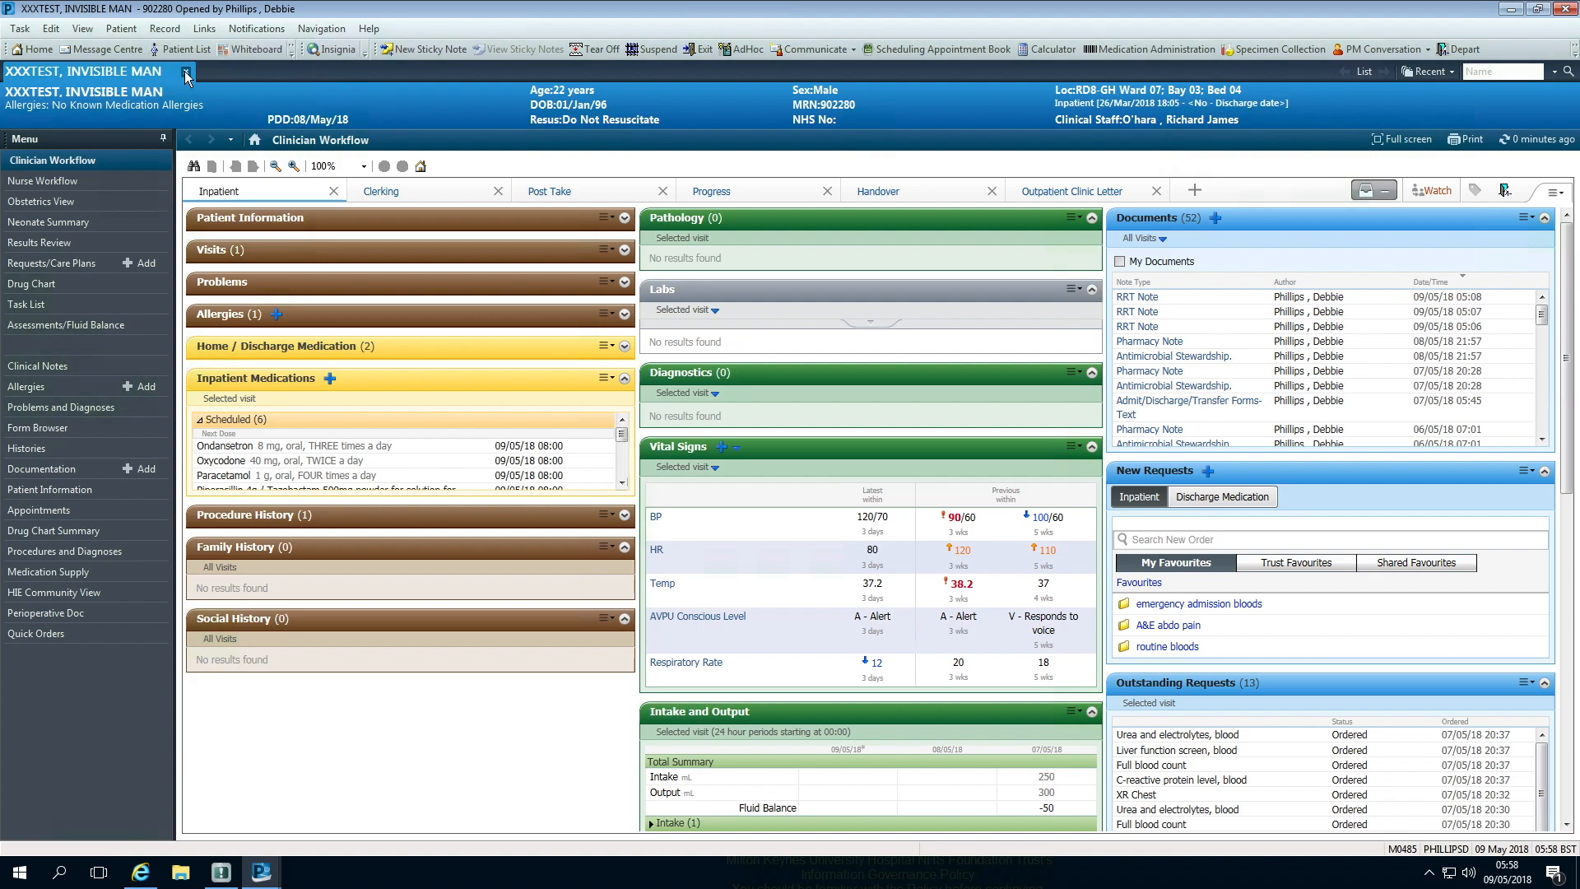
{"action": "left_click", "coordinate": [186, 48]}
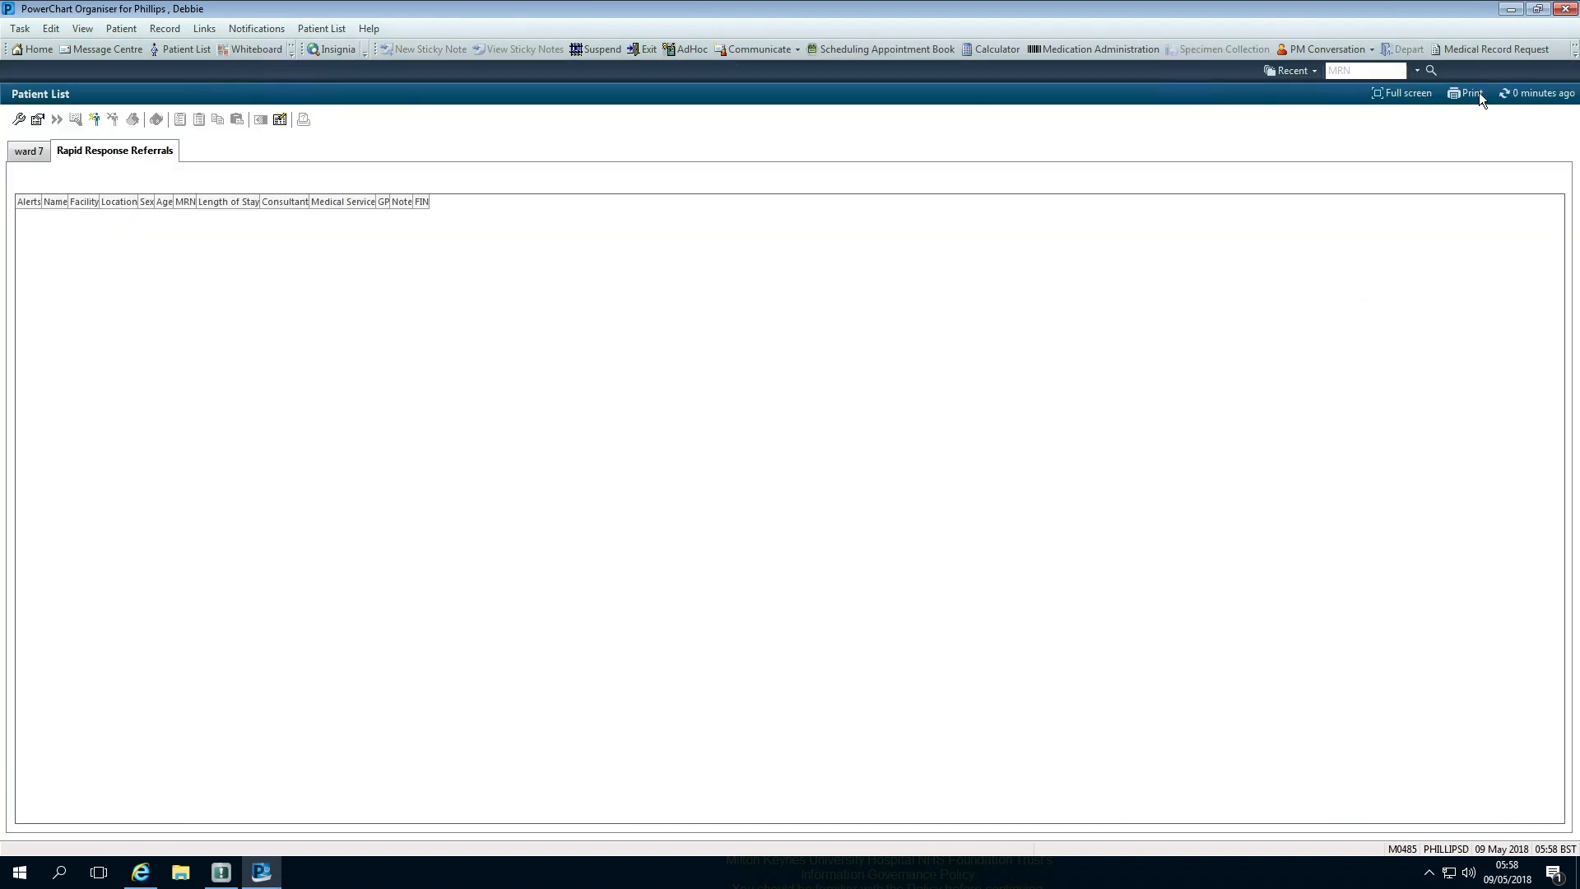
{"action": "left_click", "coordinate": [1538, 92]}
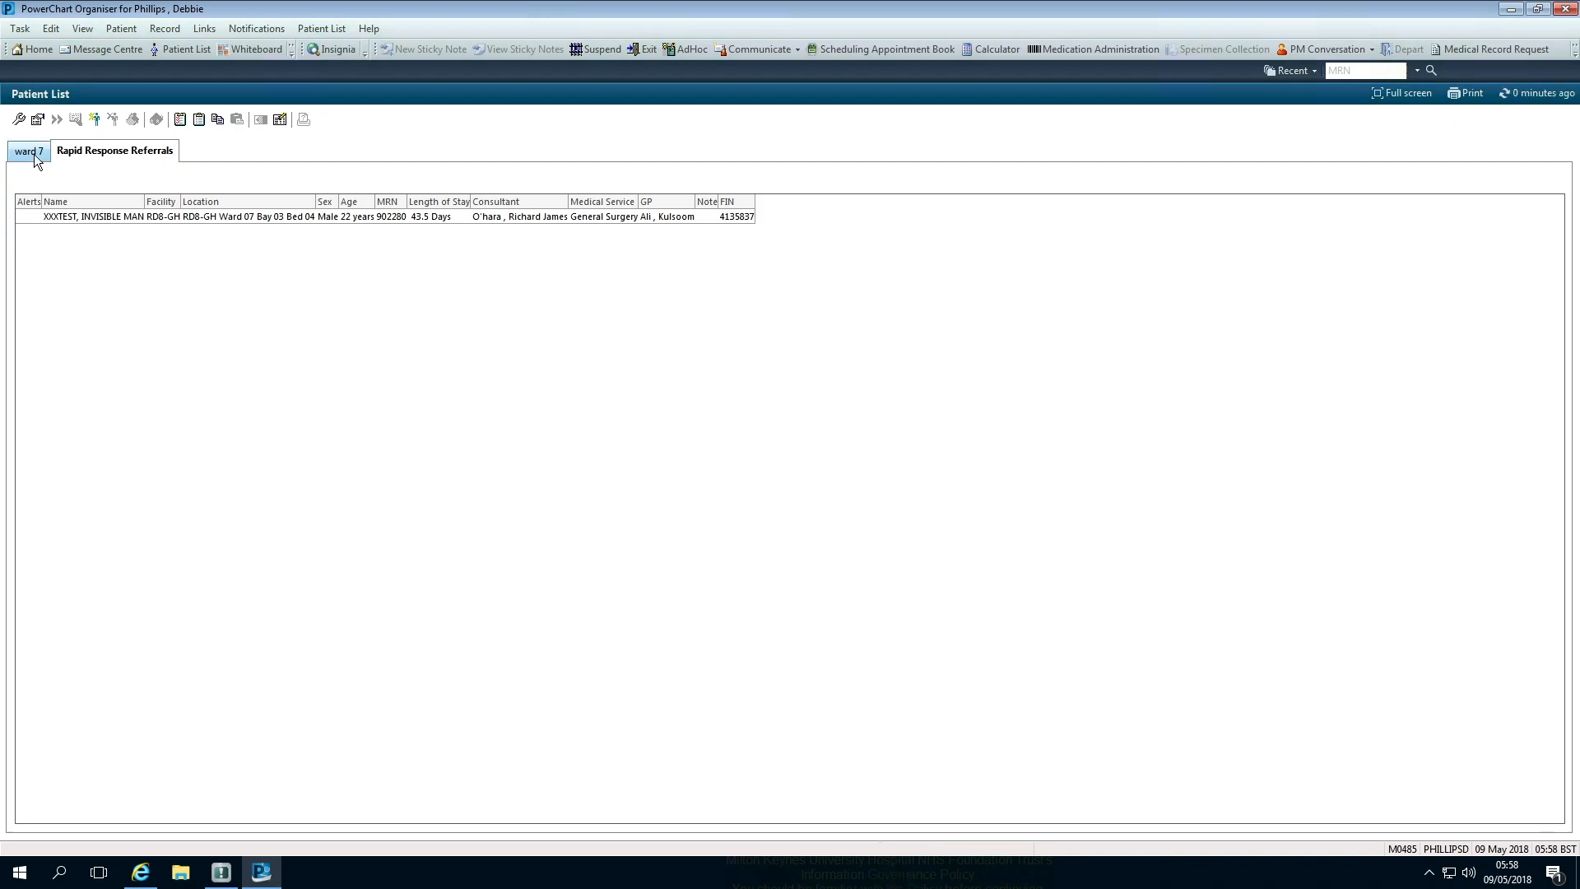
Switch to ward 7 and back so Rapid Response Referrals reloads with the full ward roster.
{"action": "left_click", "coordinate": [28, 150]}
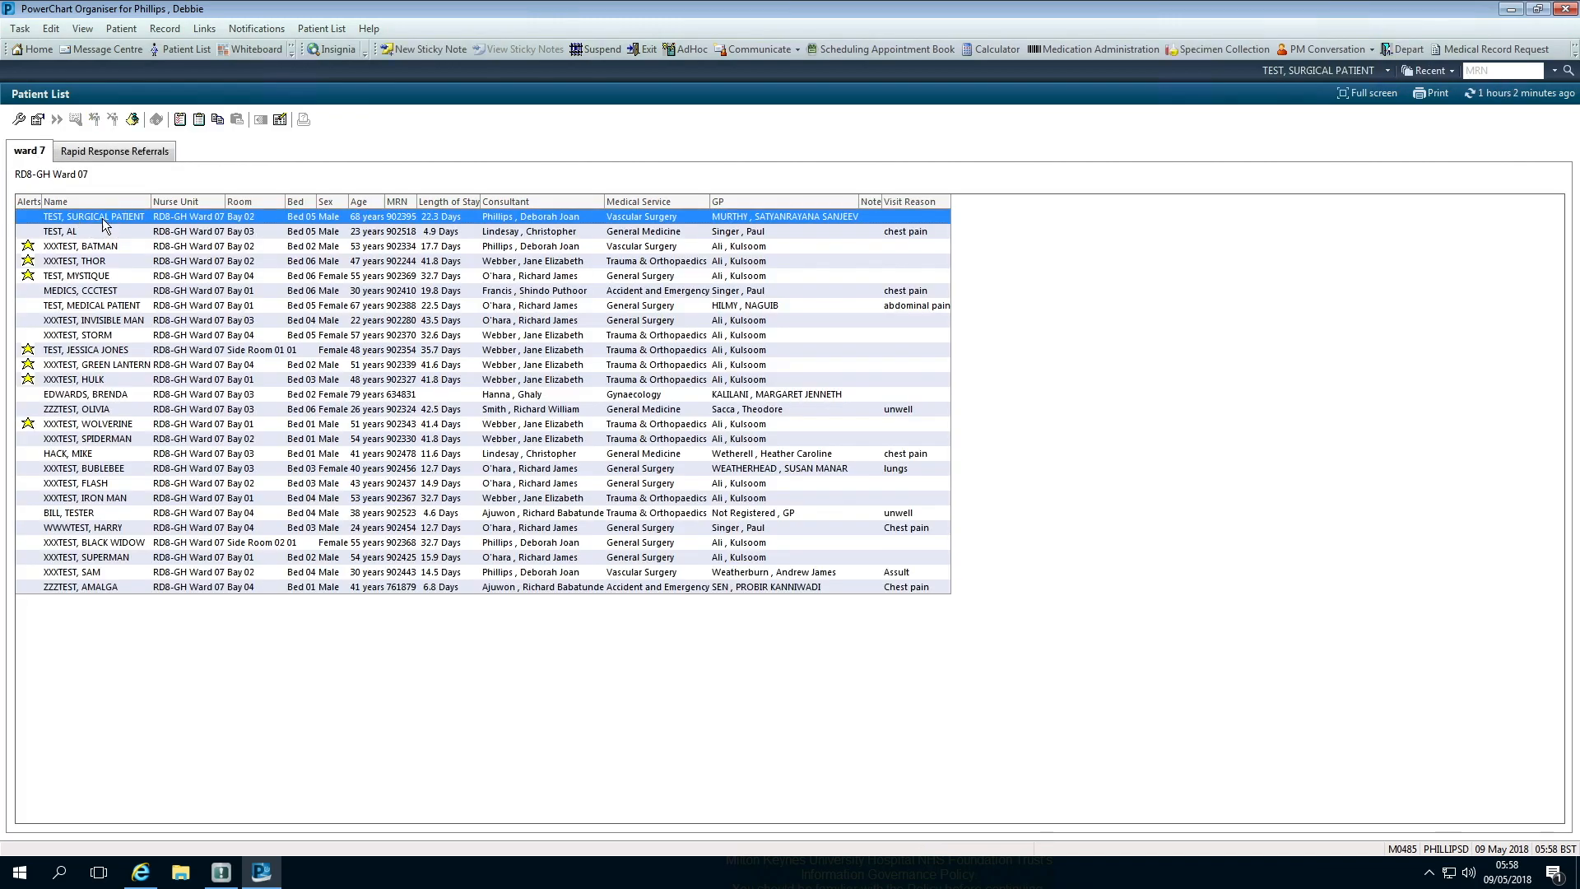
{"action": "left_click", "coordinate": [113, 150]}
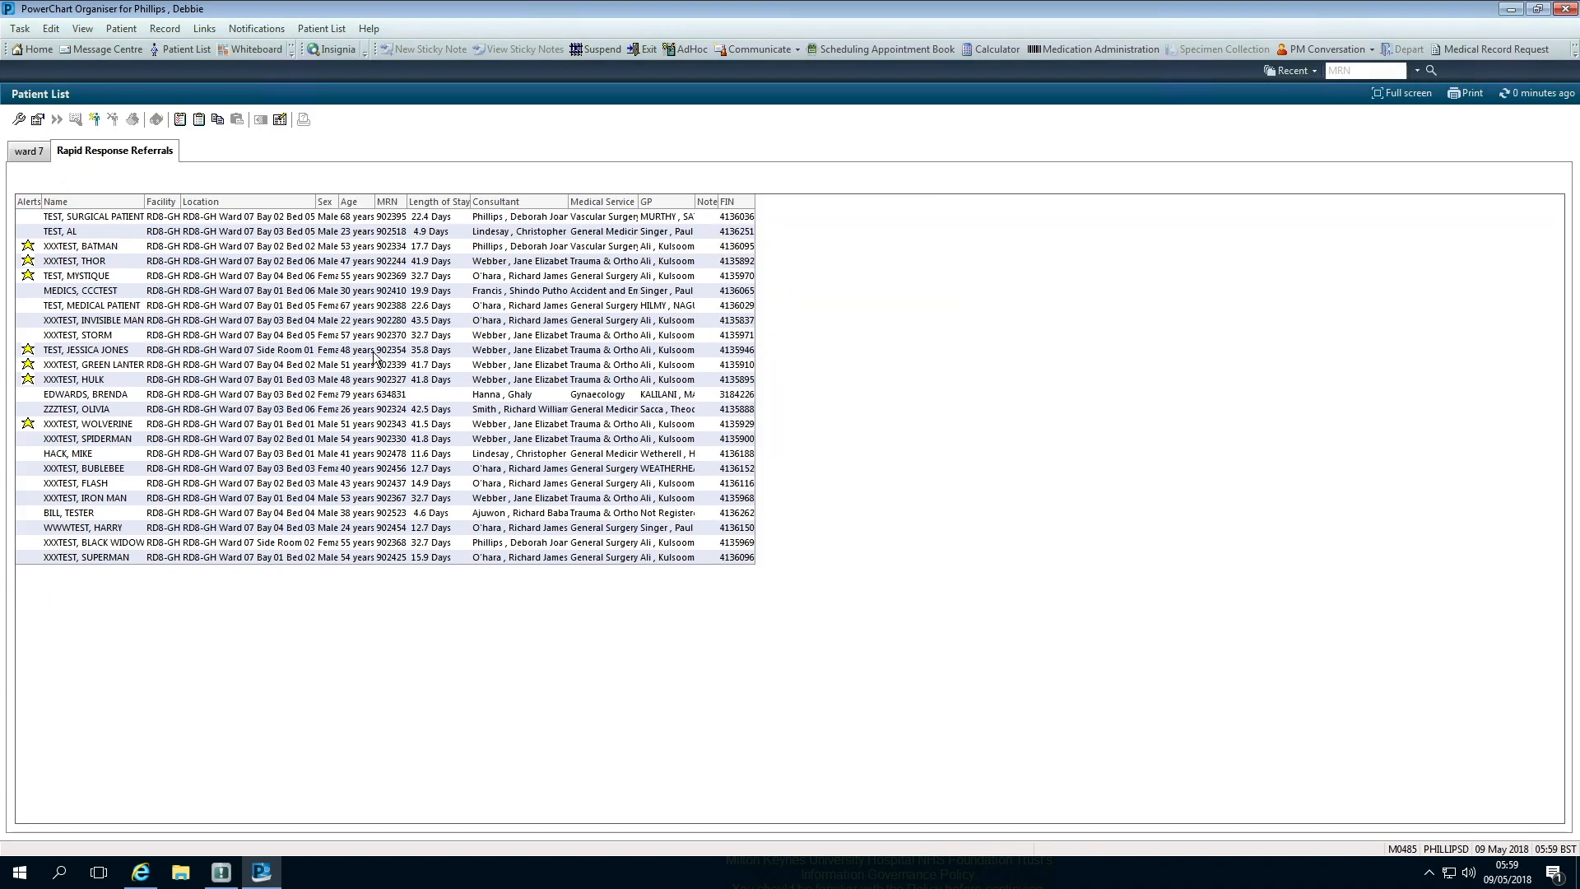
{"action": "mouse_move", "coordinate": [293, 47]}
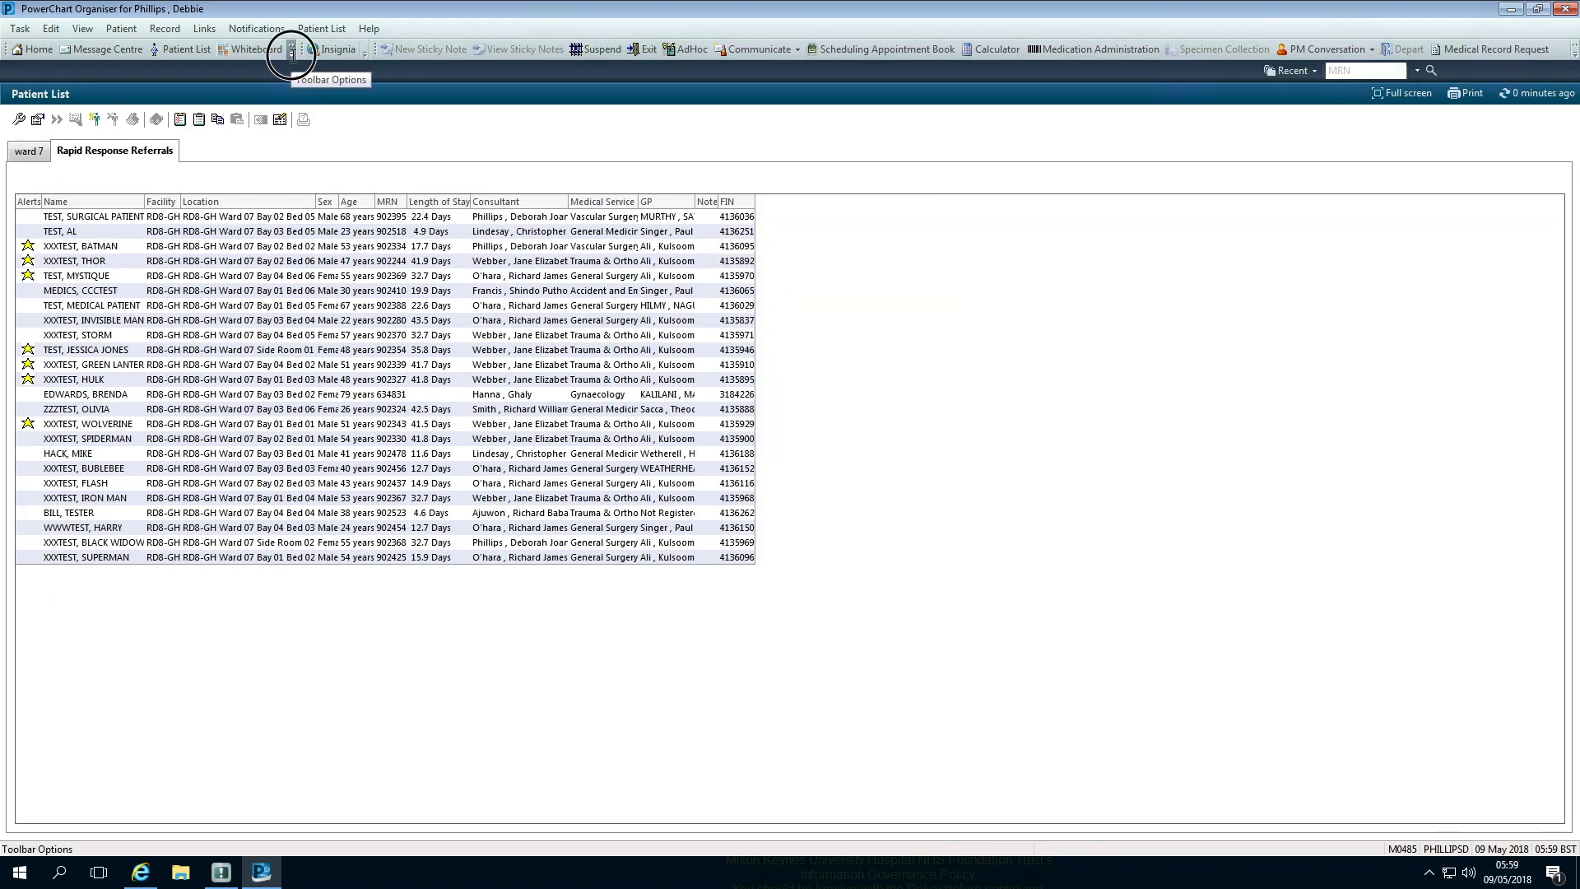
Open the Doctor's Worklist, review its column settings and close them unchanged.
{"action": "left_click", "coordinate": [293, 50]}
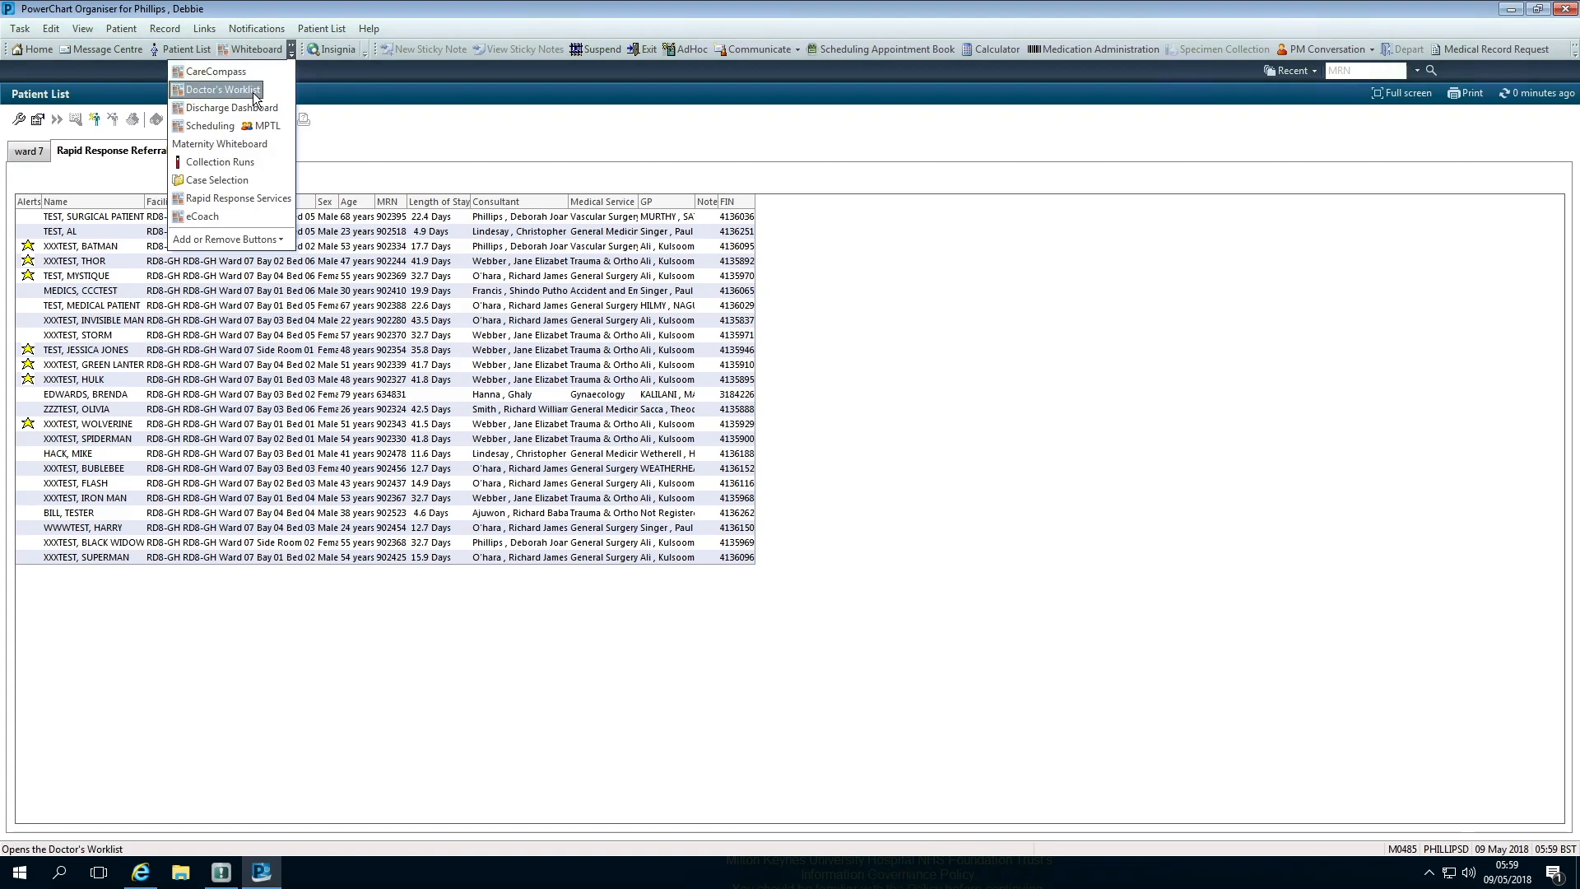
{"action": "left_click", "coordinate": [216, 89]}
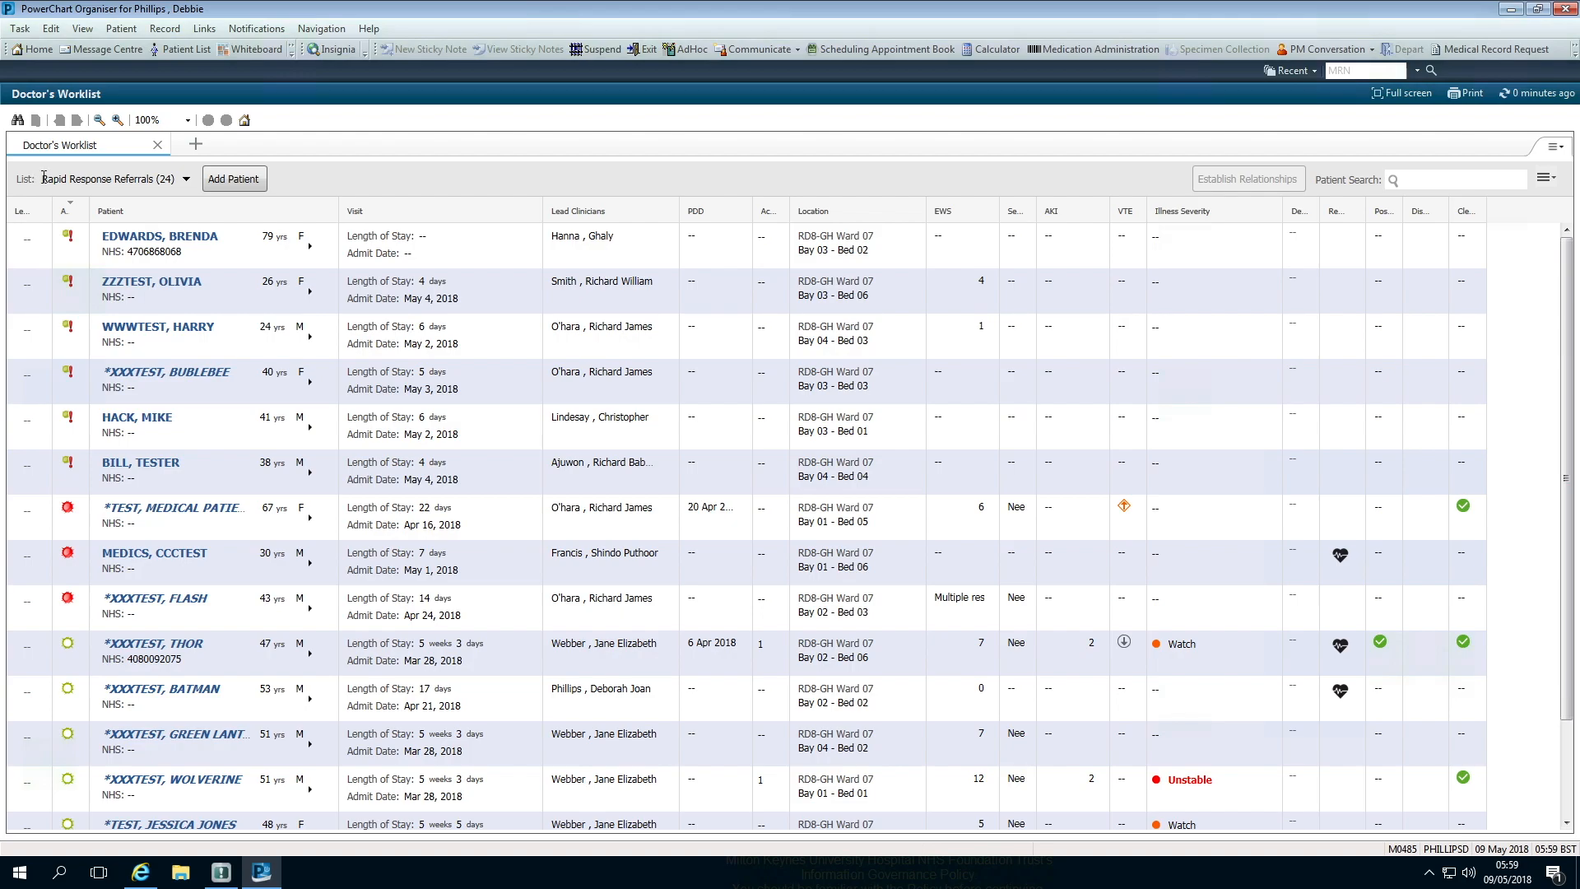
{"action": "mouse_move", "coordinate": [393, 172]}
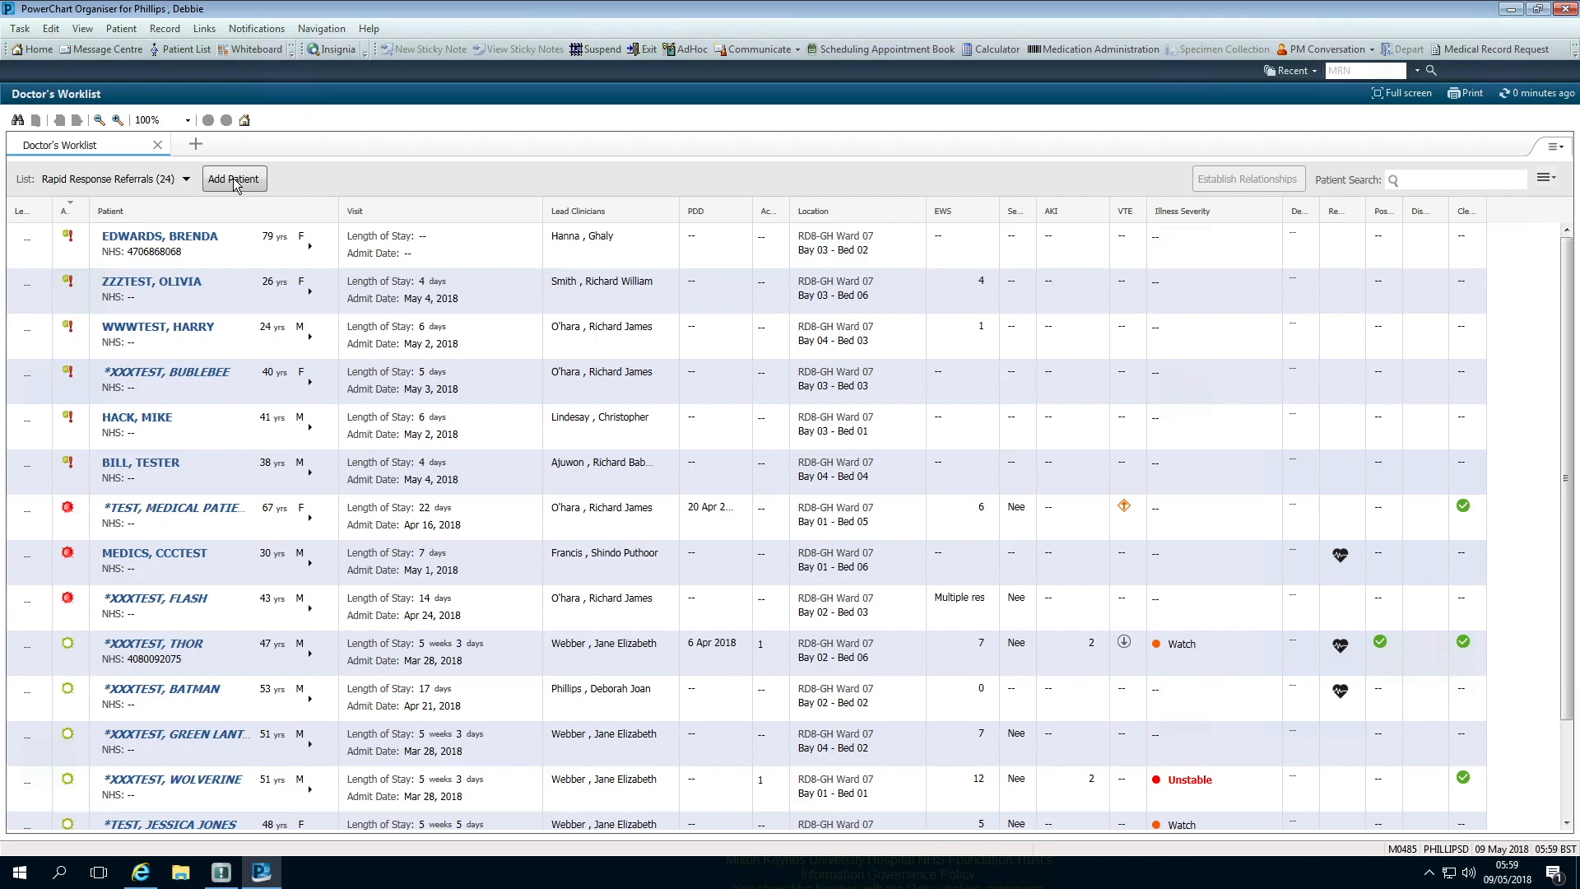
{"action": "mouse_move", "coordinate": [1551, 180]}
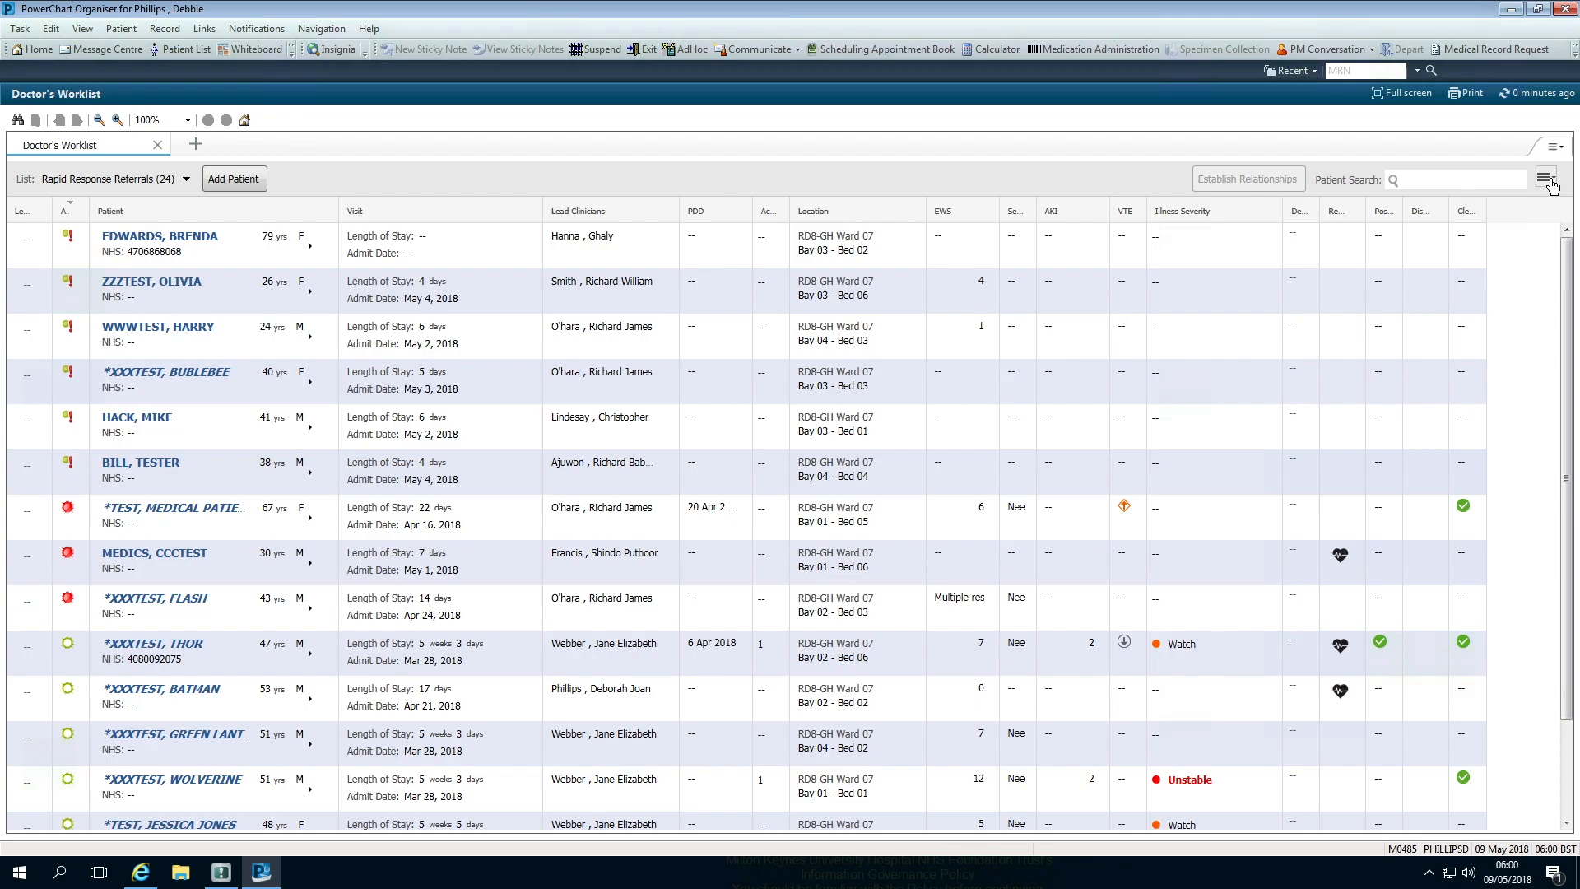
{"action": "left_click", "coordinate": [1548, 180]}
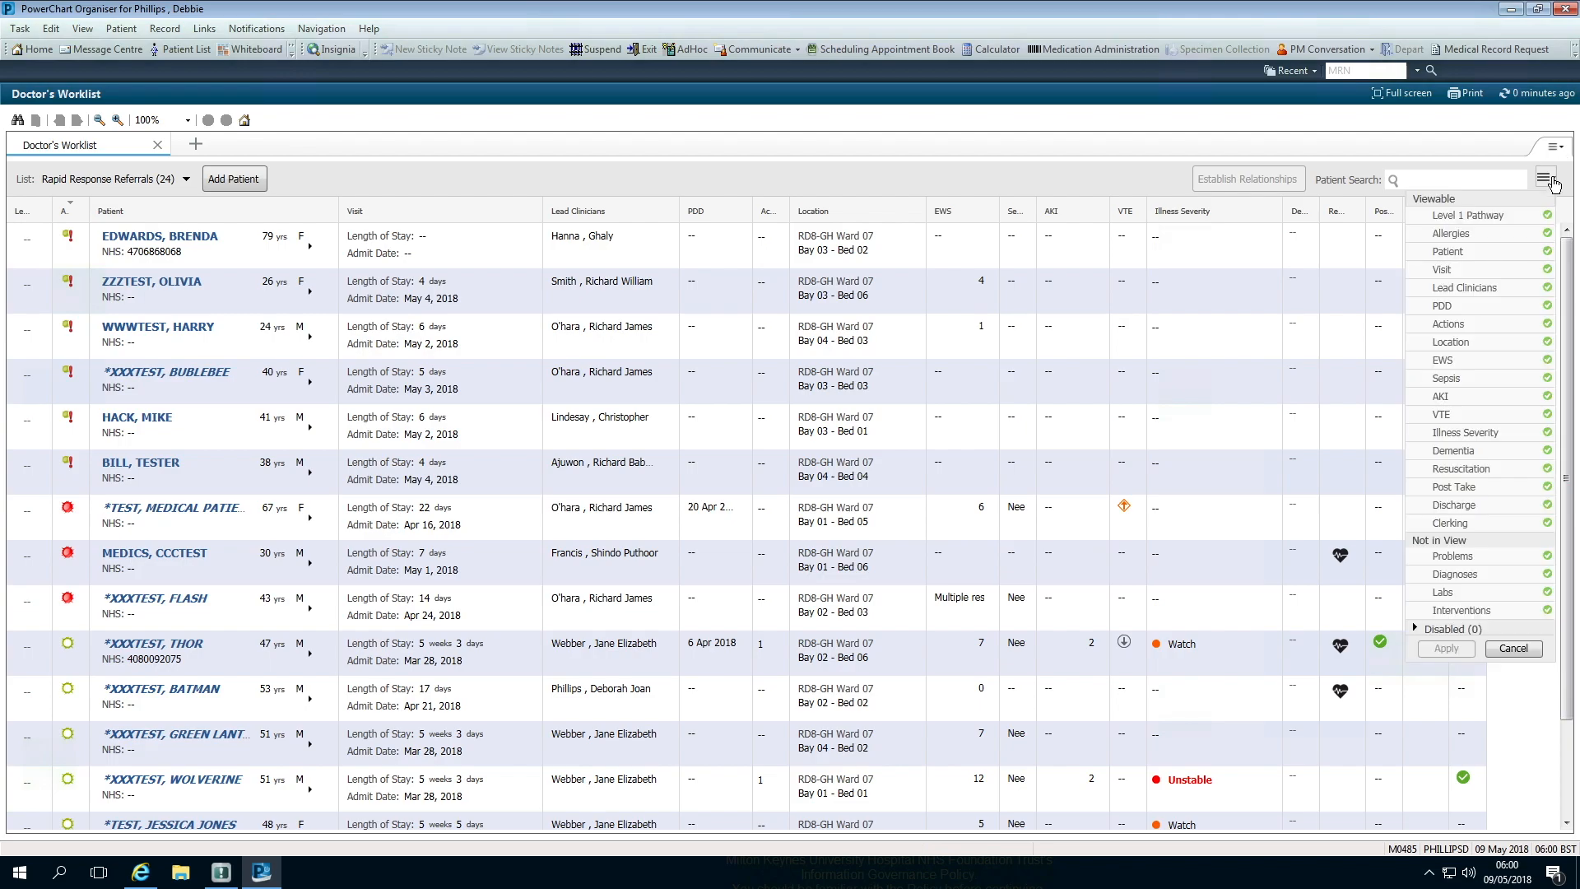
{"action": "mouse_move", "coordinate": [1482, 583]}
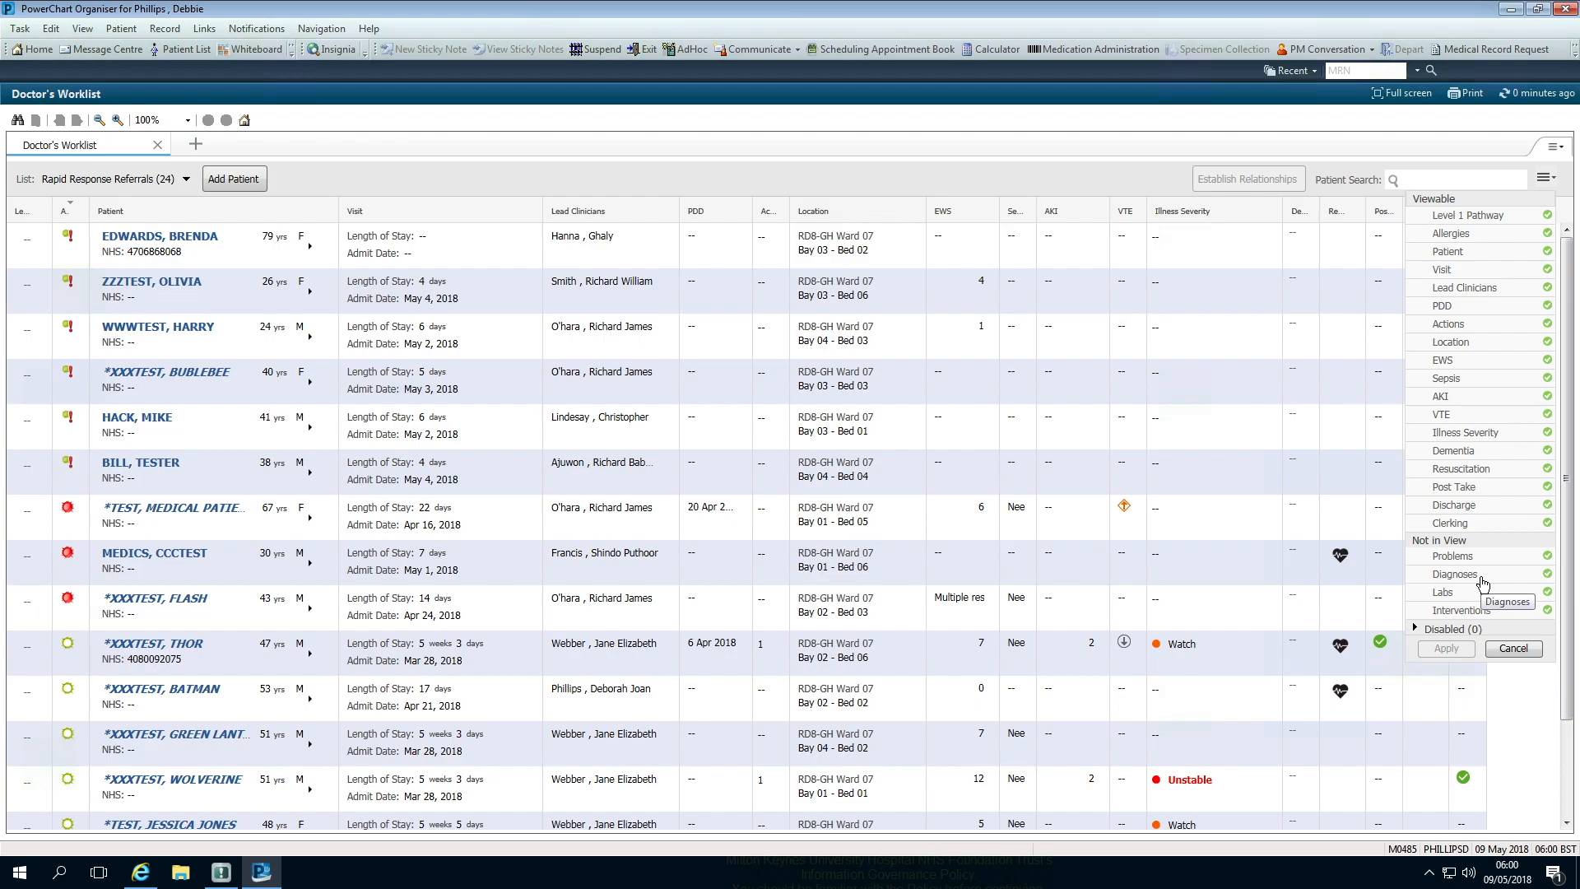
{"action": "mouse_move", "coordinate": [1483, 464]}
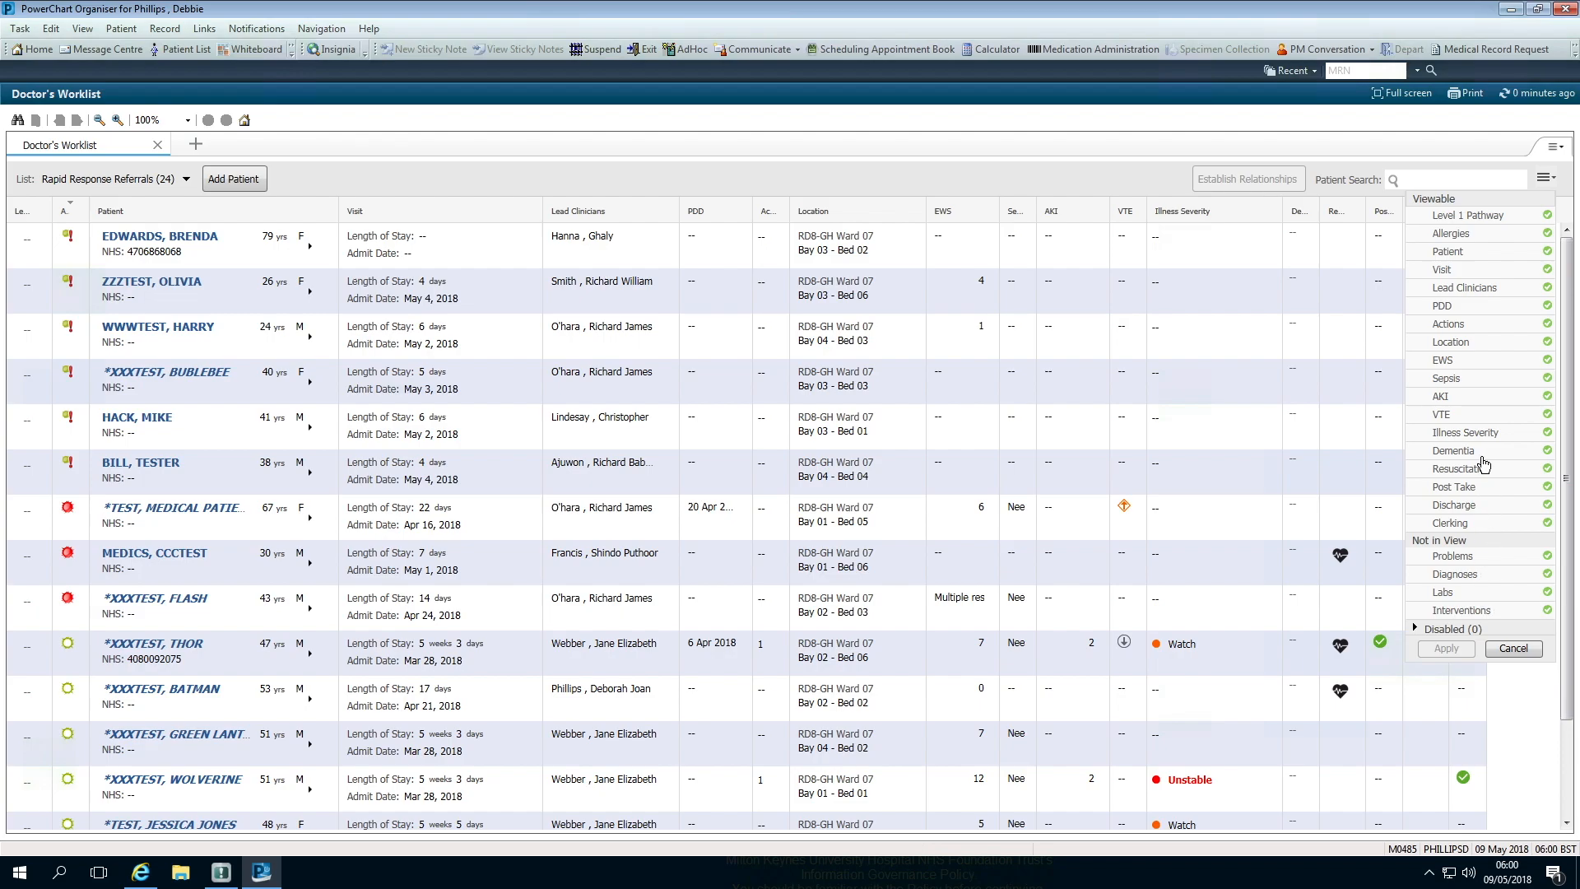
{"action": "mouse_move", "coordinate": [1470, 629]}
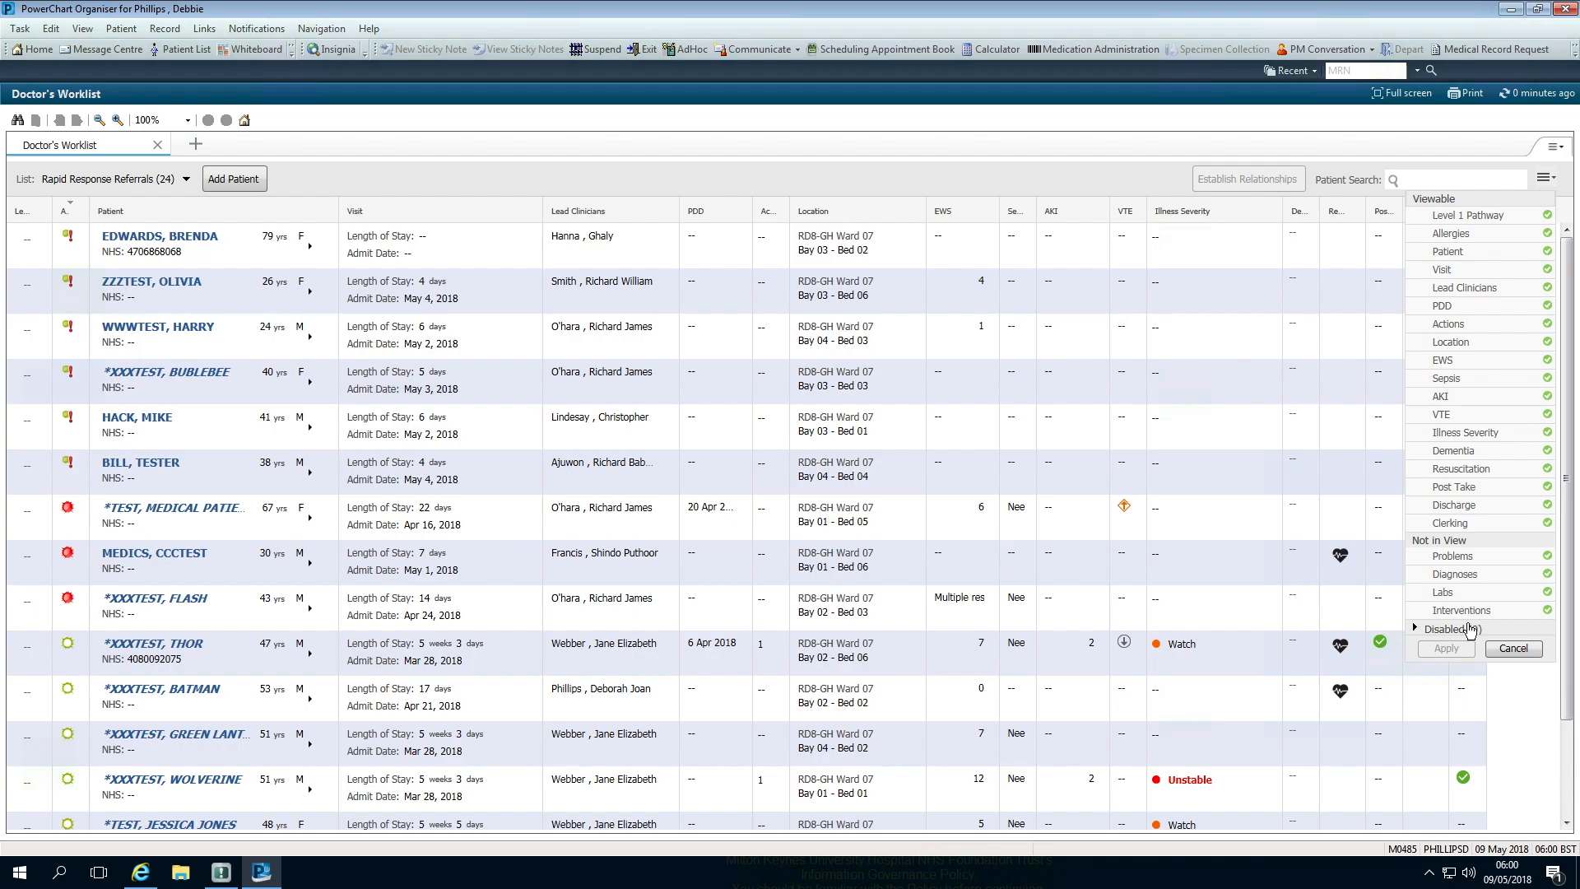
{"action": "left_click", "coordinate": [1447, 648]}
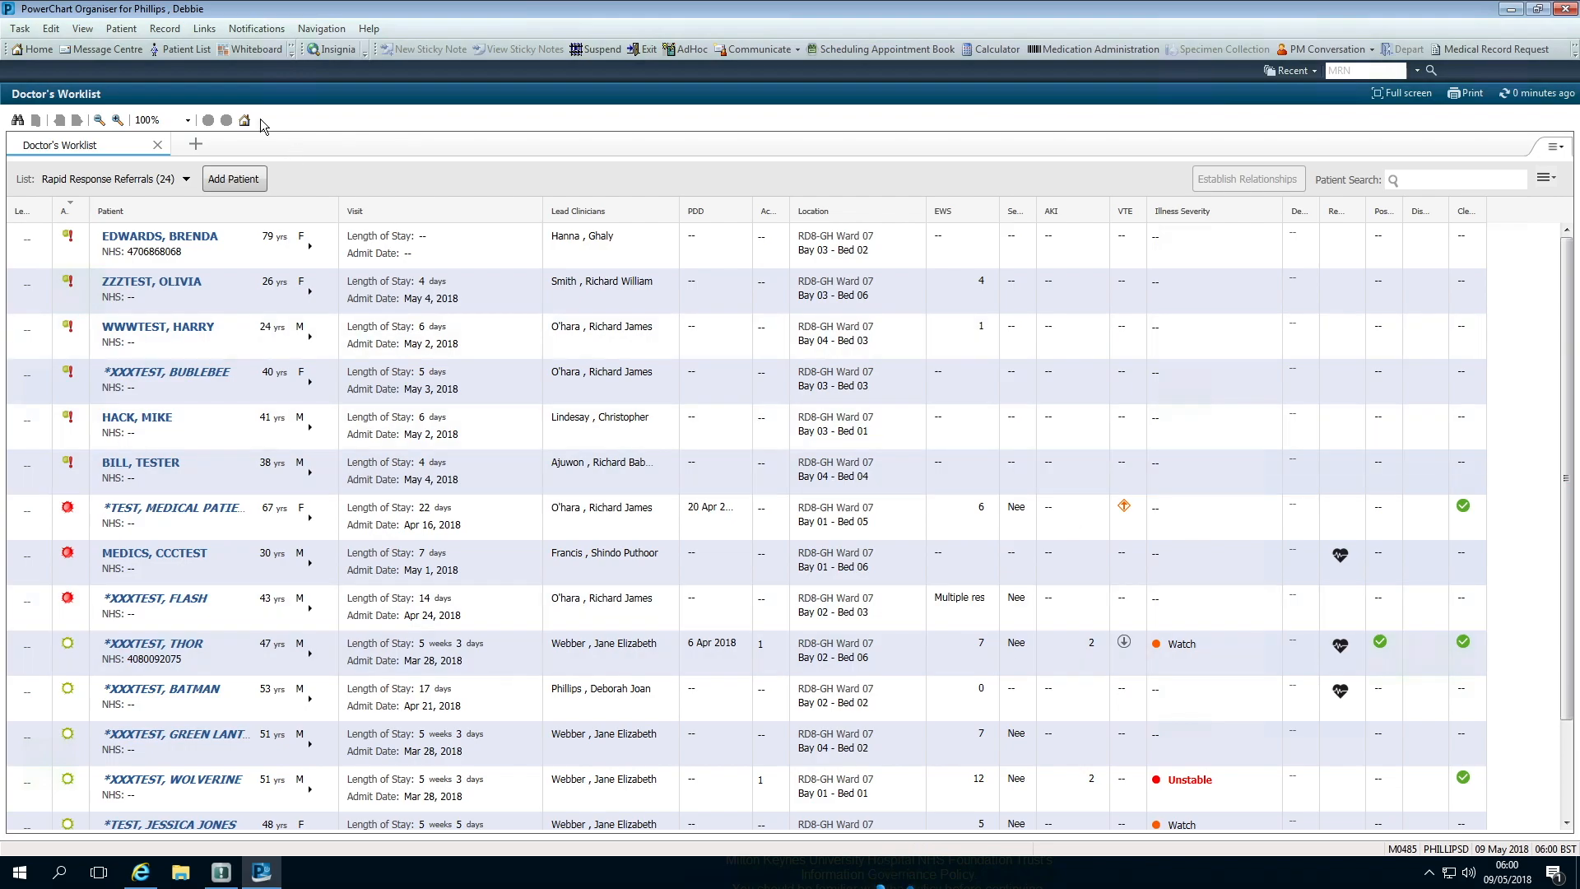
{"action": "mouse_move", "coordinate": [293, 64]}
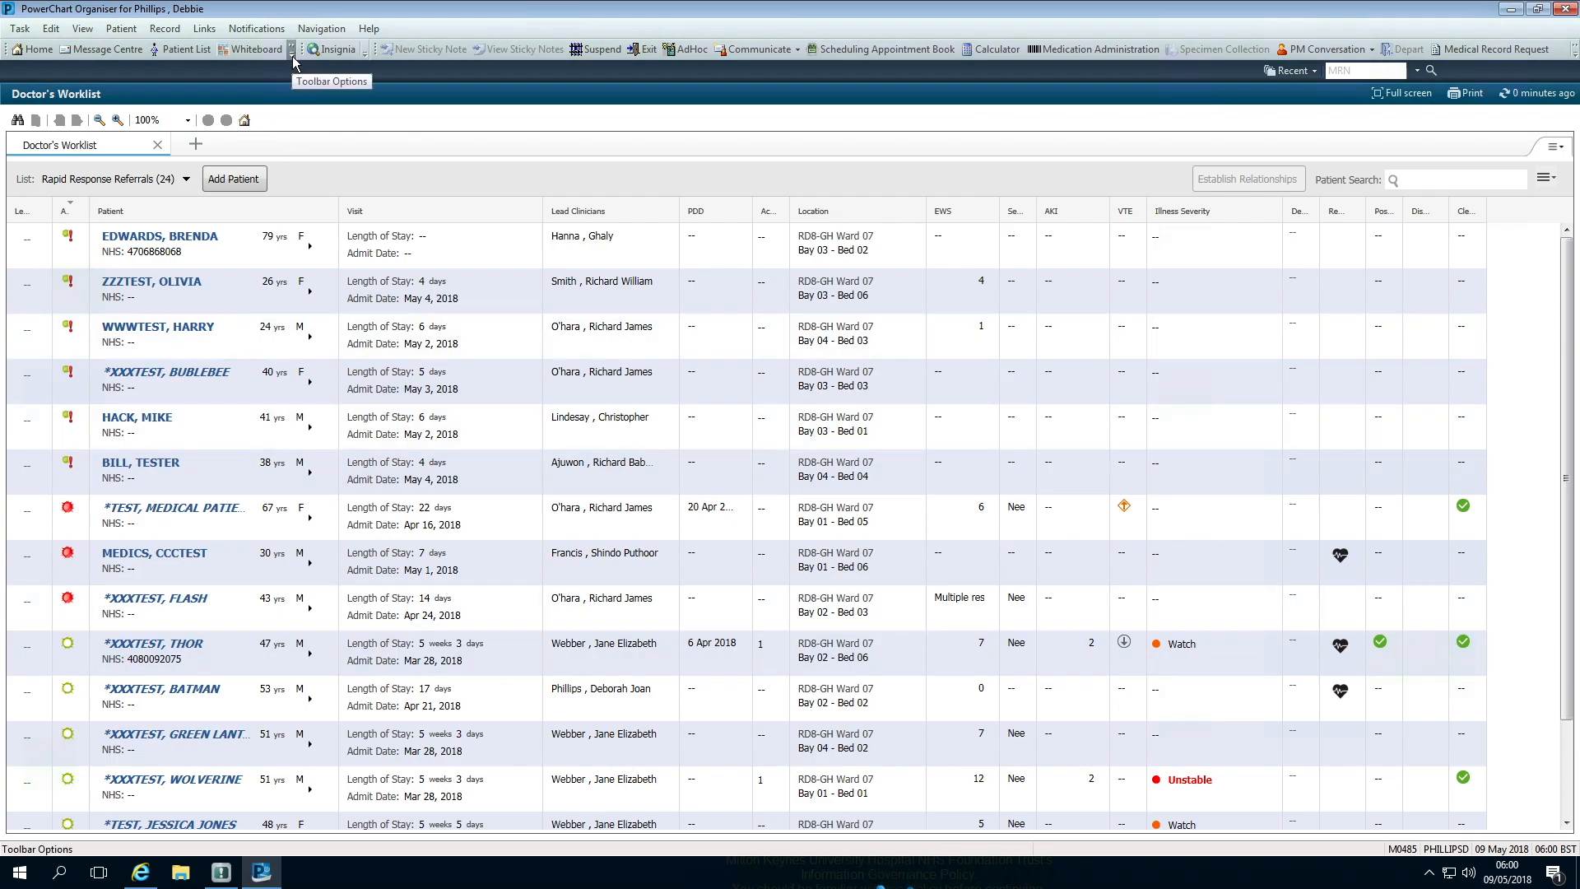
Open Rapid Response Services from the toolbar options.
{"action": "left_click", "coordinate": [293, 64]}
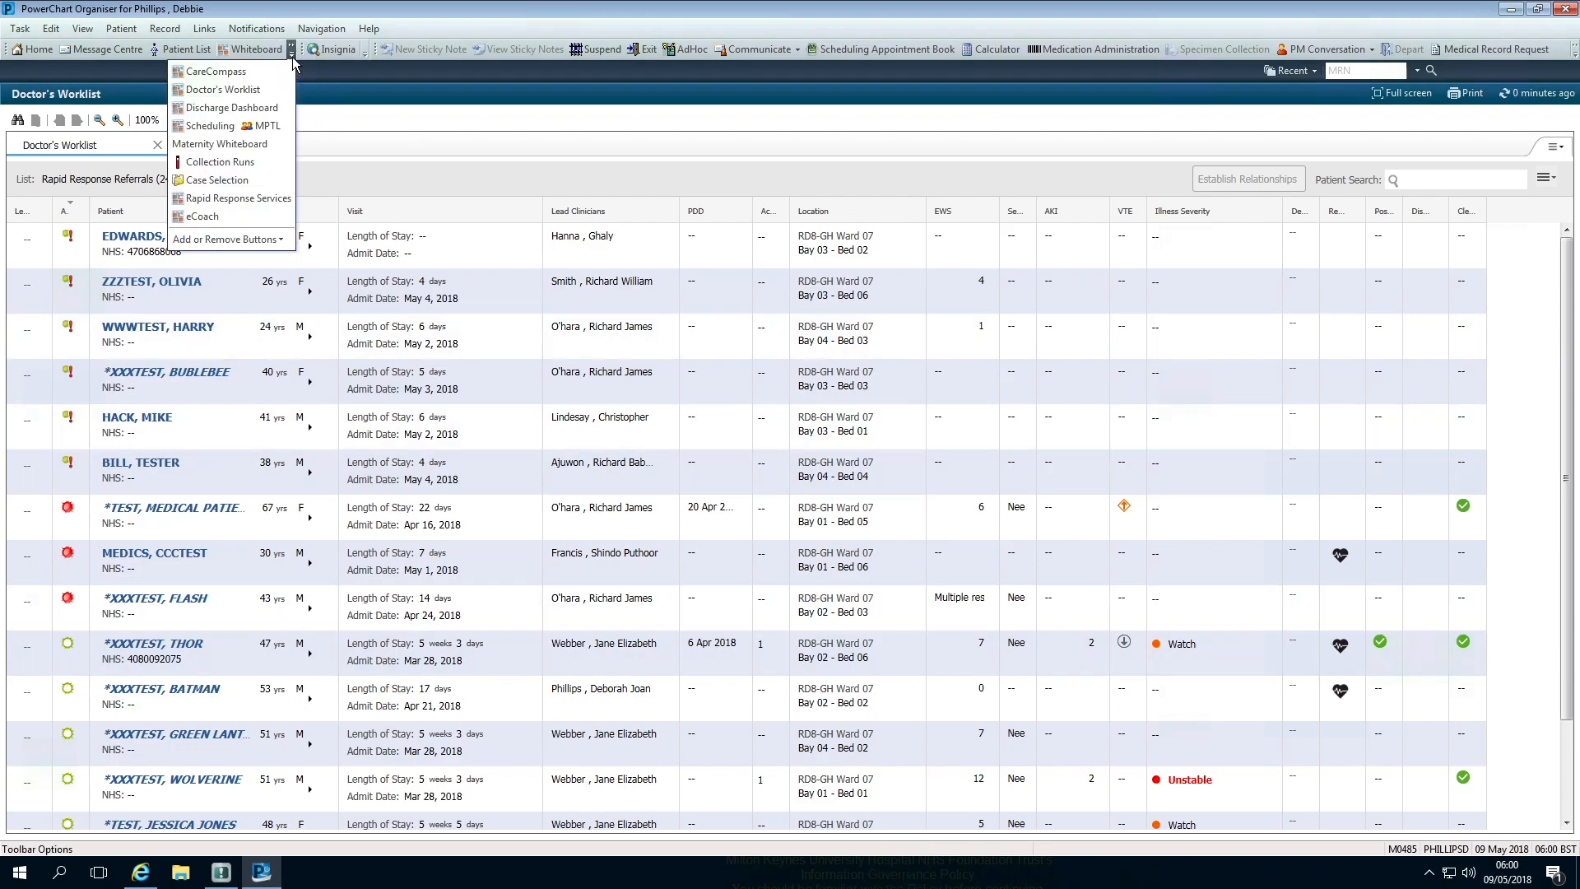
{"action": "mouse_move", "coordinate": [235, 198]}
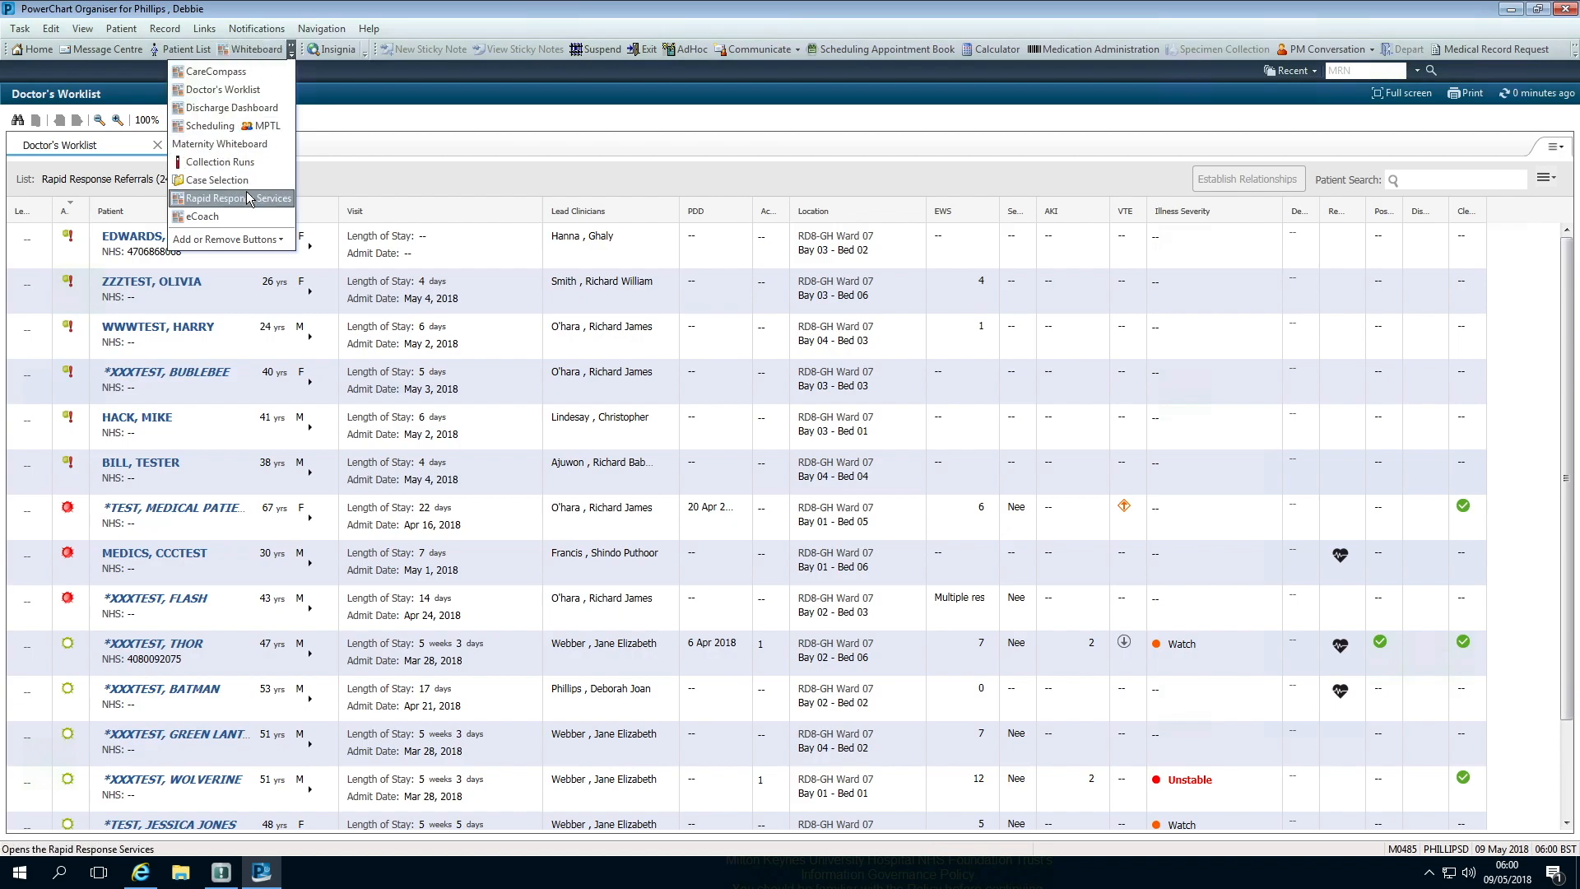
{"action": "left_click", "coordinate": [231, 197]}
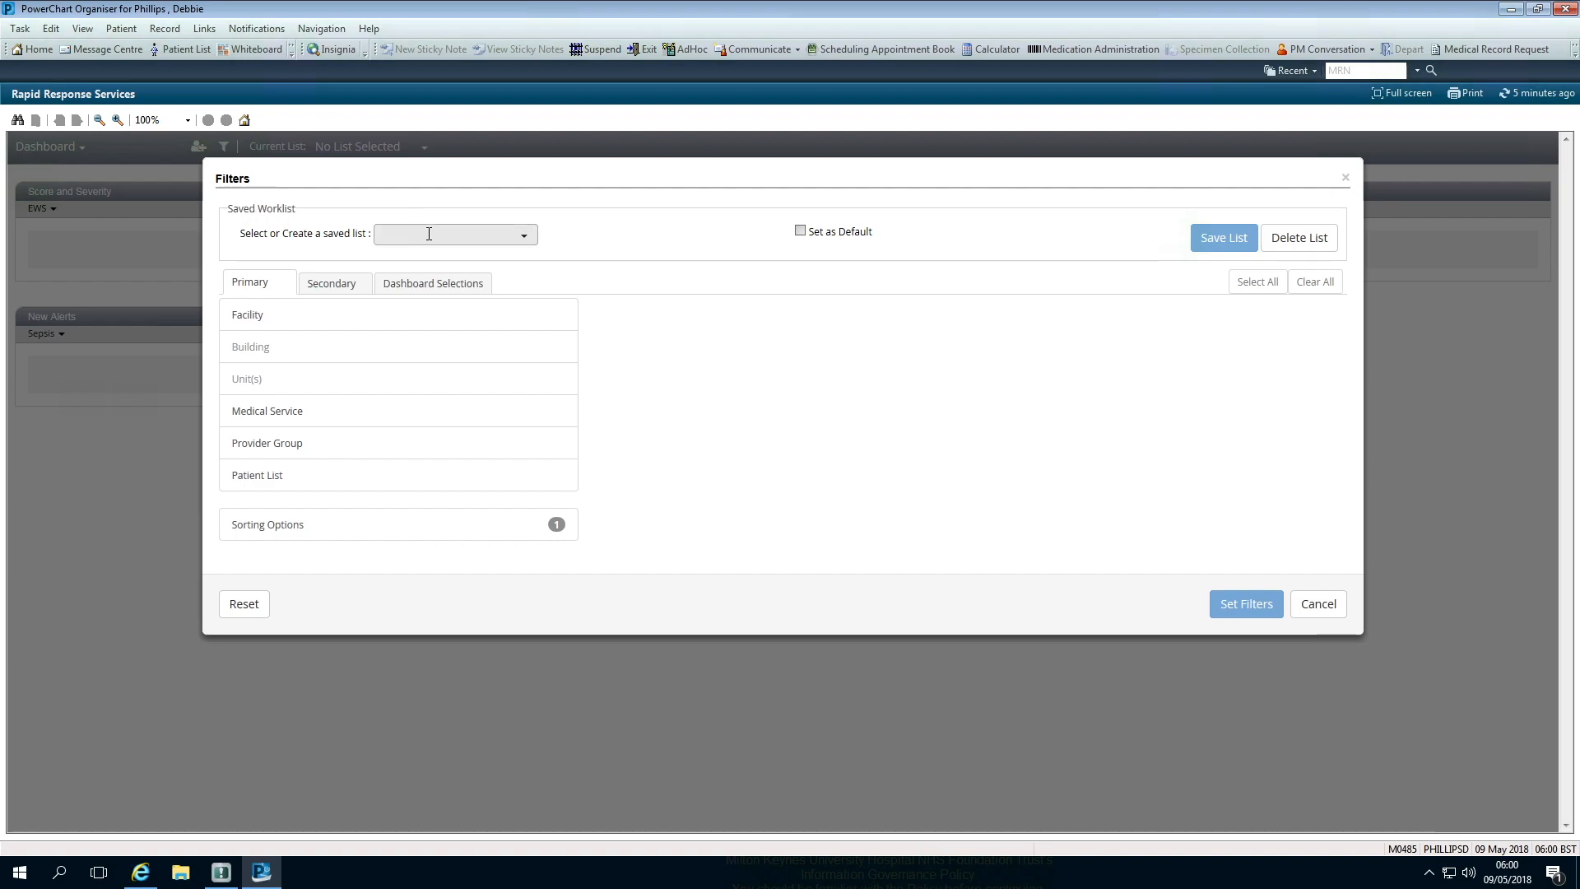
Save a new filter list named rapid response and set it as the default.
{"action": "left_click", "coordinate": [448, 233]}
{"action": "type", "text": "* R"}
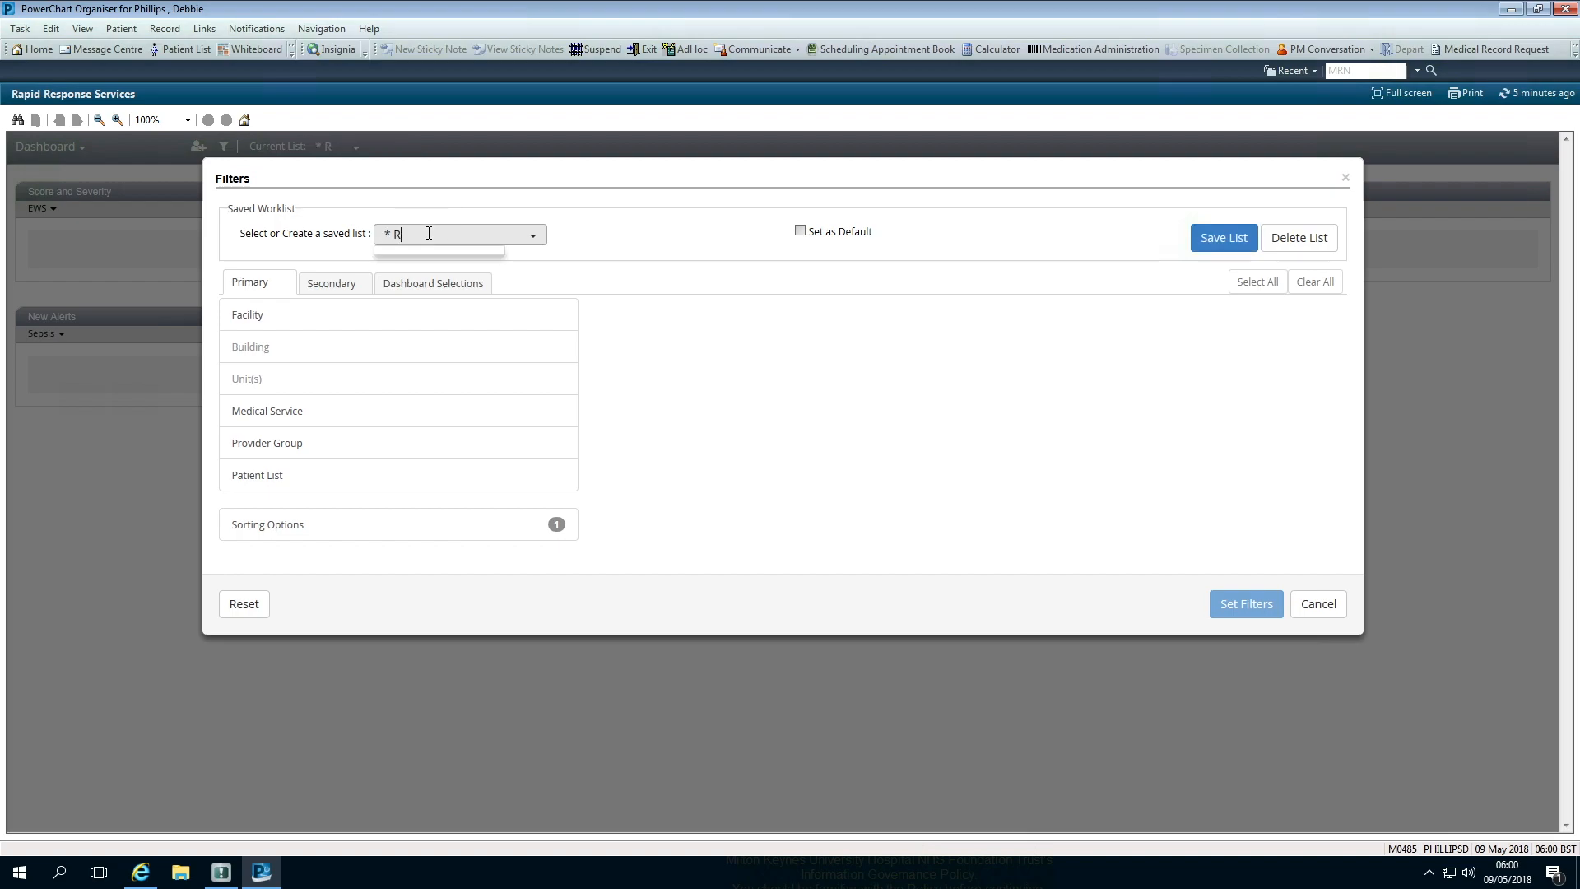
{"action": "type", "text": "apid"}
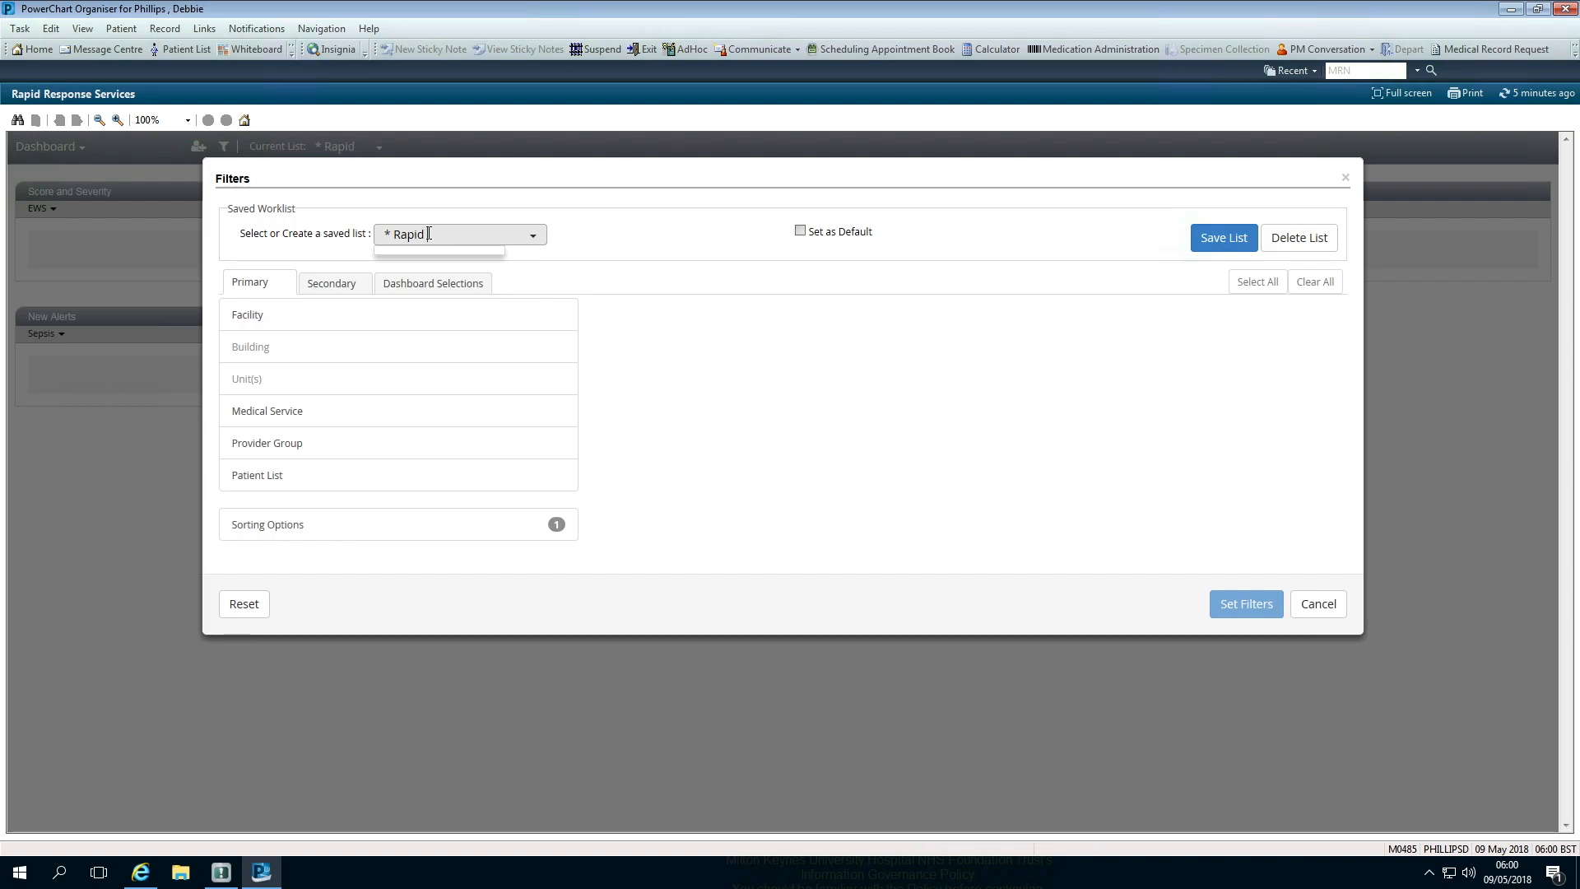
{"action": "type", "text": "Response"}
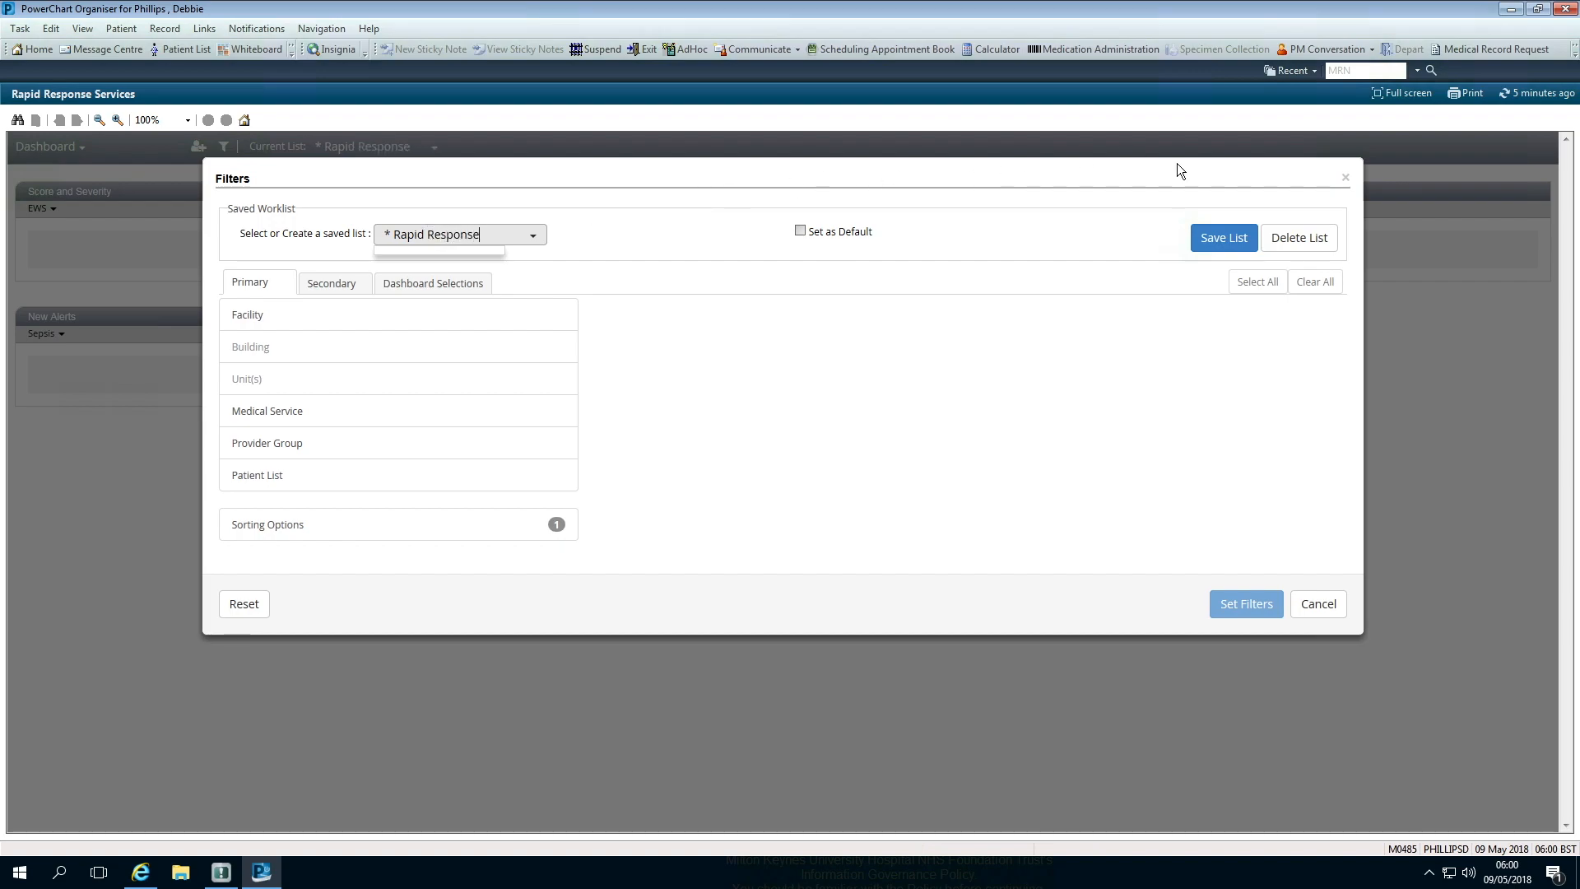
{"action": "left_click", "coordinate": [800, 231]}
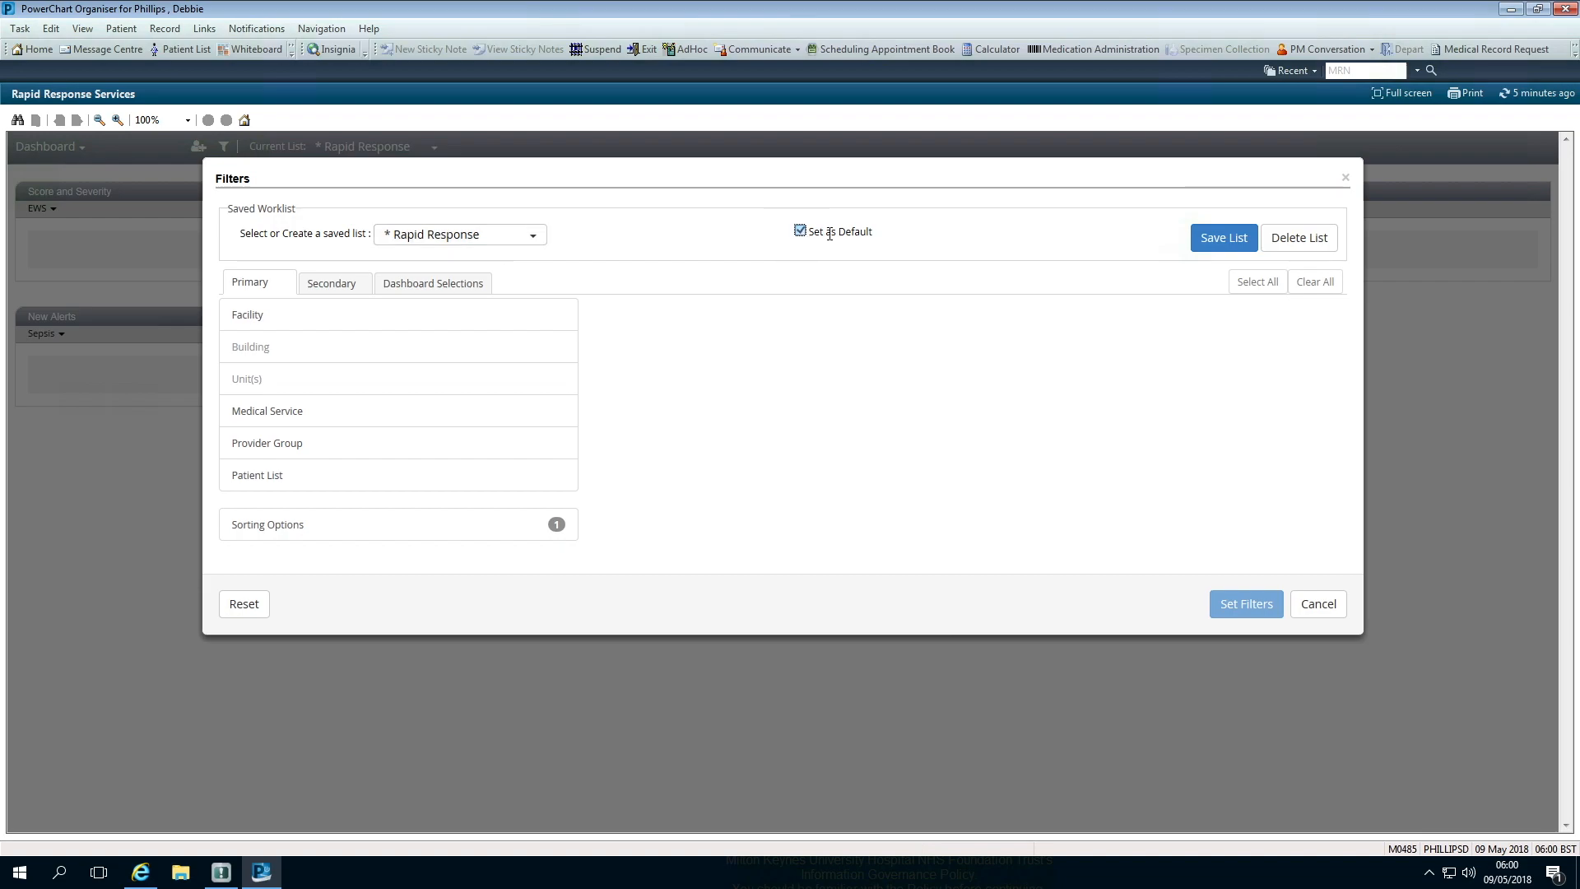
{"action": "left_click", "coordinate": [1223, 237]}
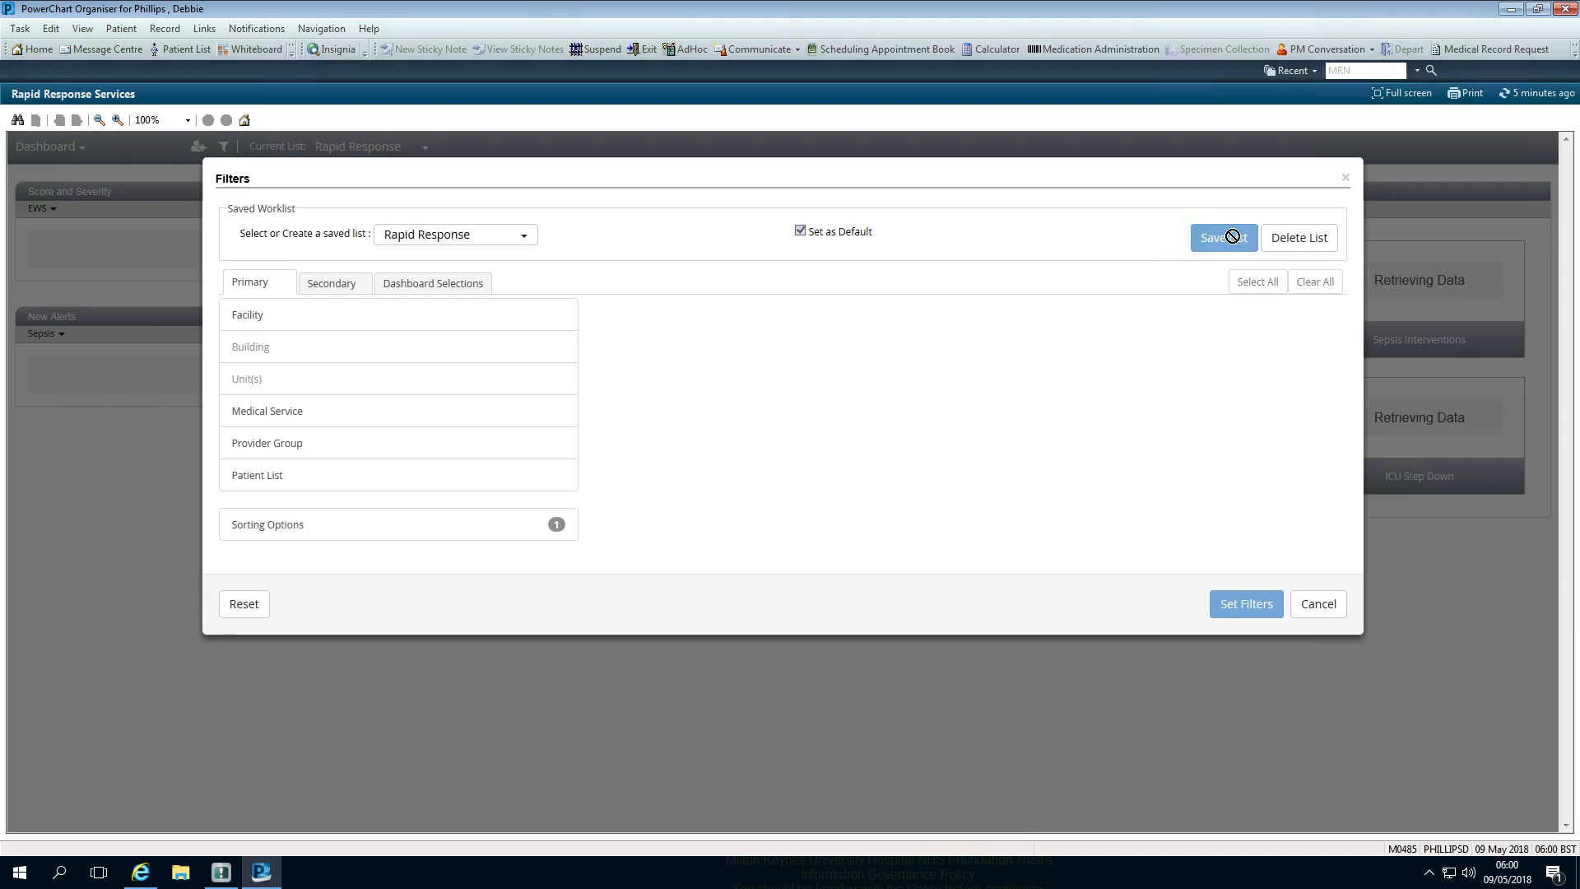
{"action": "left_click", "coordinate": [1223, 238]}
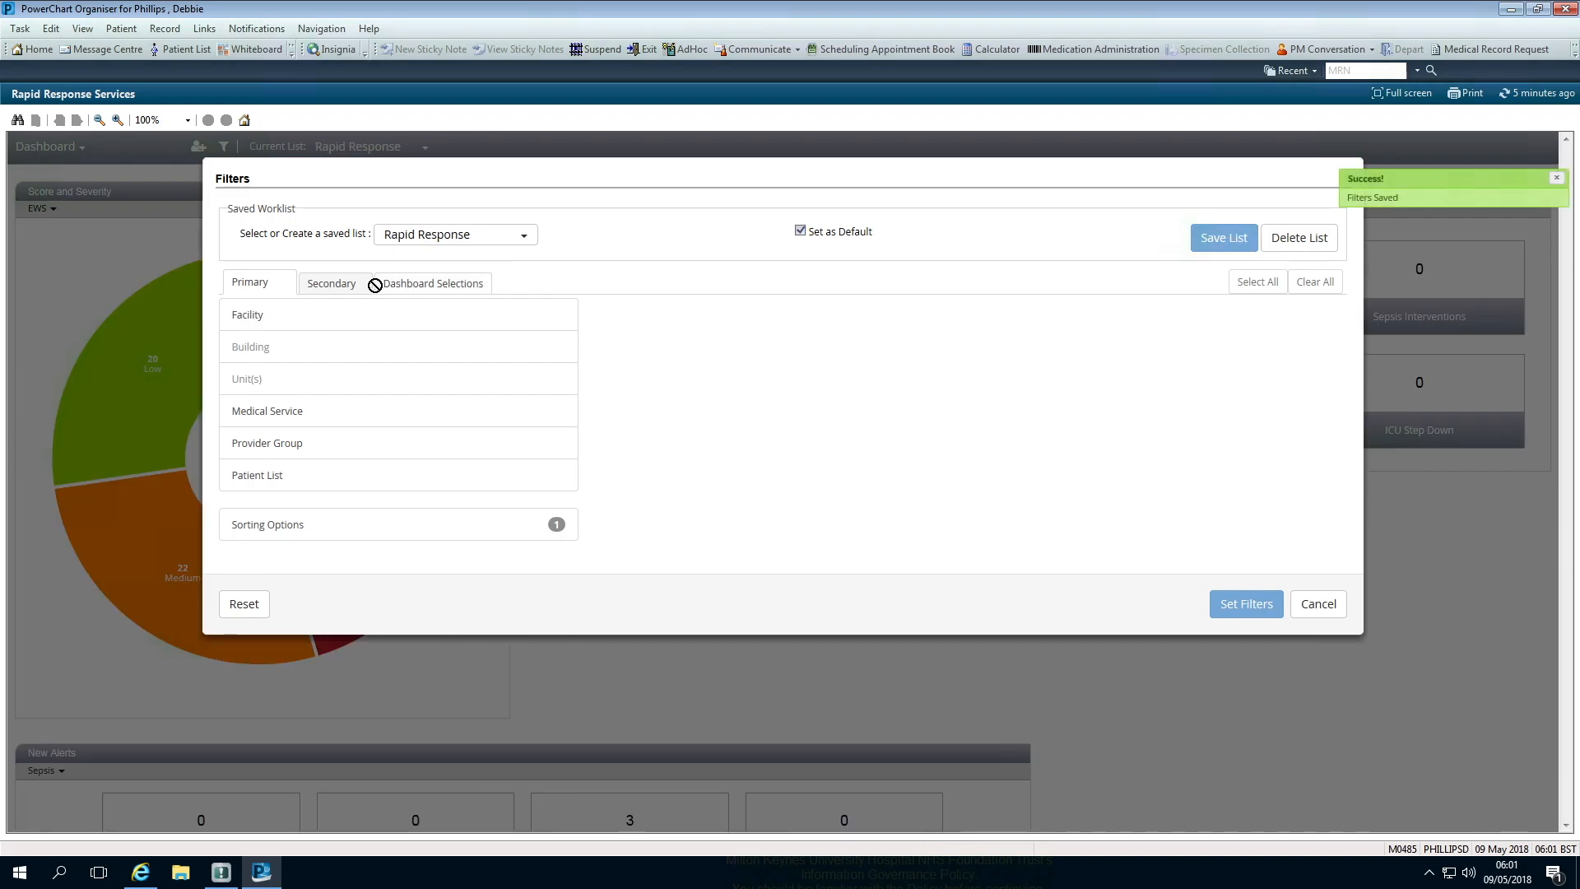
Base the saved list on the Rapid Response Referrals patient list and apply the filters to the dashboard.
{"action": "left_click", "coordinate": [256, 474]}
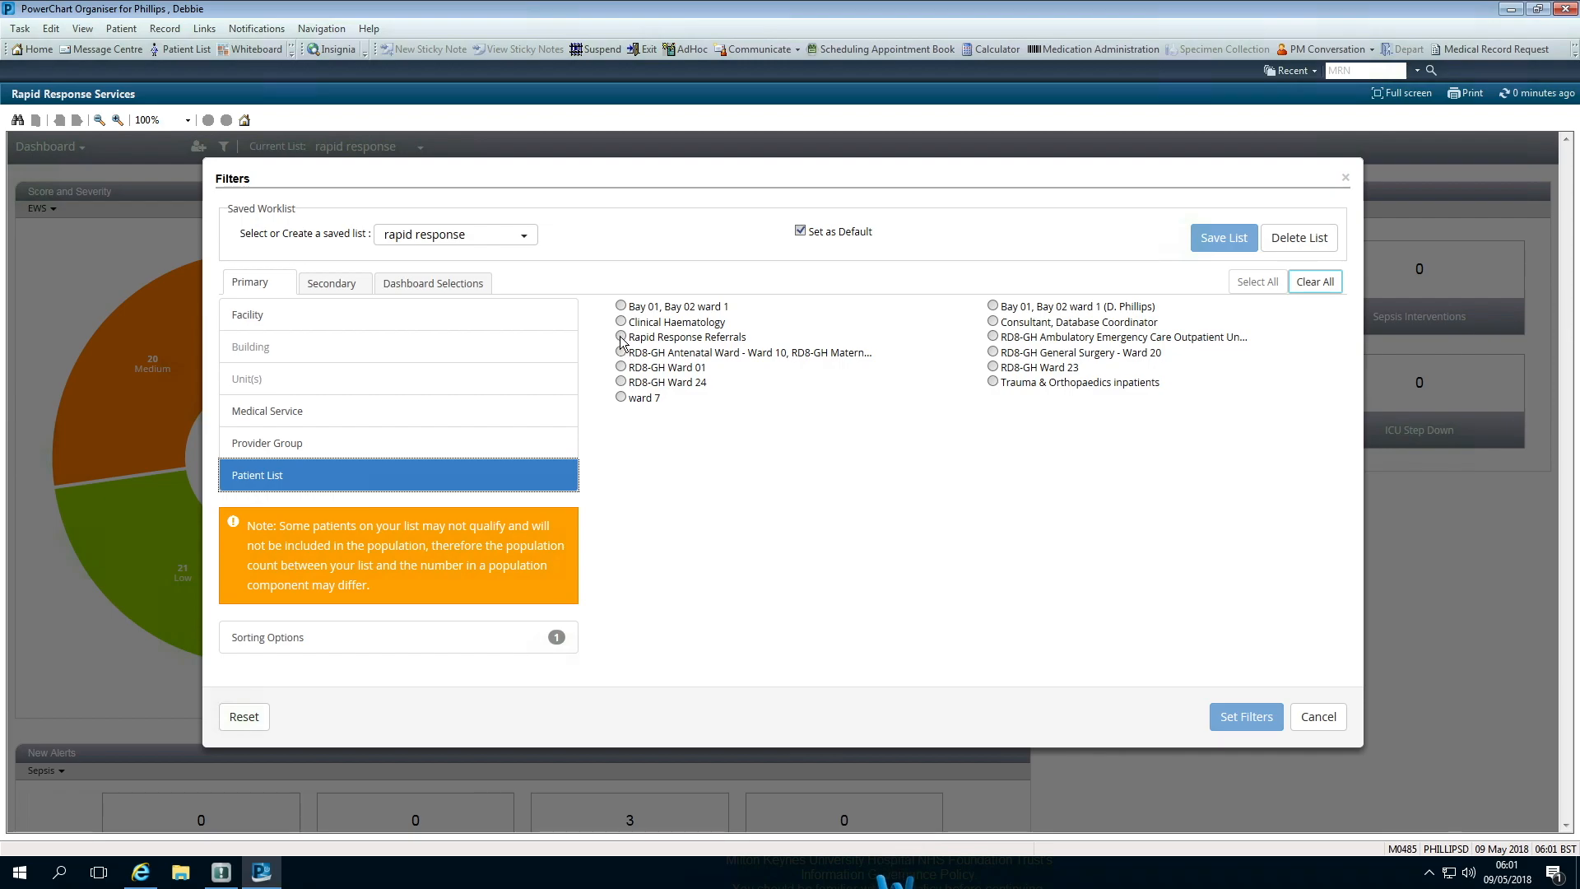
{"action": "left_click", "coordinate": [622, 335]}
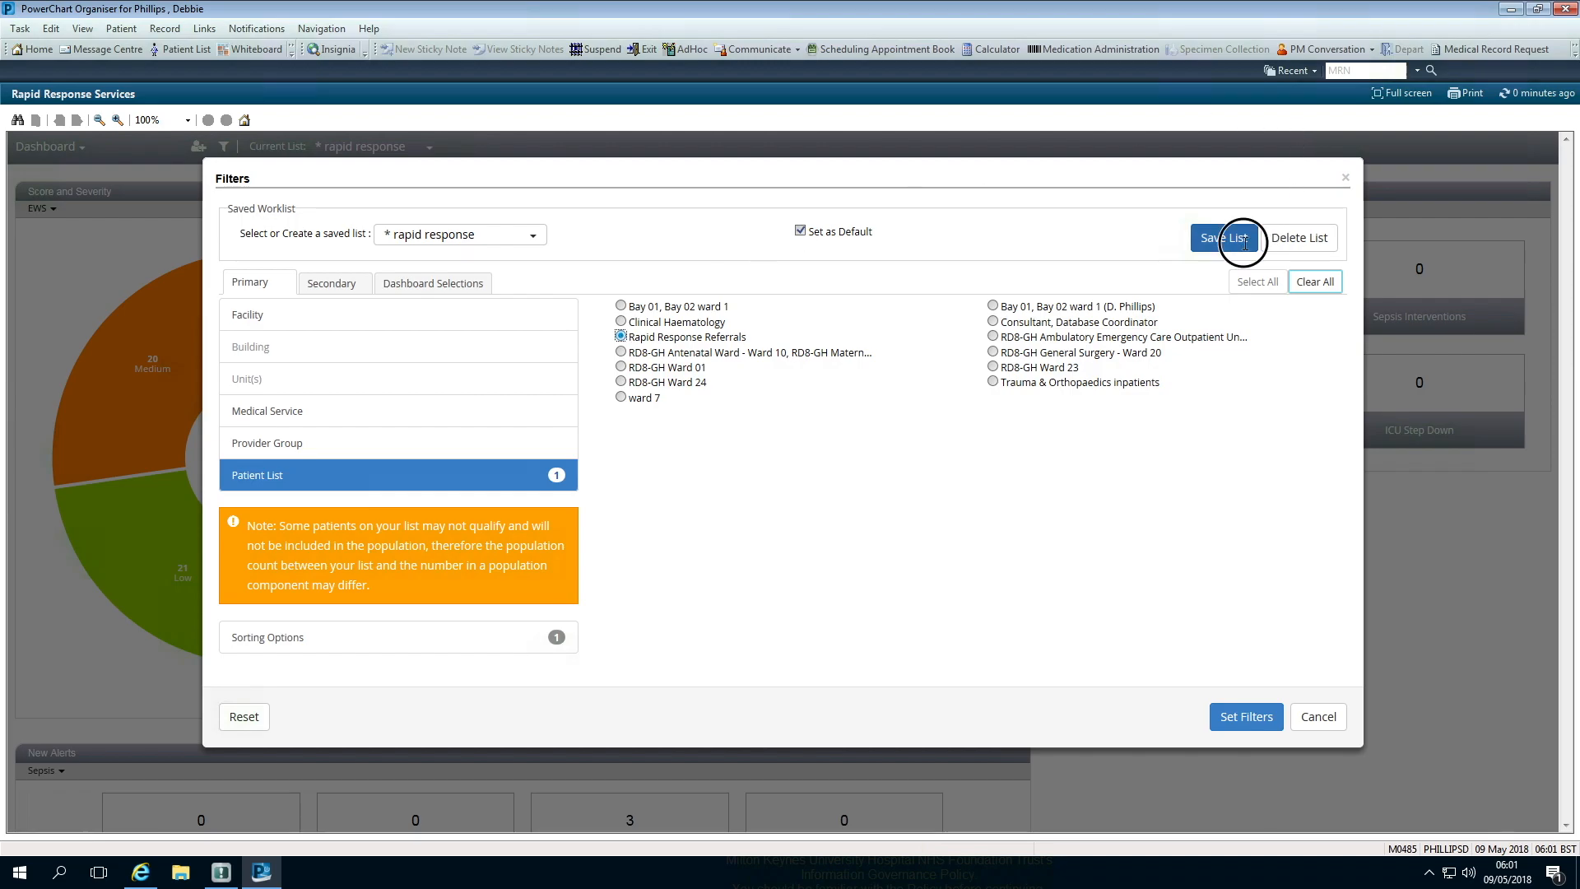
{"action": "left_click", "coordinate": [1224, 237]}
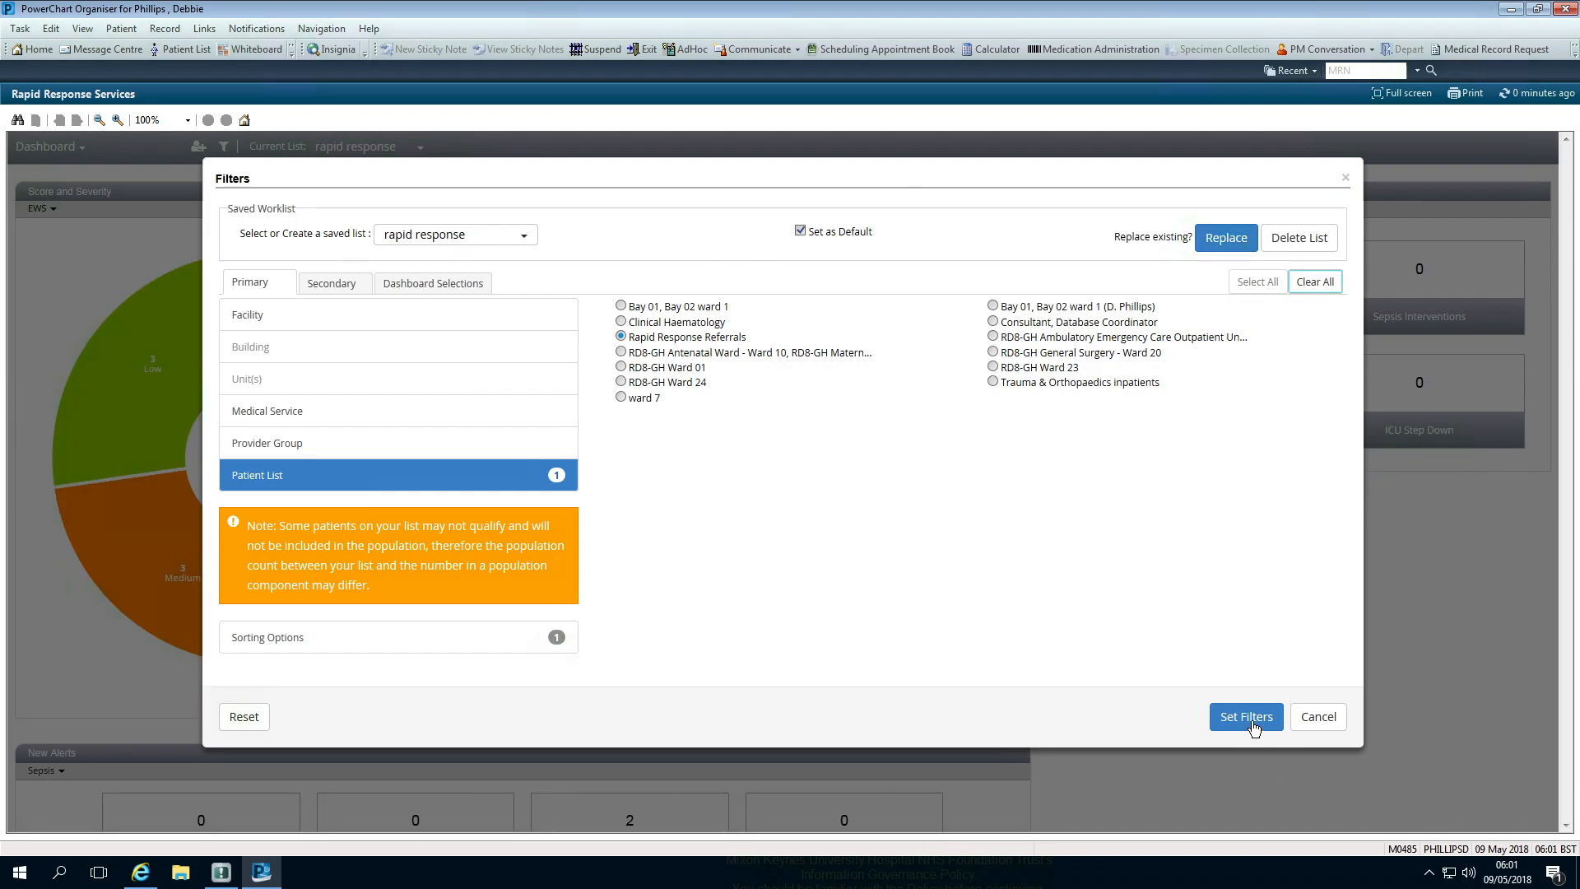
{"action": "left_click", "coordinate": [1246, 716]}
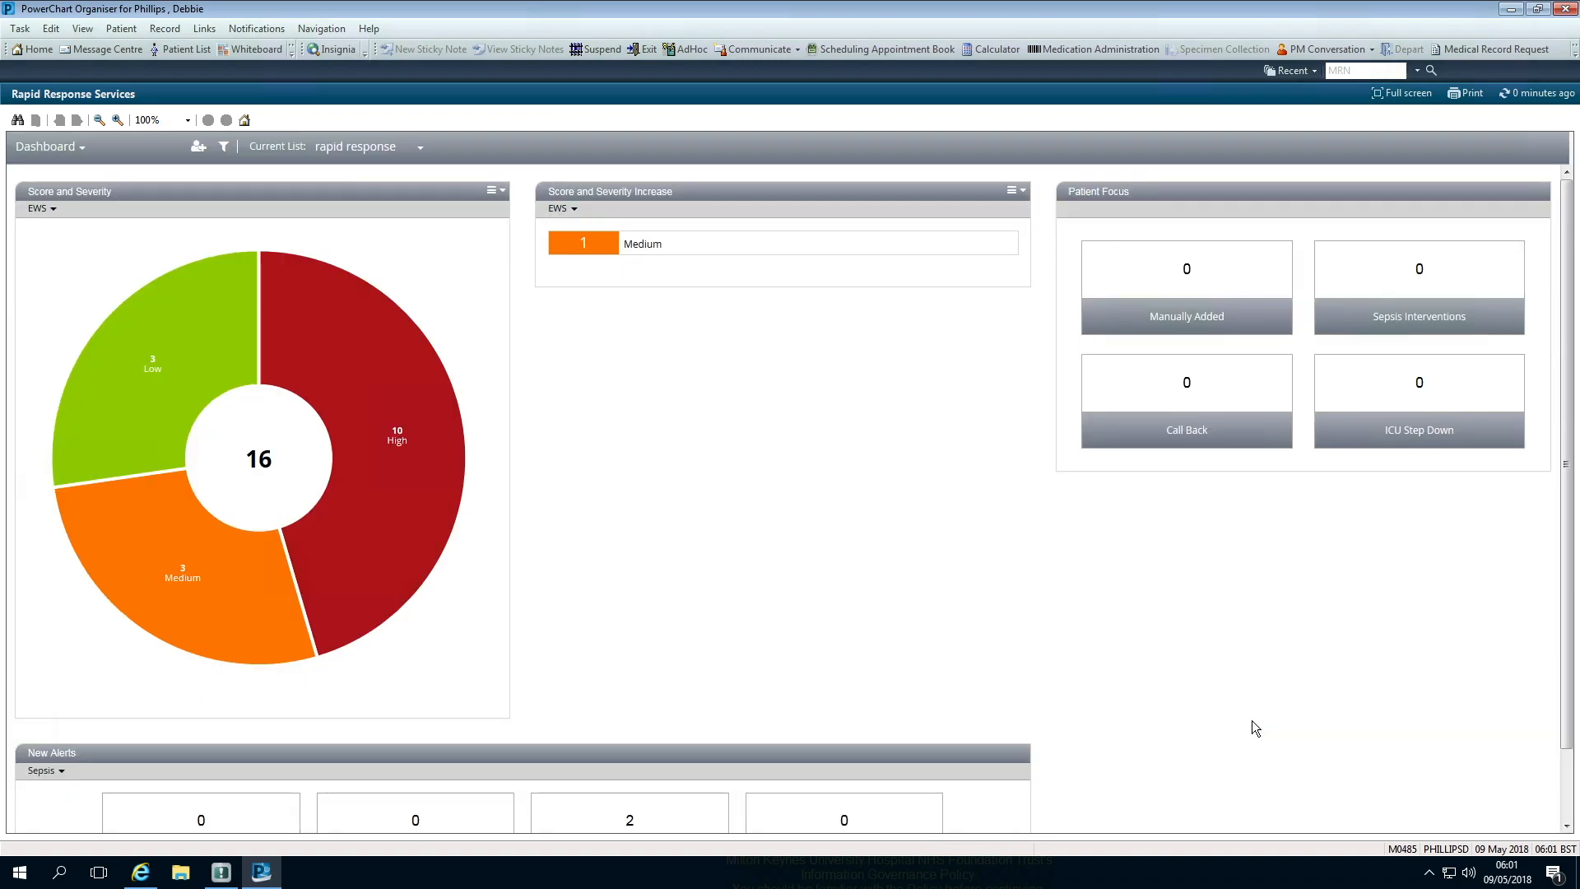
{"action": "mouse_move", "coordinate": [139, 407]}
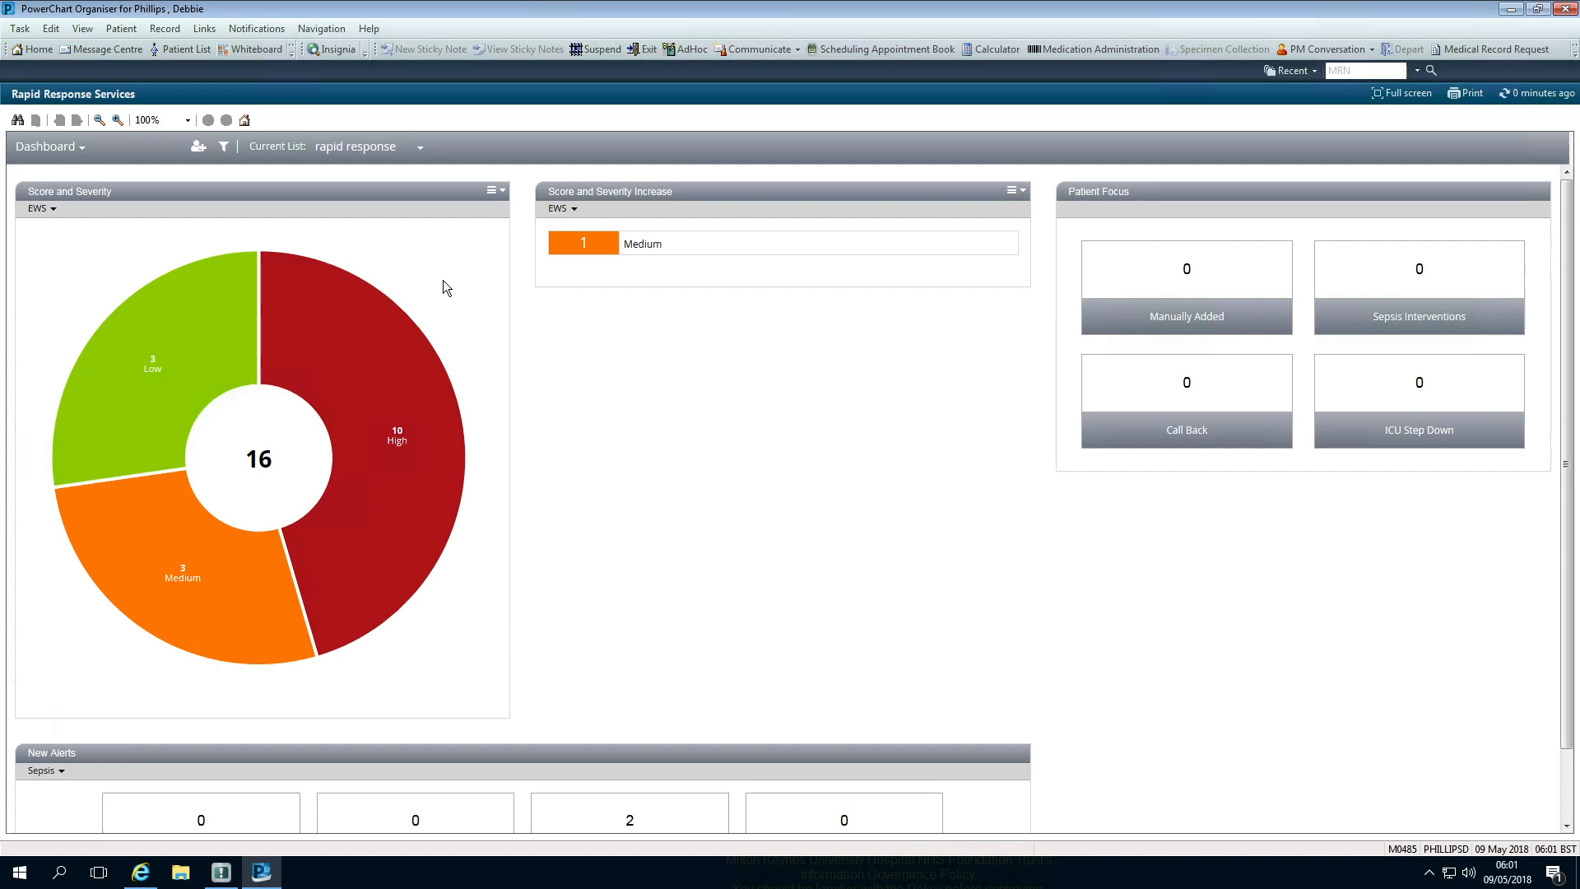
{"action": "mouse_move", "coordinate": [77, 150]}
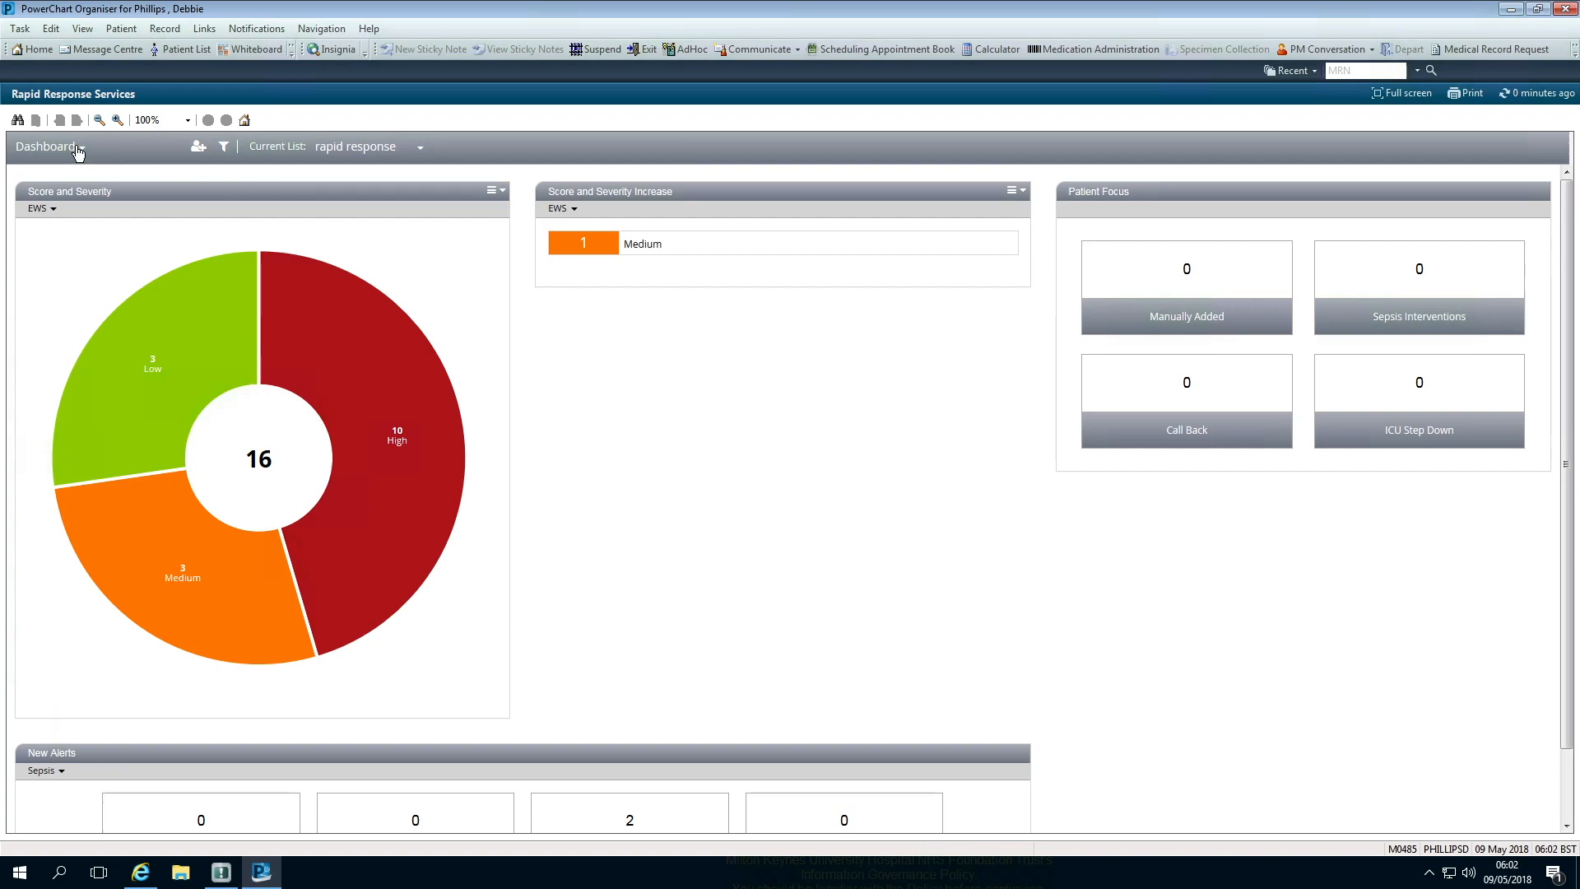
Switch between Dashboard and Worklist views, ending on the worklist with XXXTEST, SUPERMAN's overview.
{"action": "left_click", "coordinate": [46, 147]}
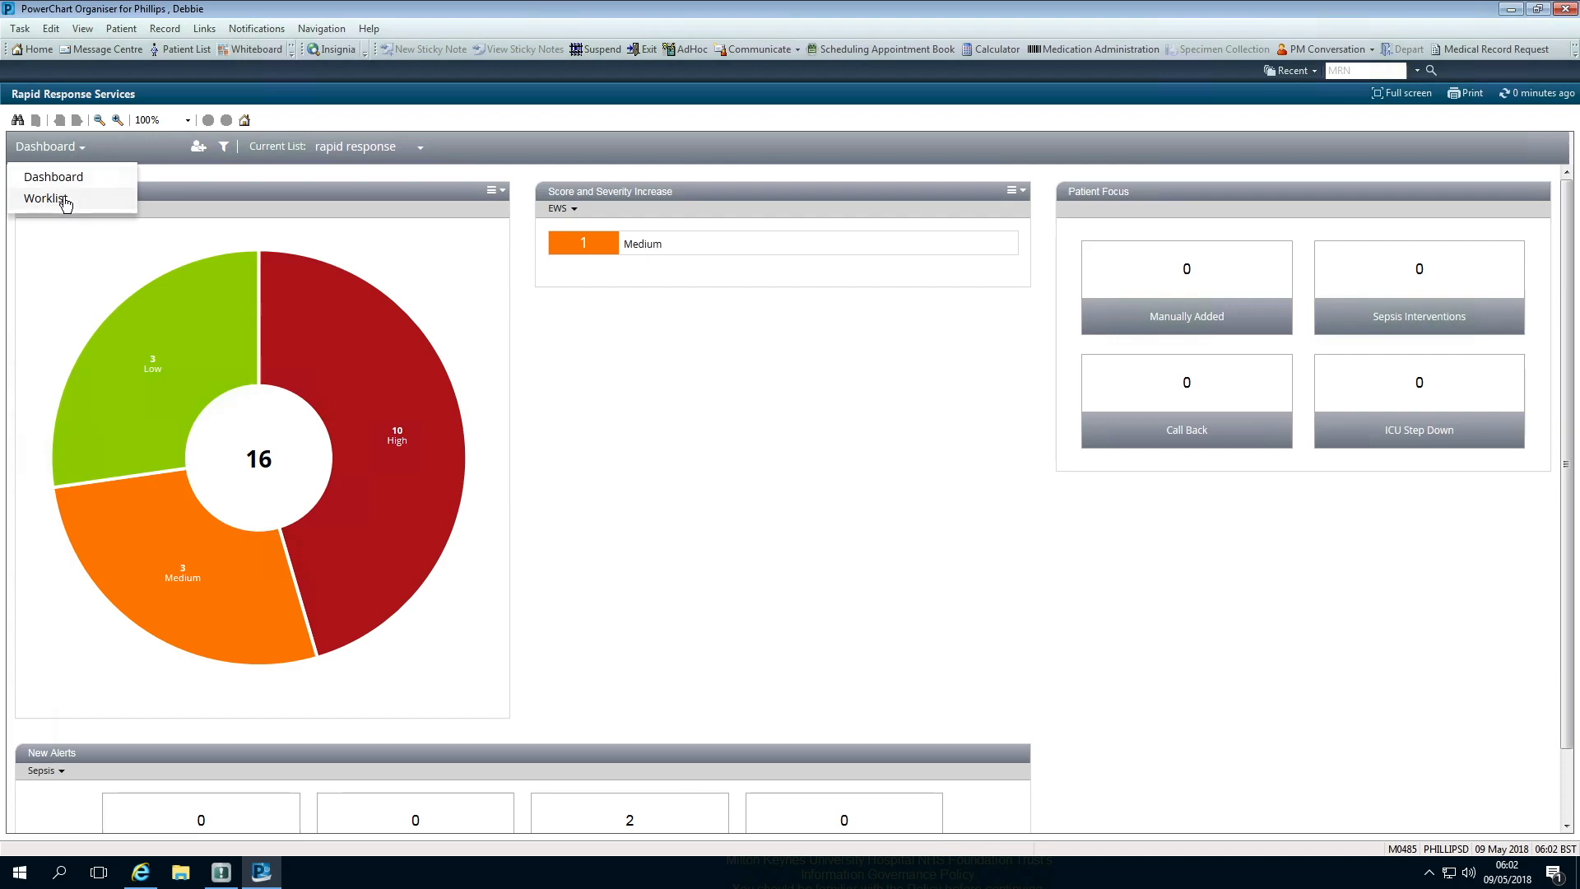
{"action": "left_click", "coordinate": [46, 199]}
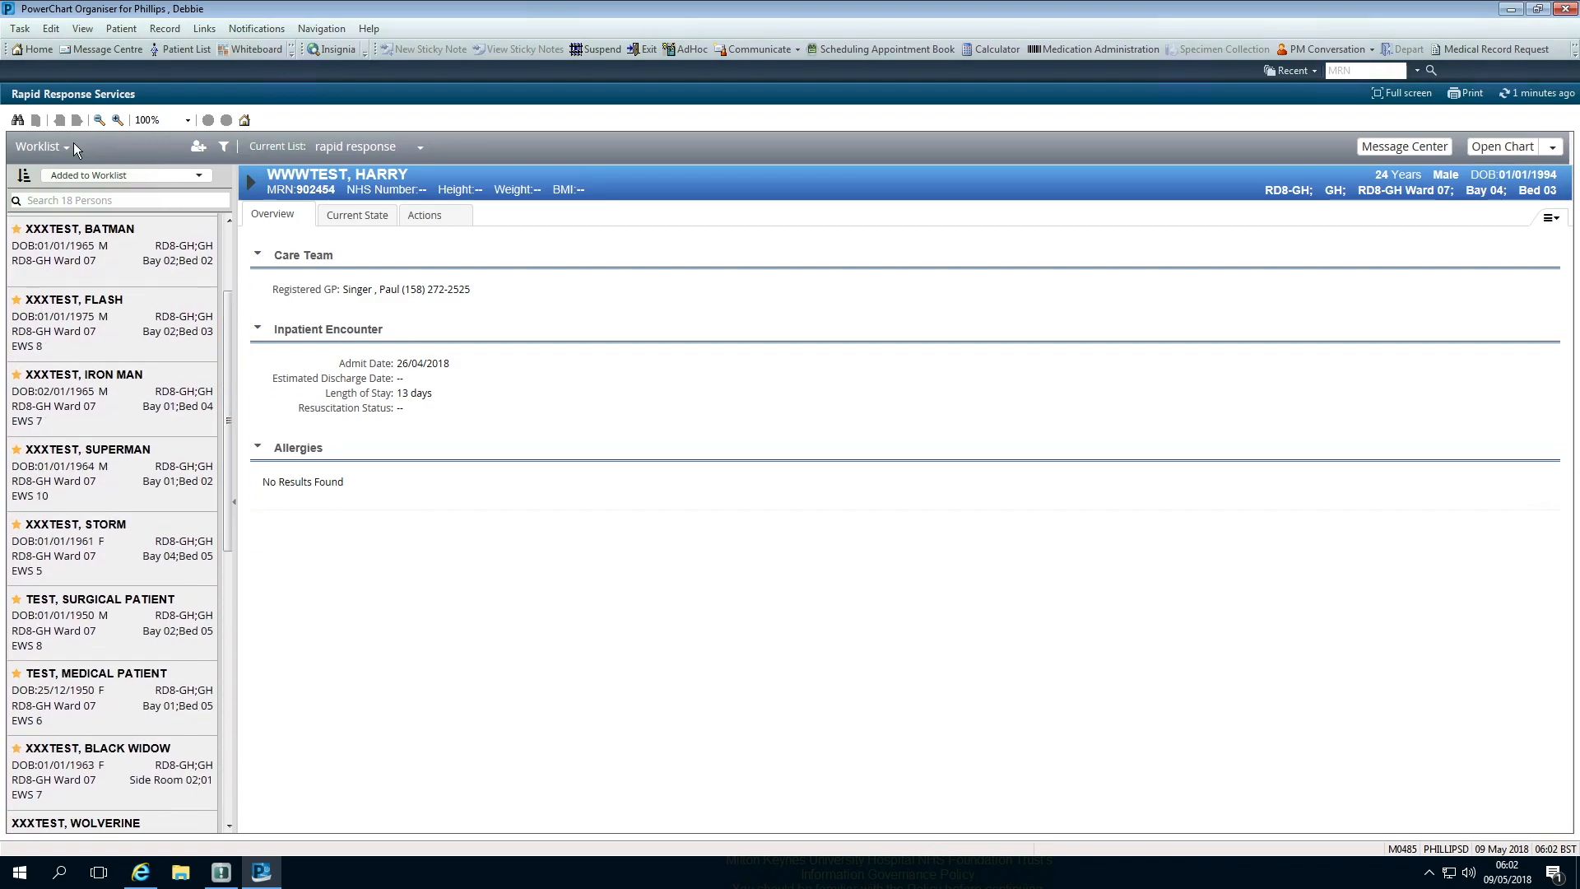
{"action": "left_click", "coordinate": [46, 147]}
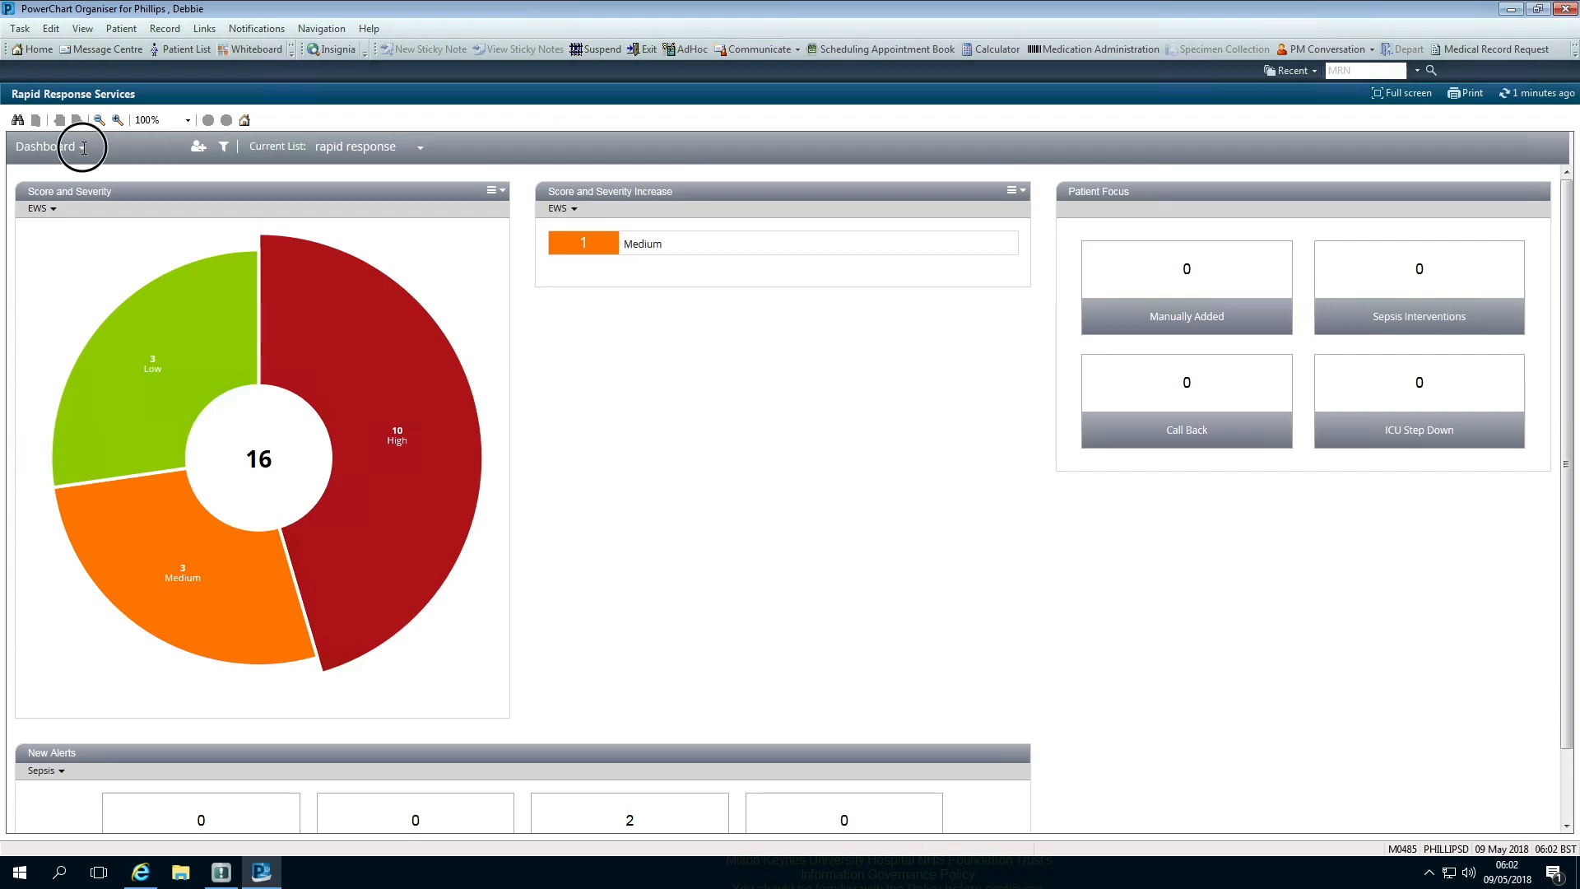
{"action": "left_click", "coordinate": [67, 146]}
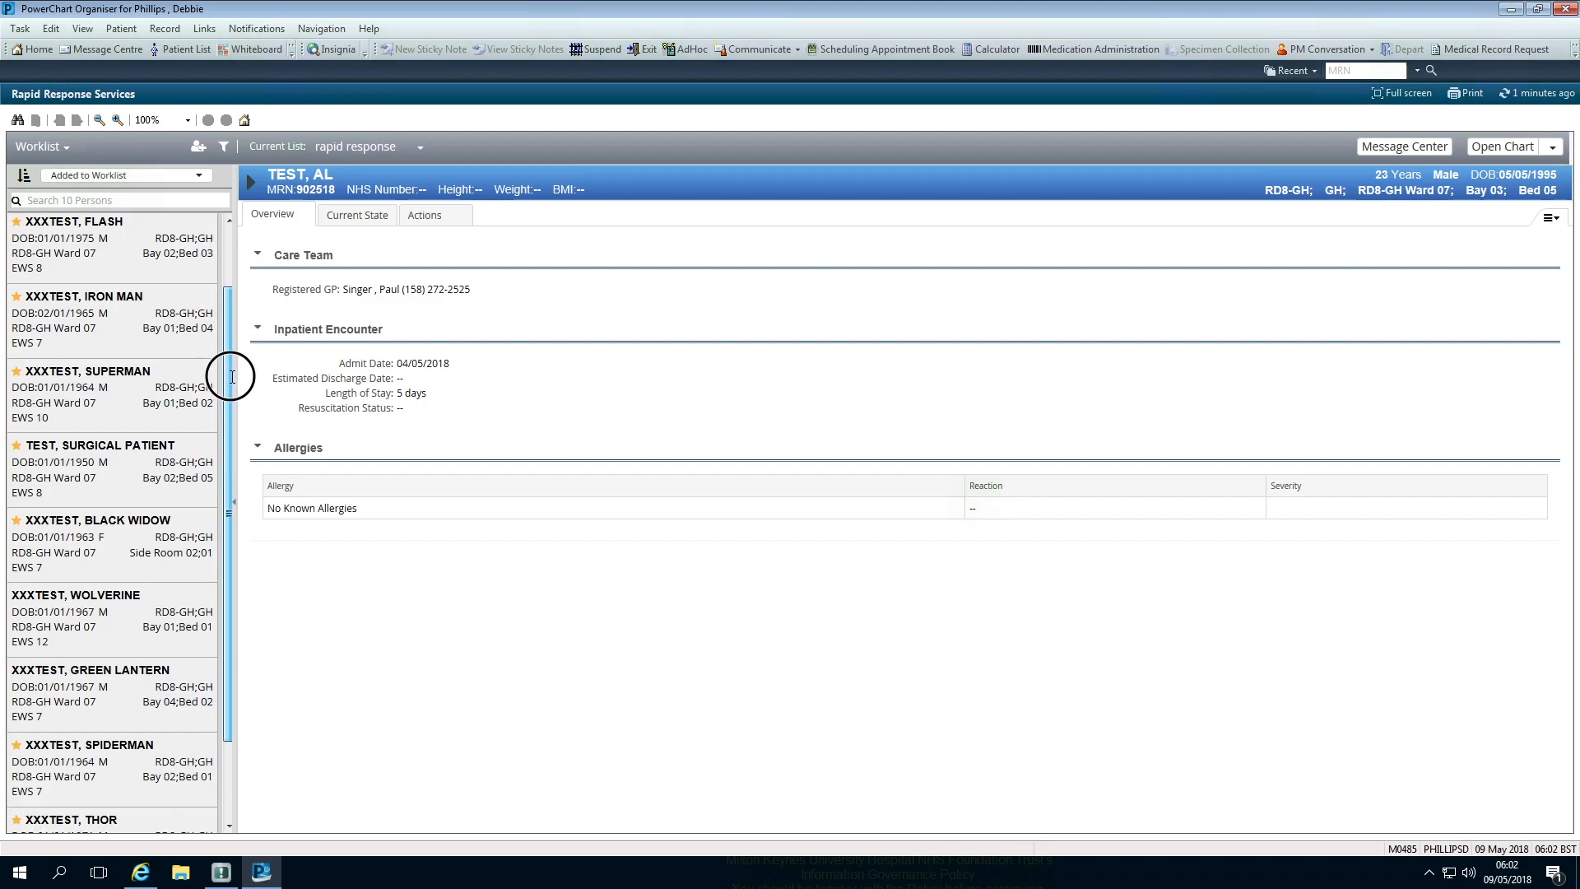
{"action": "scroll", "scroll_direction": "down", "scroll_amount": 3}
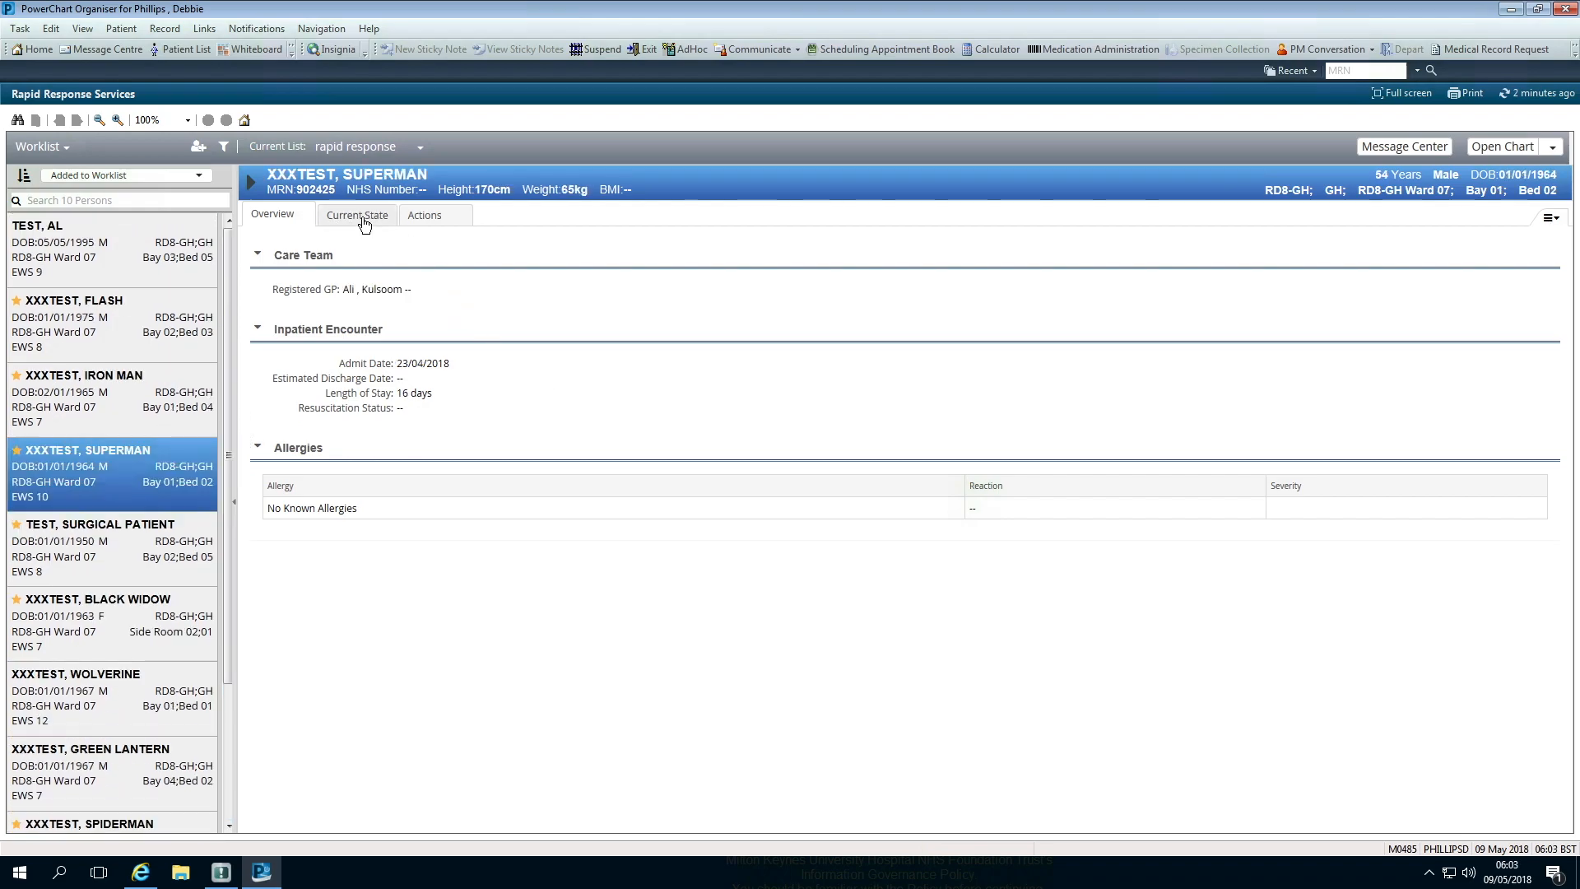
Review XXXTEST, SUPERMAN's Current State and Actions tabs, then list the Open Chart sections.
{"action": "left_click", "coordinate": [357, 214]}
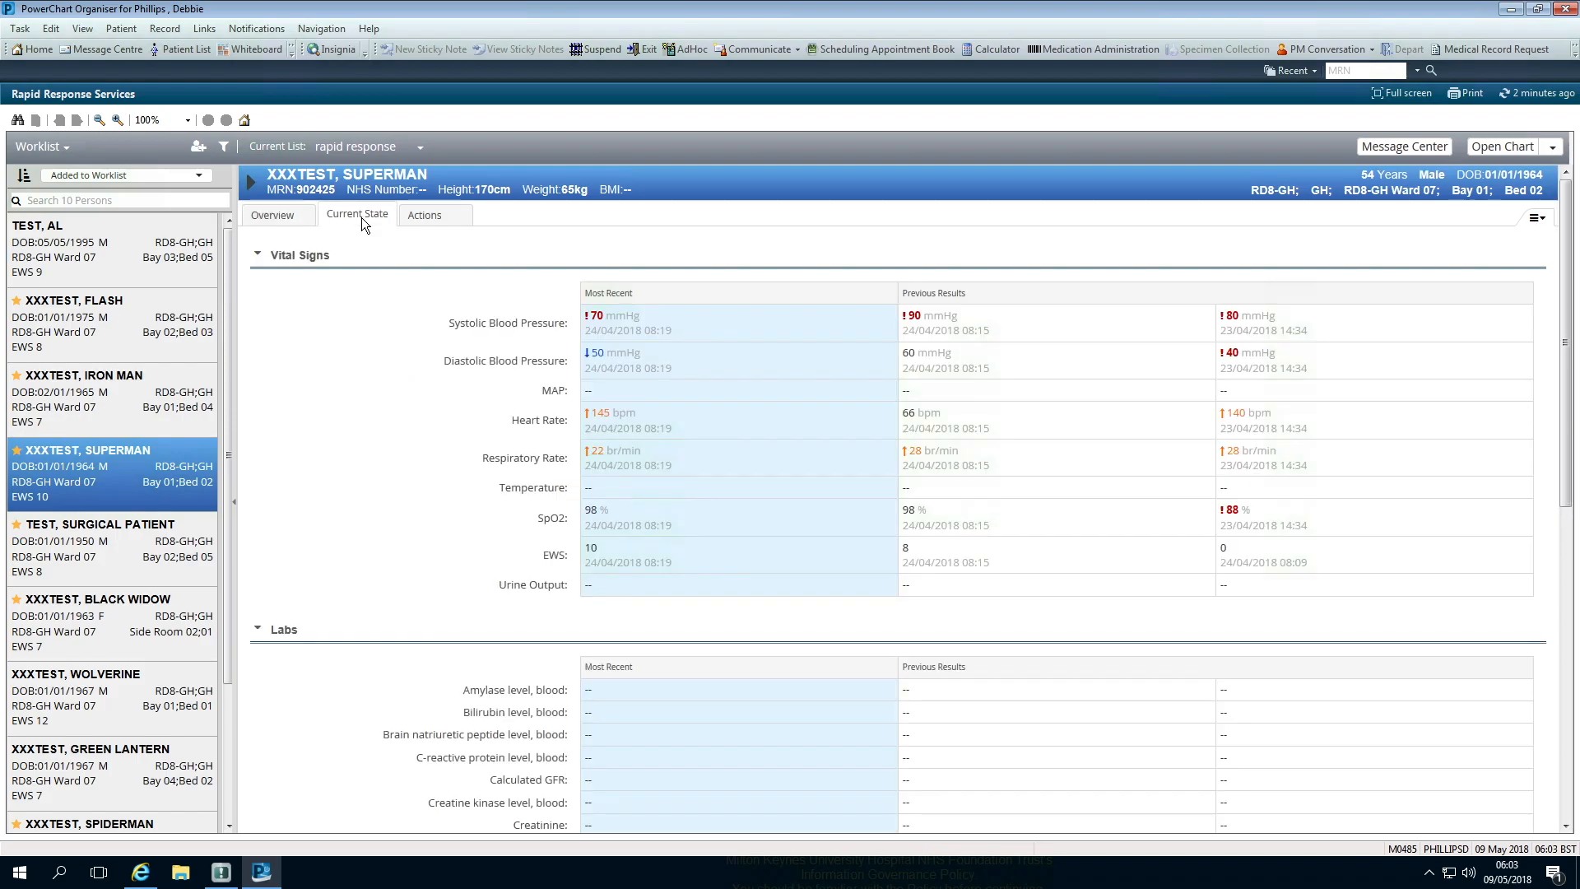
{"action": "left_click", "coordinate": [425, 214]}
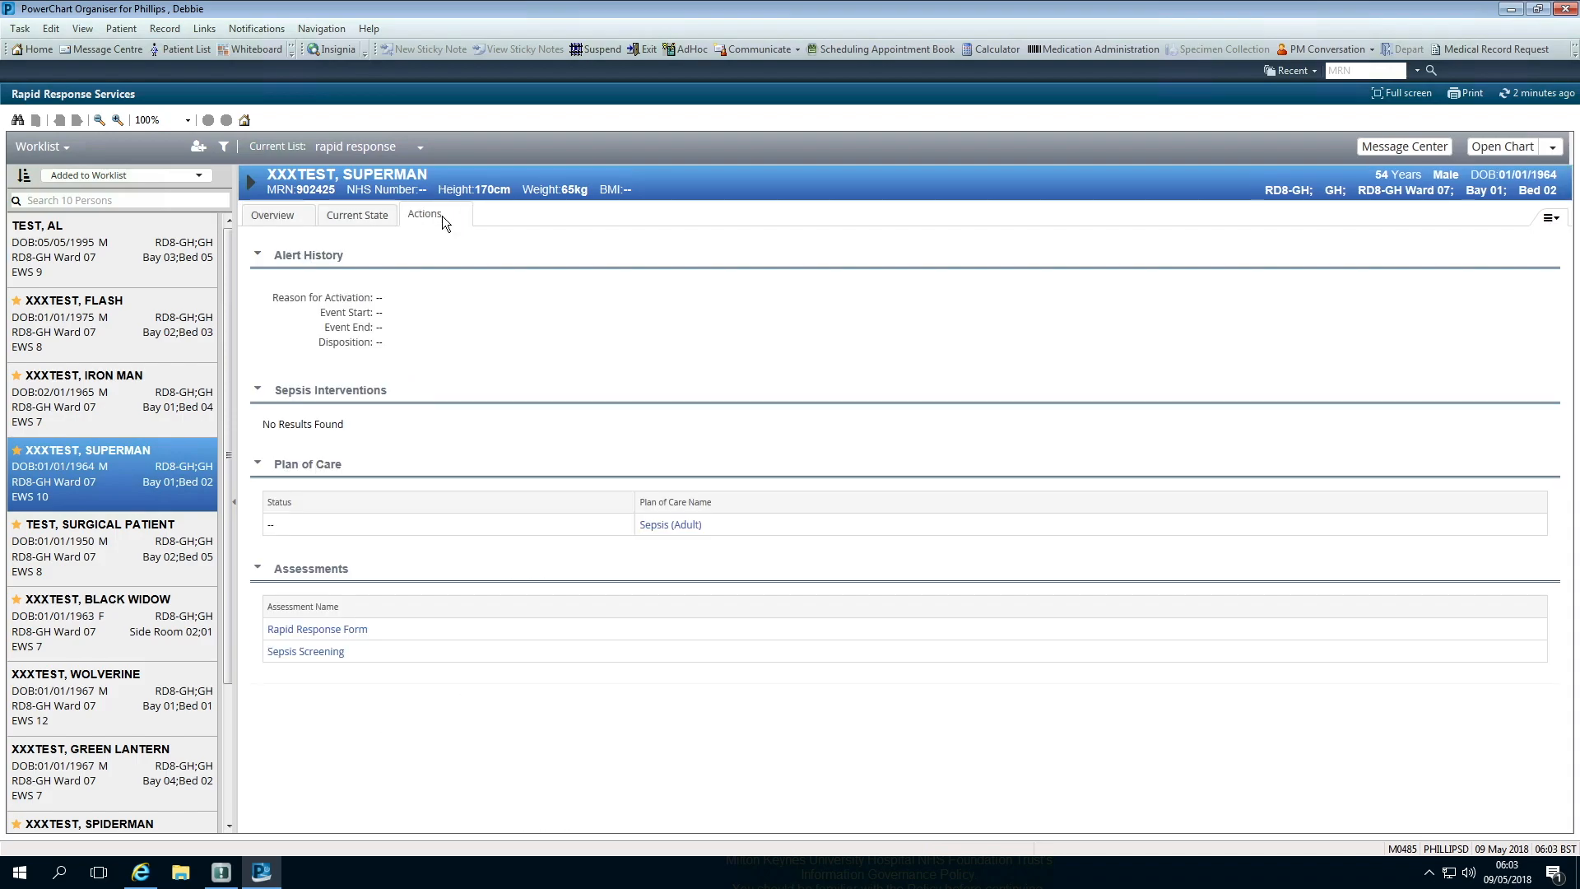
{"action": "mouse_move", "coordinate": [1426, 257]}
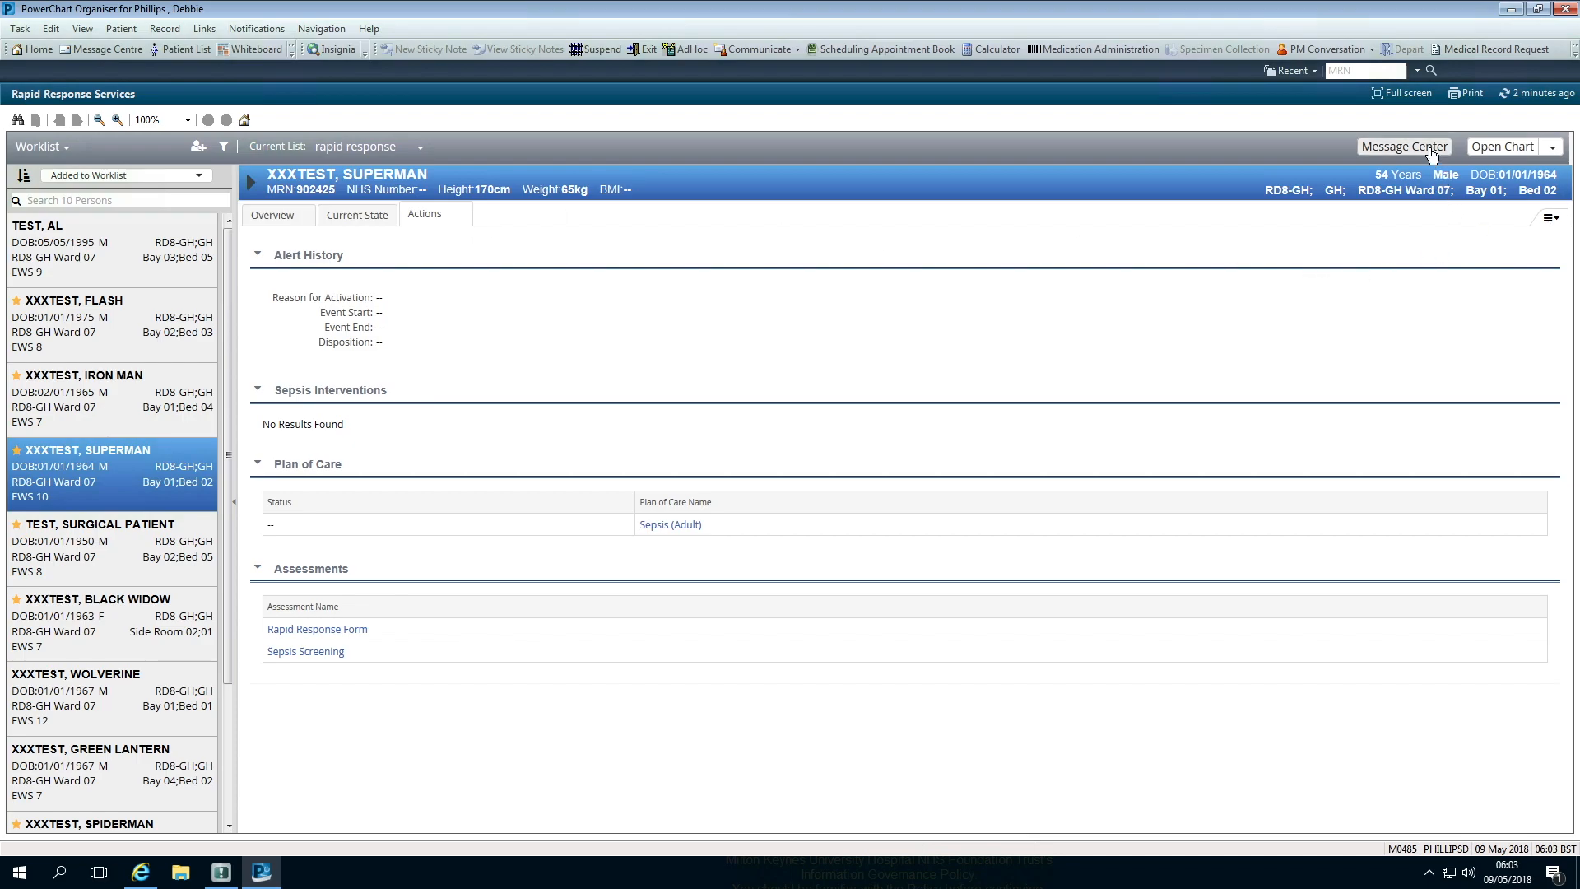
{"action": "left_click", "coordinate": [1552, 147]}
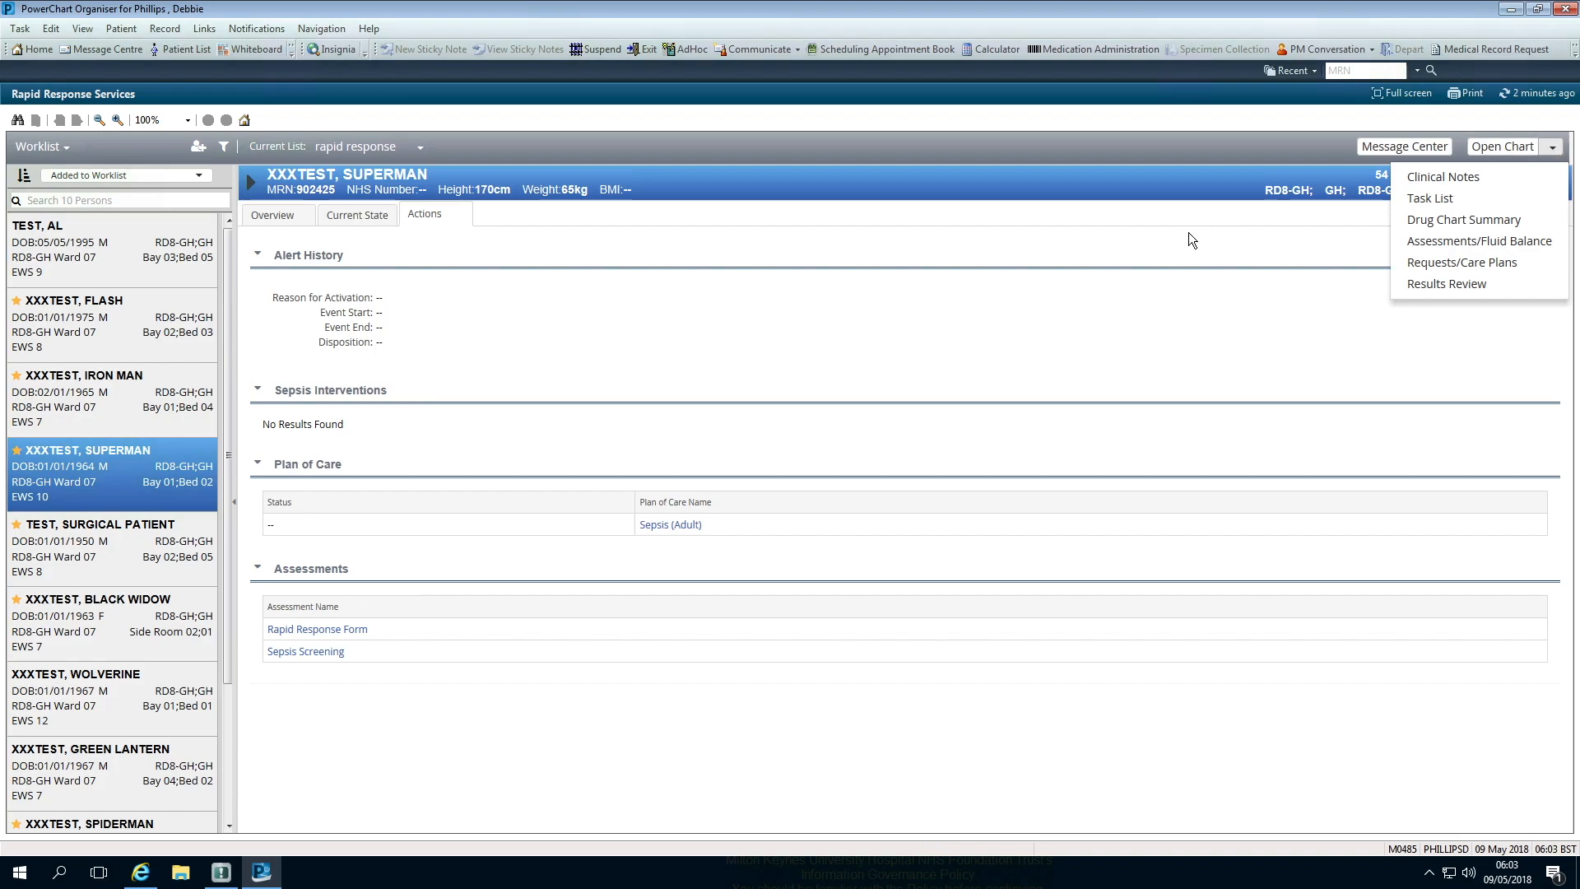
{"action": "mouse_move", "coordinate": [1442, 176]}
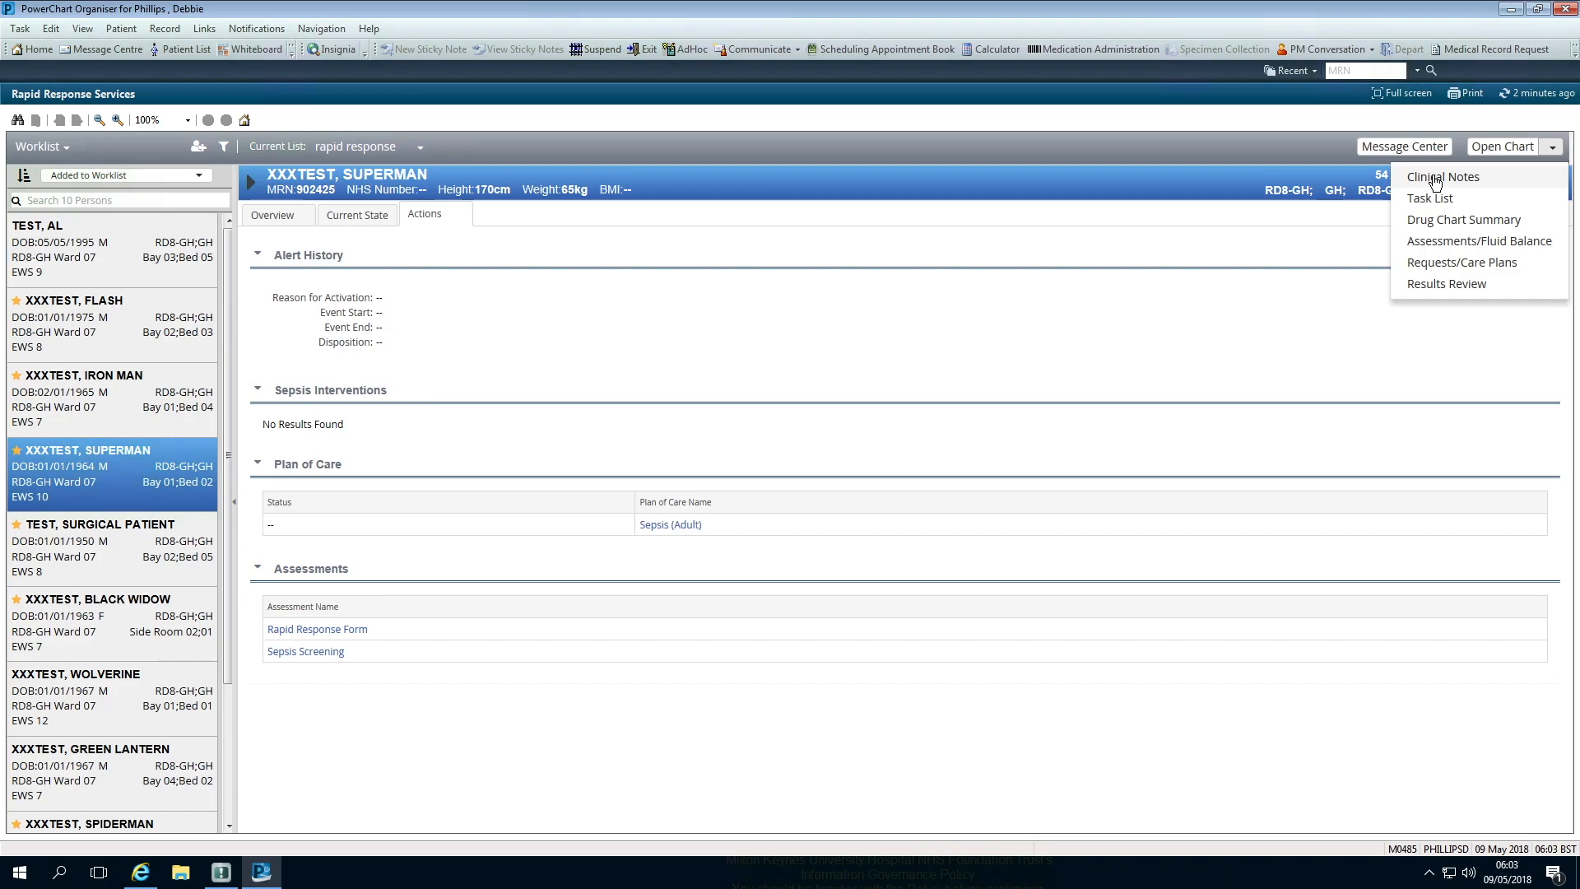
Add an RRT Note with 'test' in Presenting Complaint and Past Medical History, and sign it.
{"action": "left_click", "coordinate": [1442, 176]}
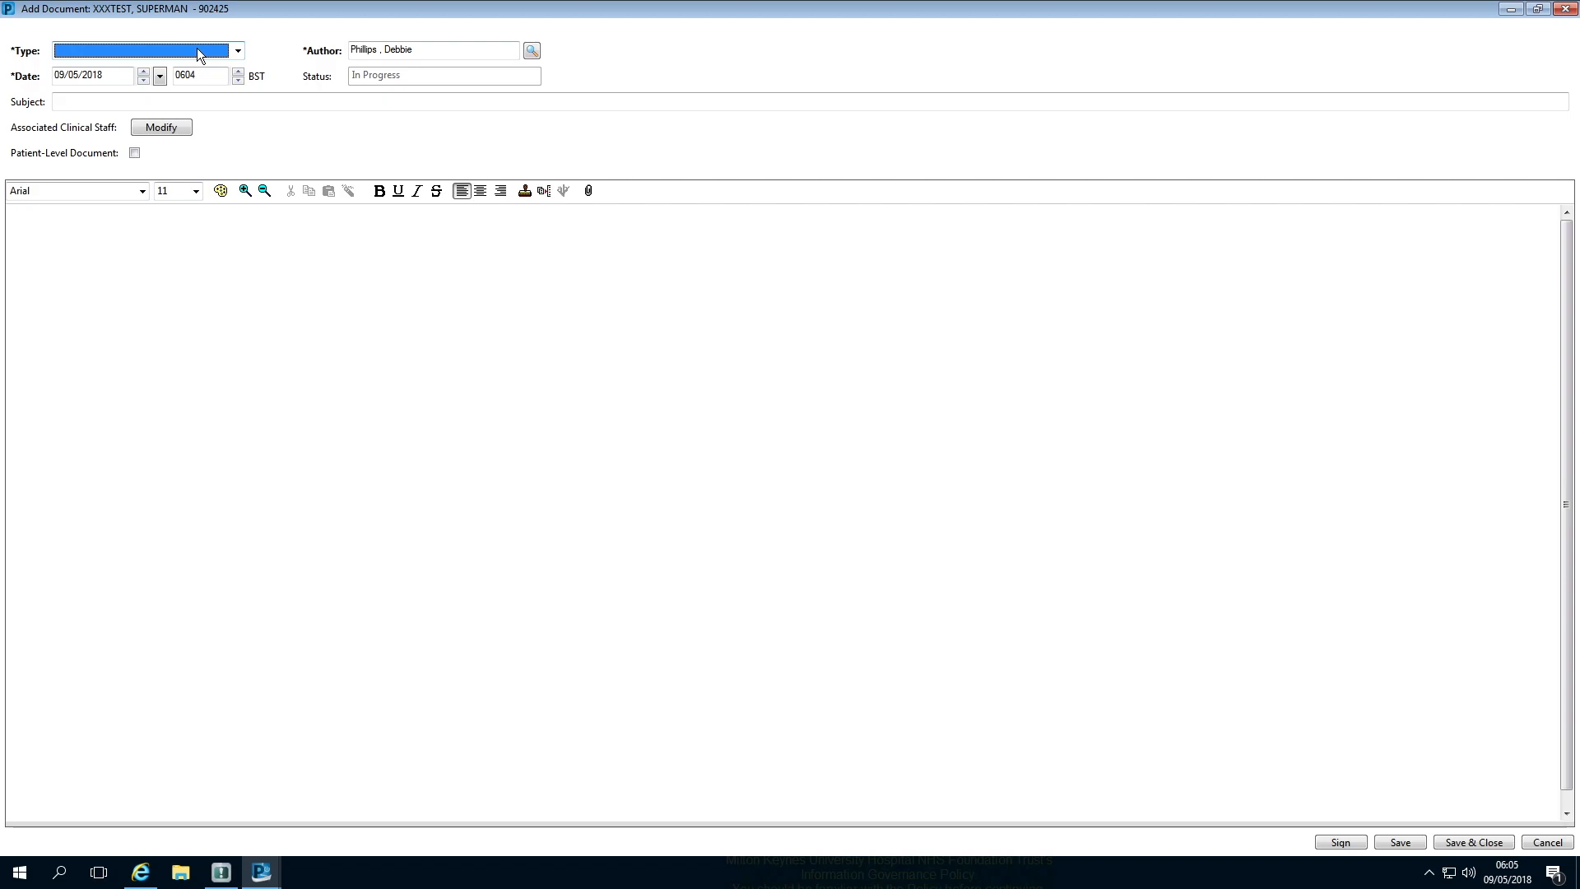
{"action": "left_click", "coordinate": [148, 50]}
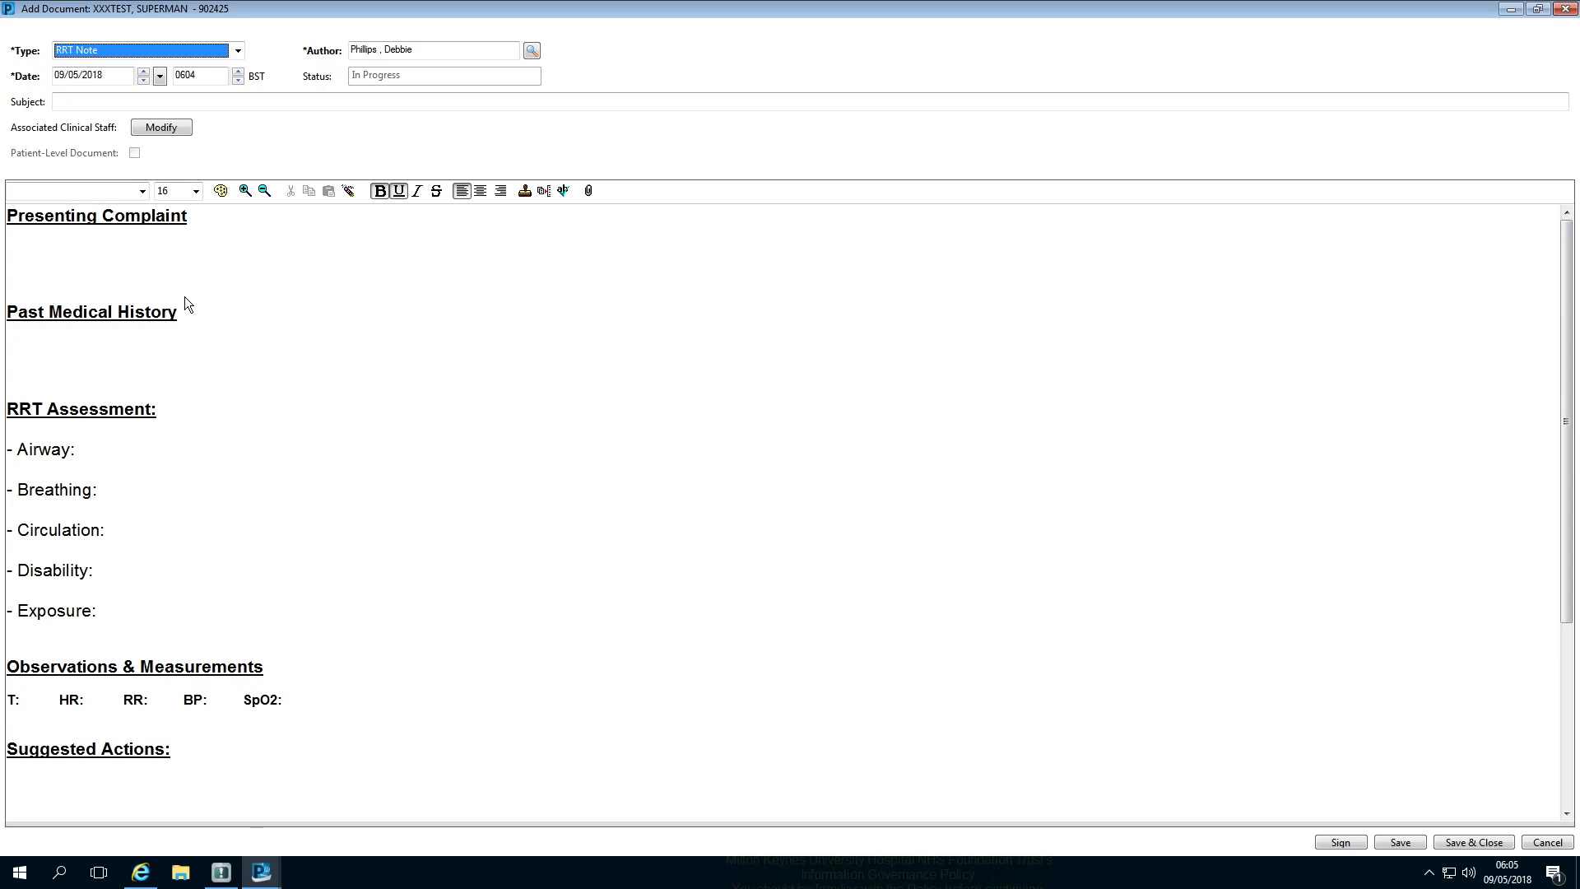
{"action": "mouse_move", "coordinate": [213, 147]}
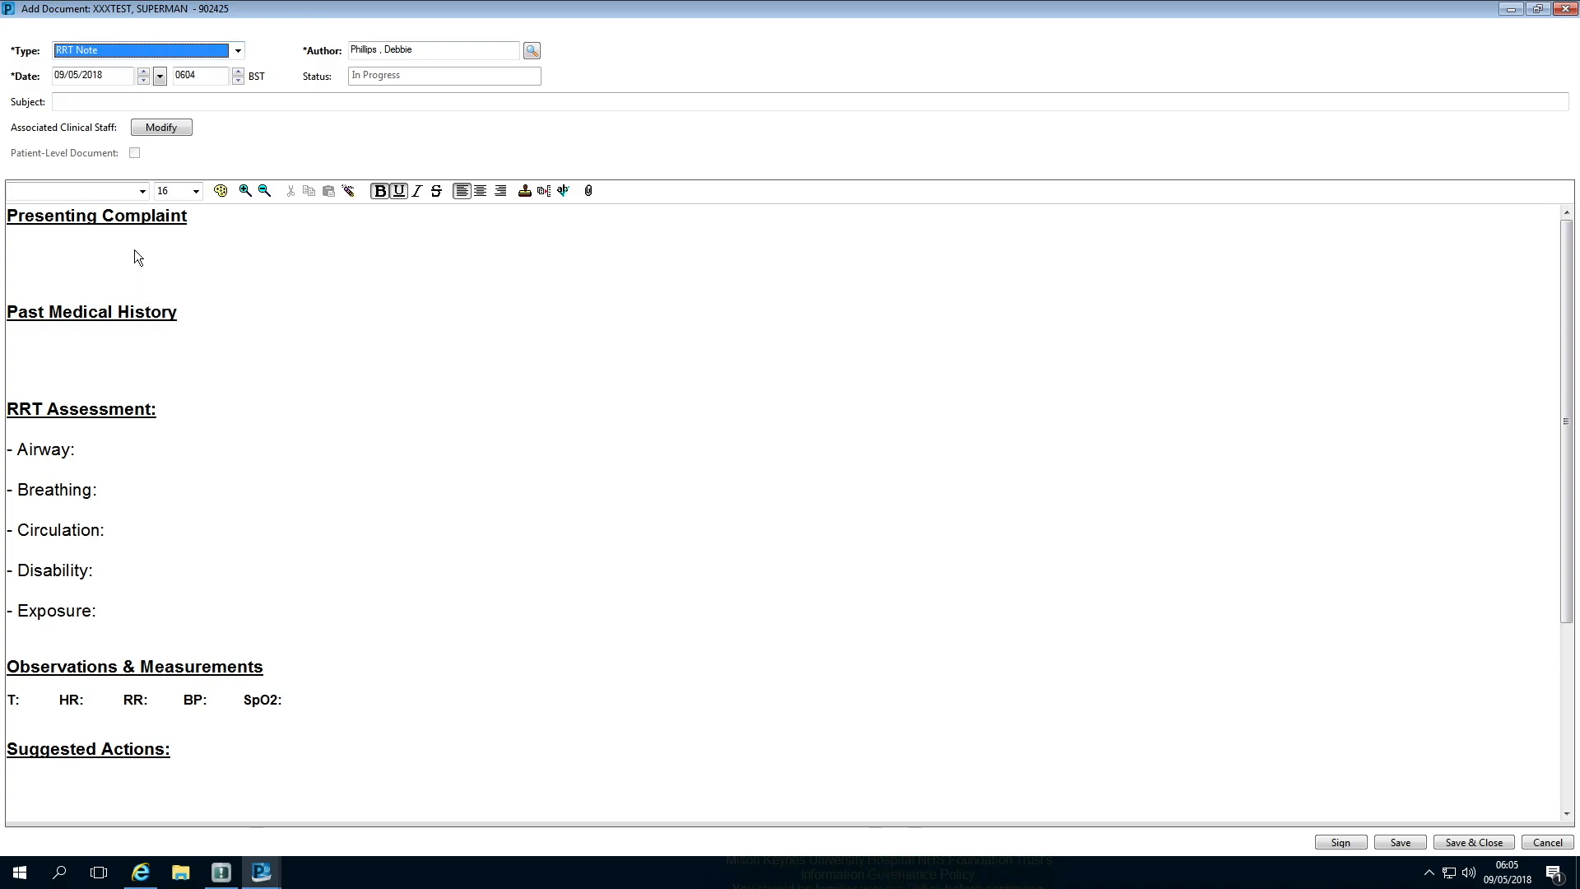
{"action": "type", "text": "tes"}
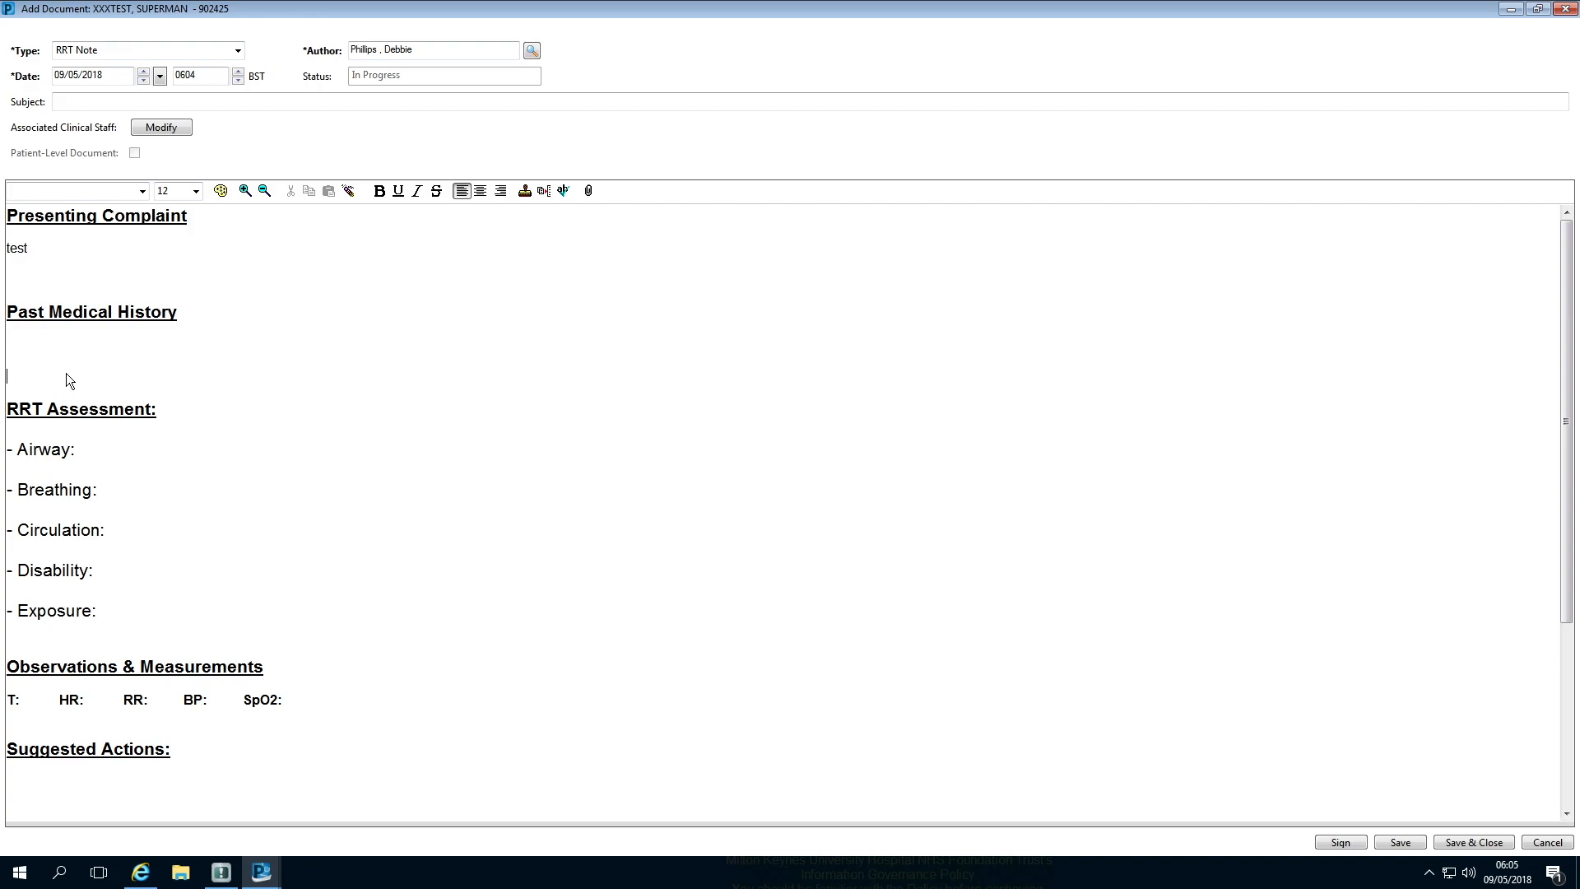
{"action": "type", "text": "test"}
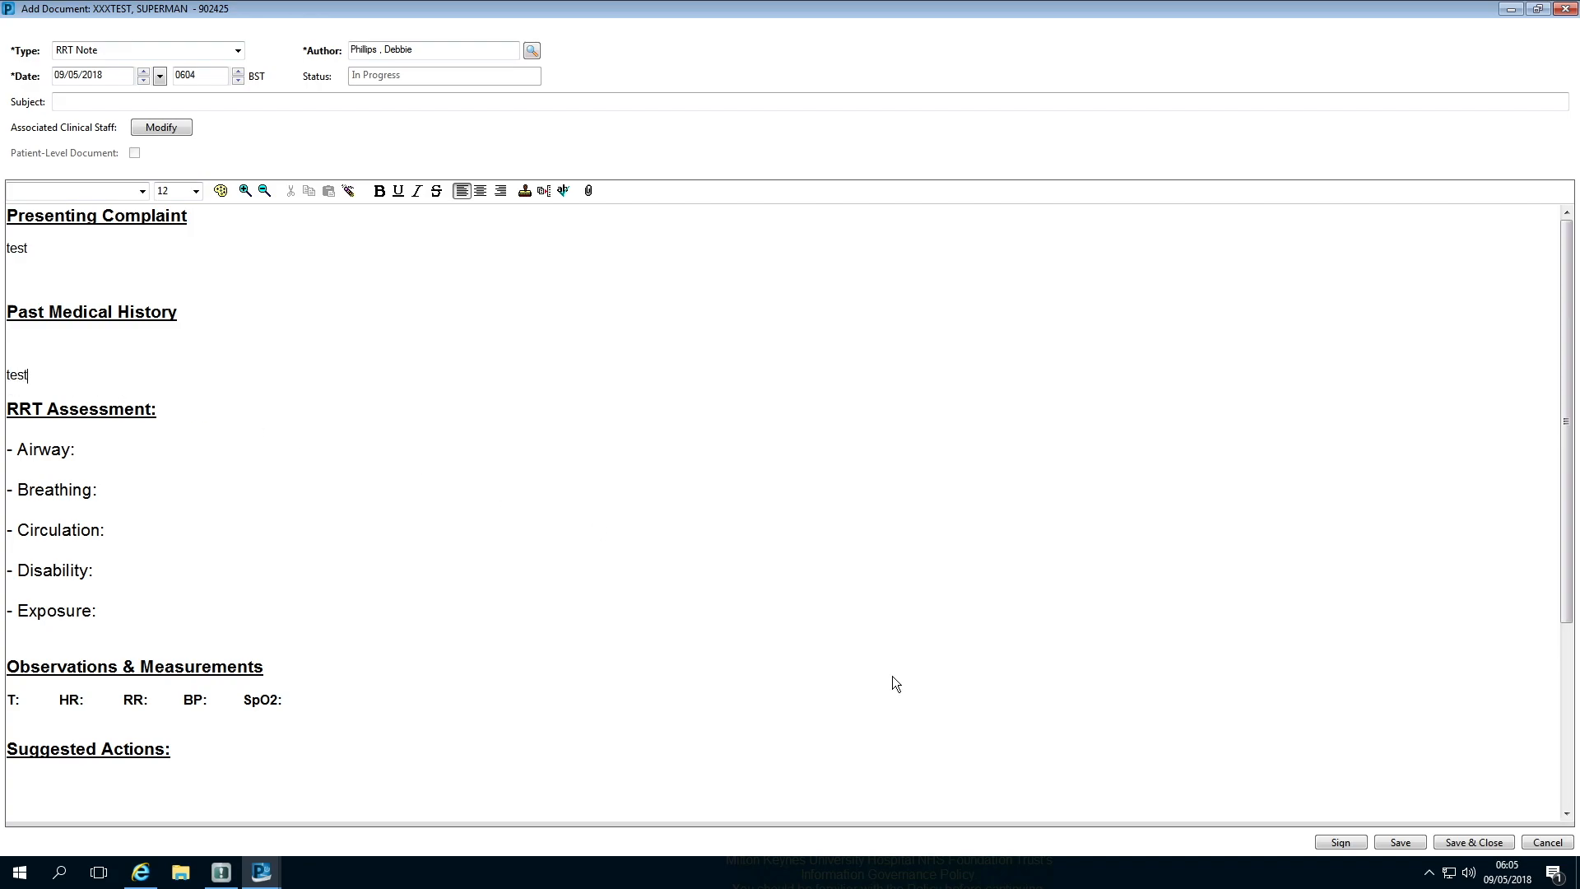
{"action": "left_click", "coordinate": [1340, 842]}
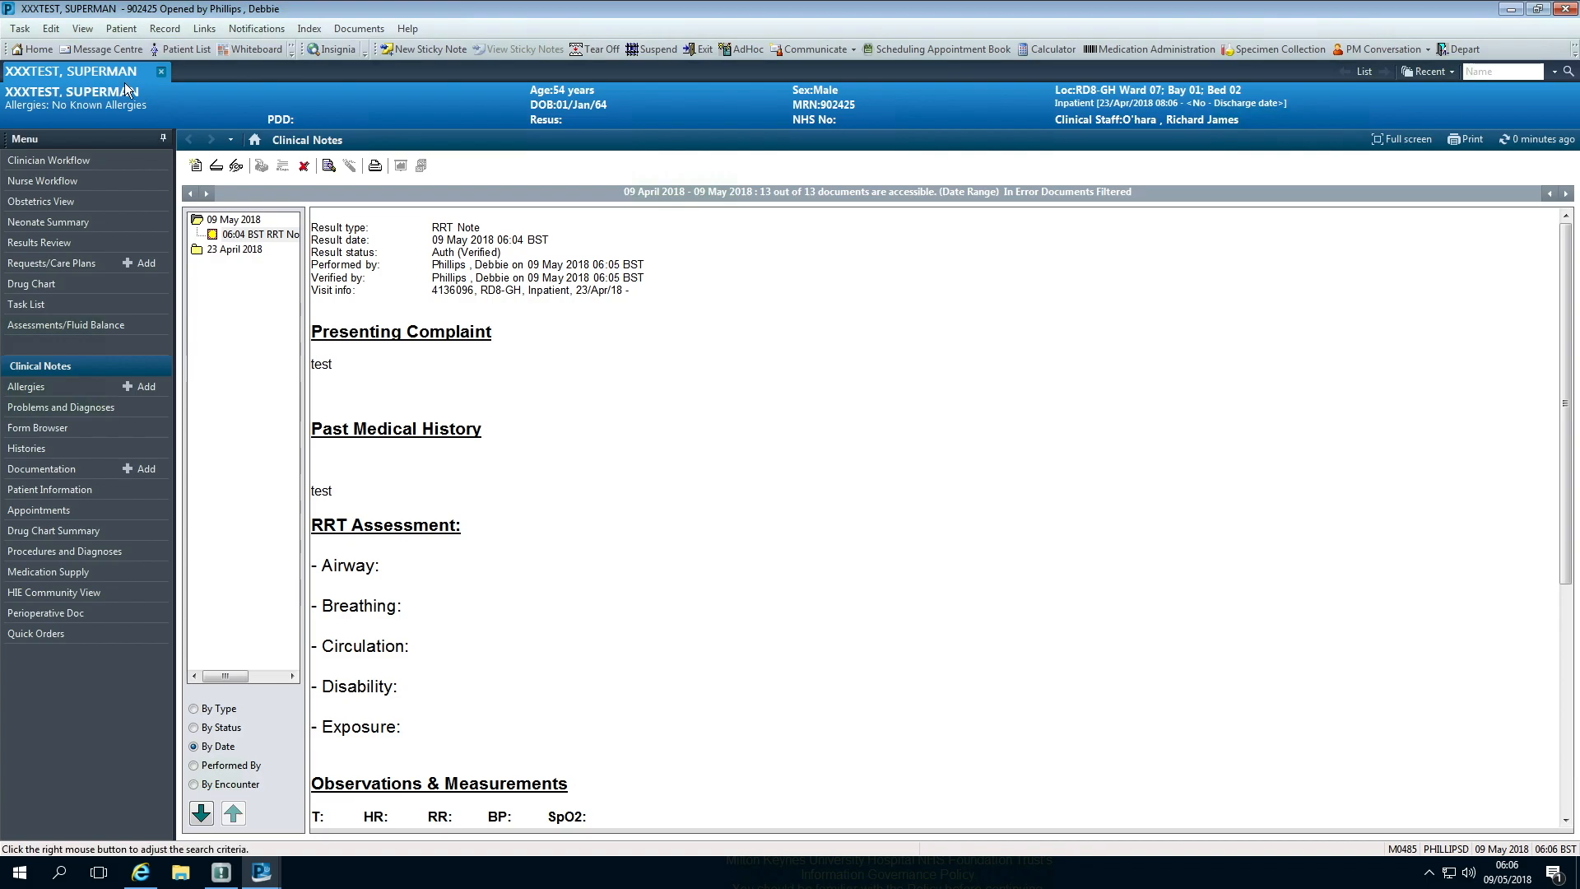
{"action": "mouse_move", "coordinate": [164, 81]}
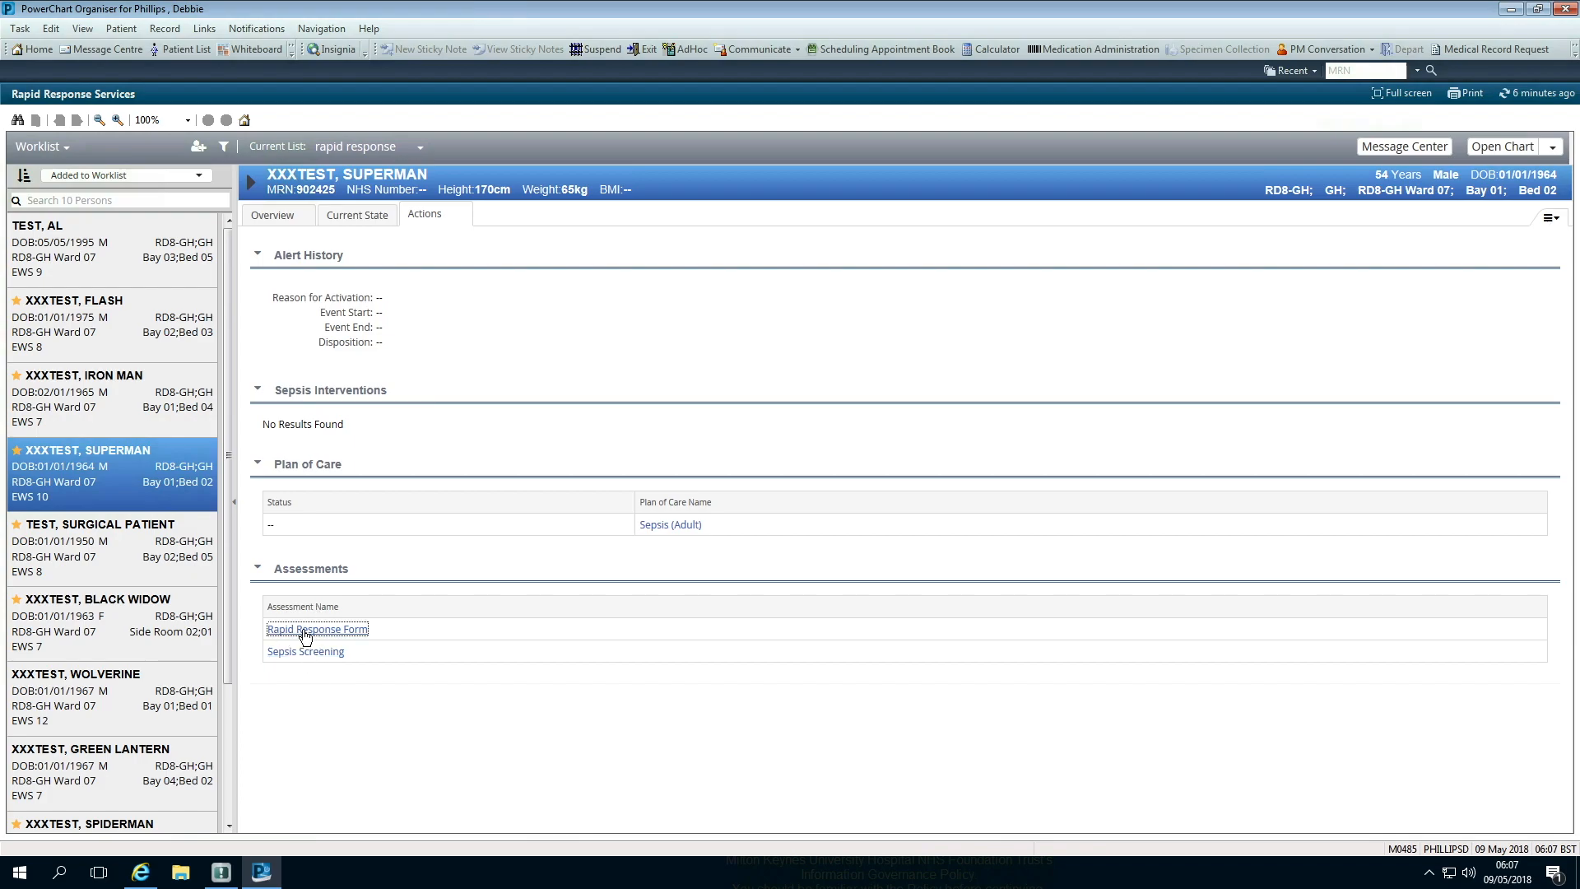
Complete the Rapid Response Form: assessment, bleep contact, review time 0607, re-admission yes, and sign it.
{"action": "left_click", "coordinate": [316, 629]}
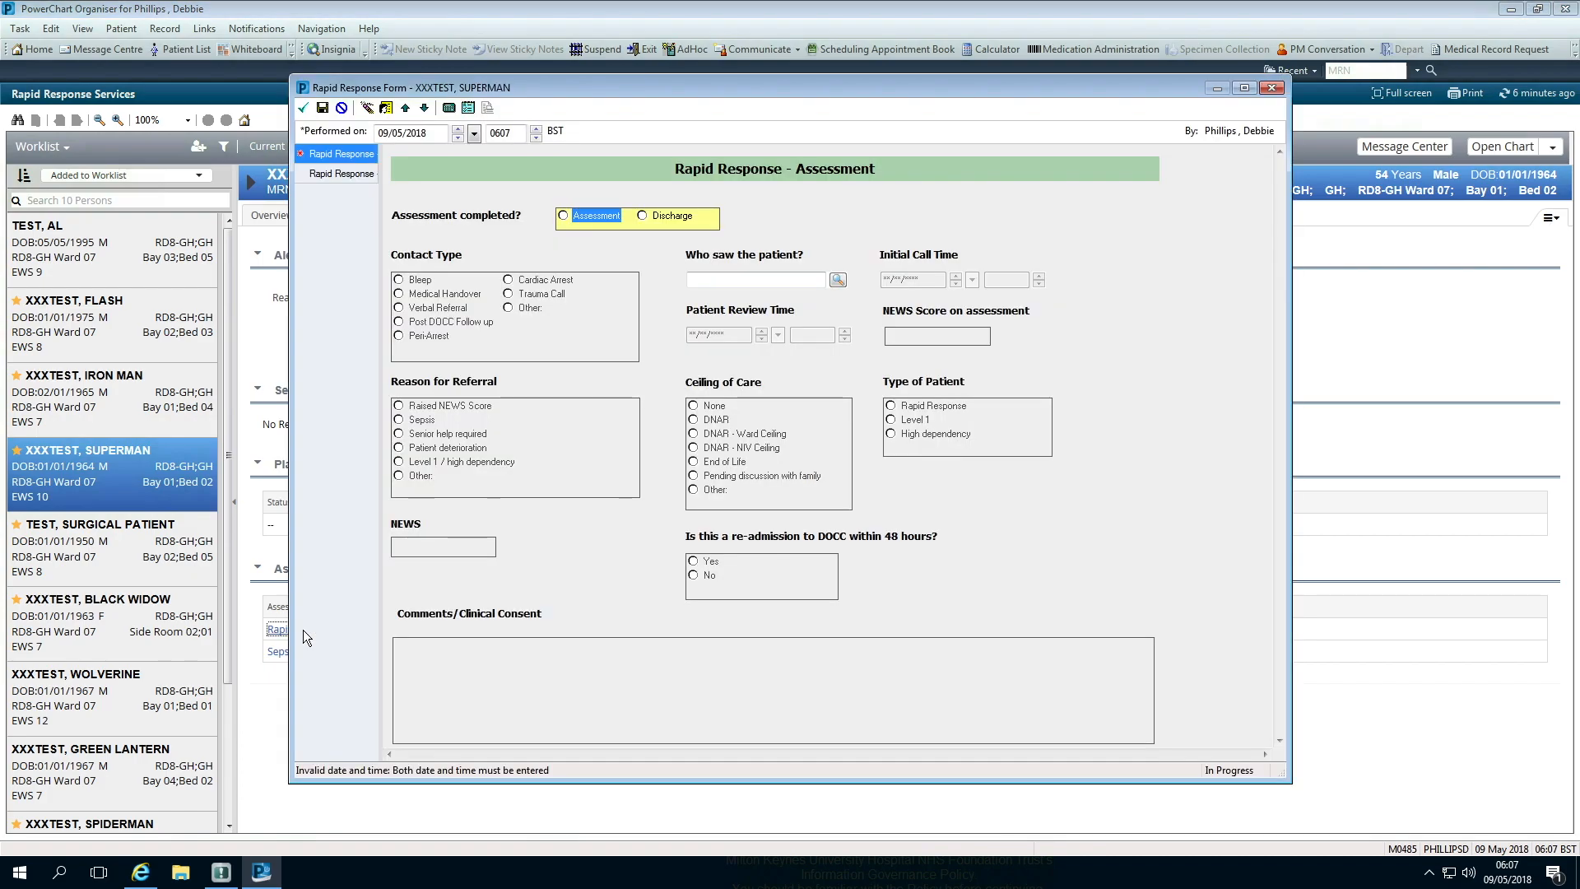
{"action": "left_click", "coordinate": [563, 216]}
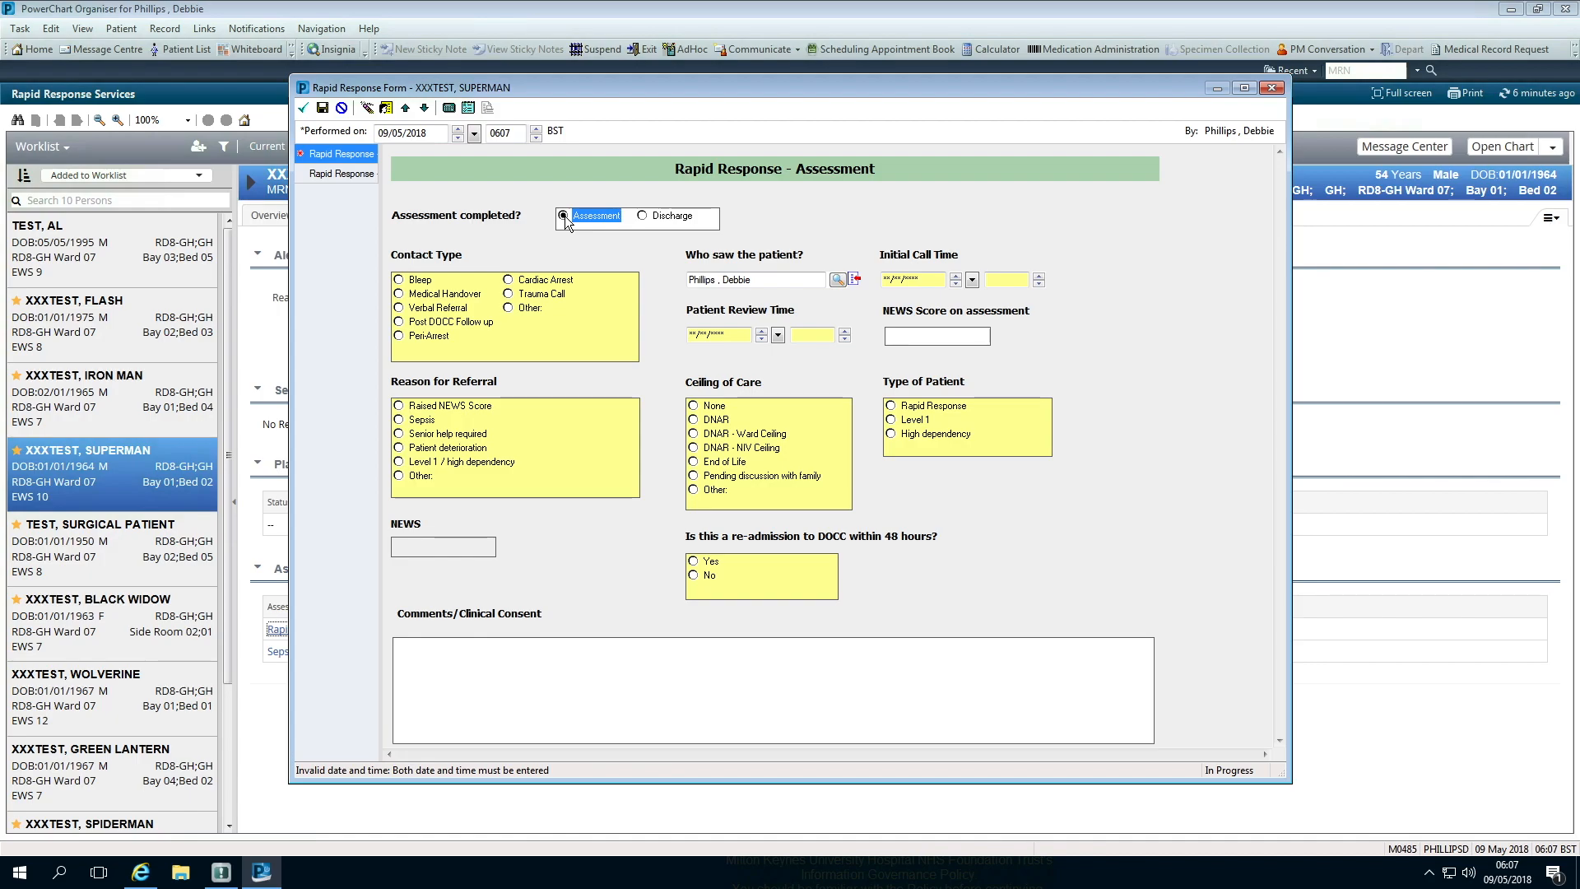
{"action": "left_click", "coordinate": [399, 280]}
{"action": "type", "text": "09/05/2018"}
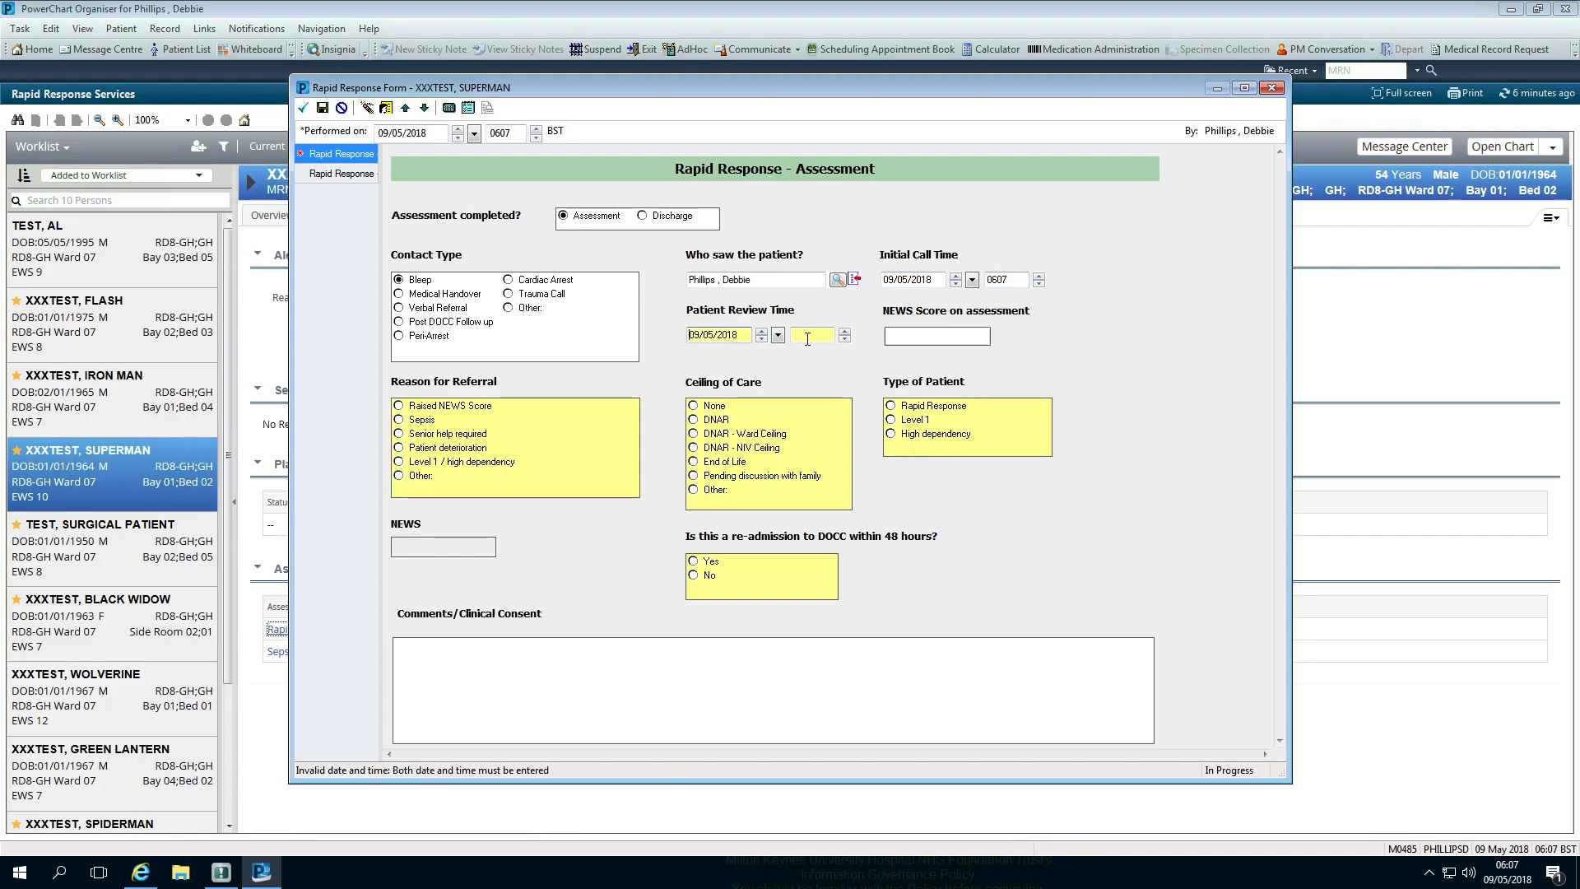
{"action": "type", "text": "0607"}
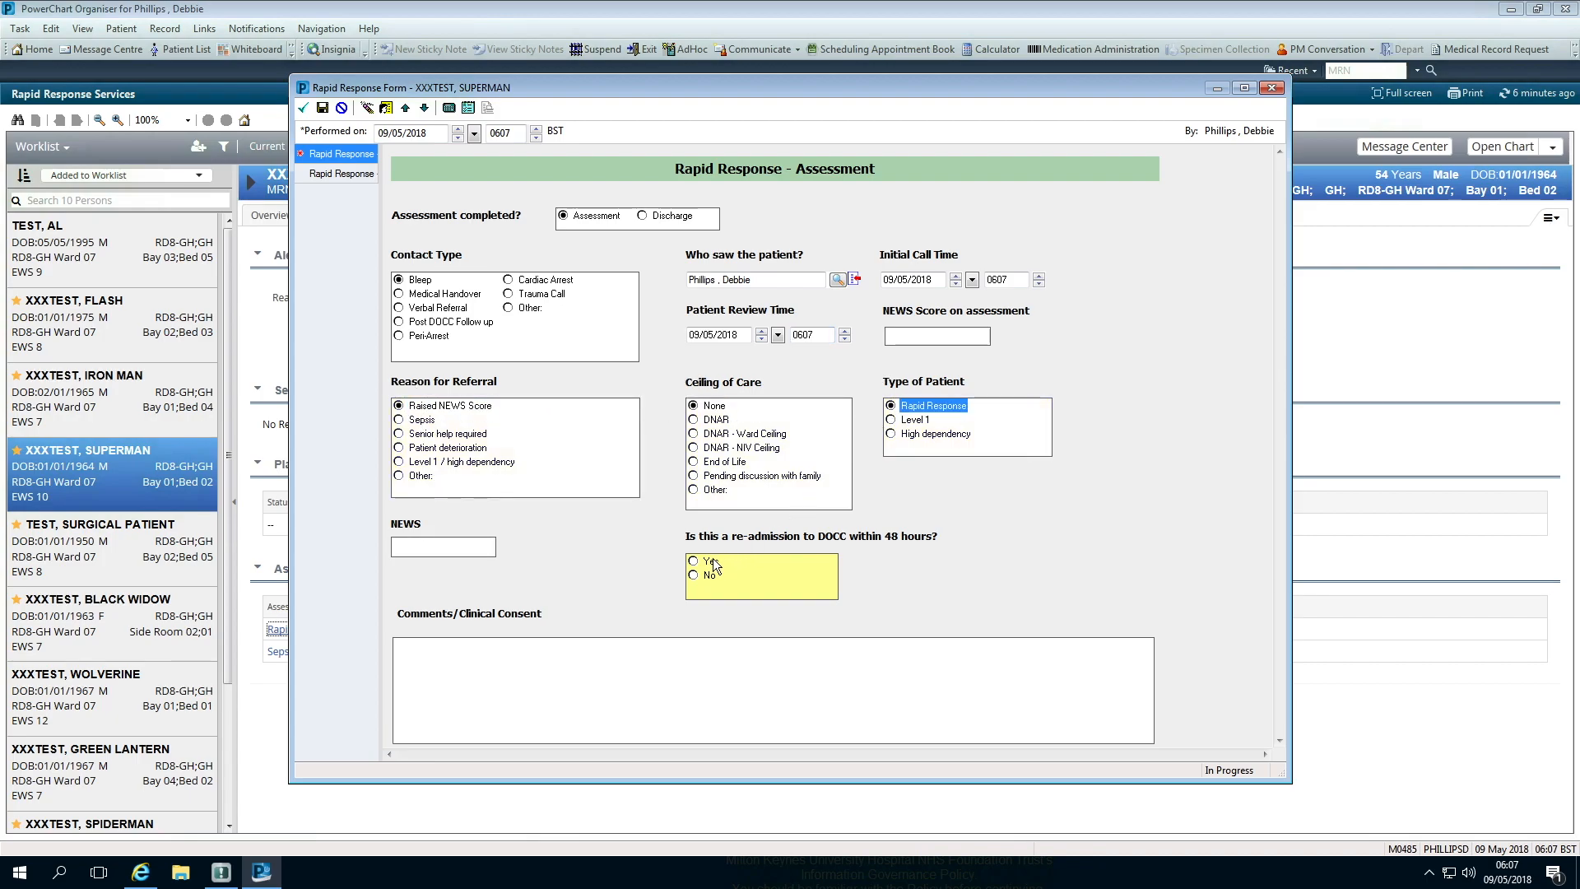
{"action": "left_click", "coordinate": [693, 561]}
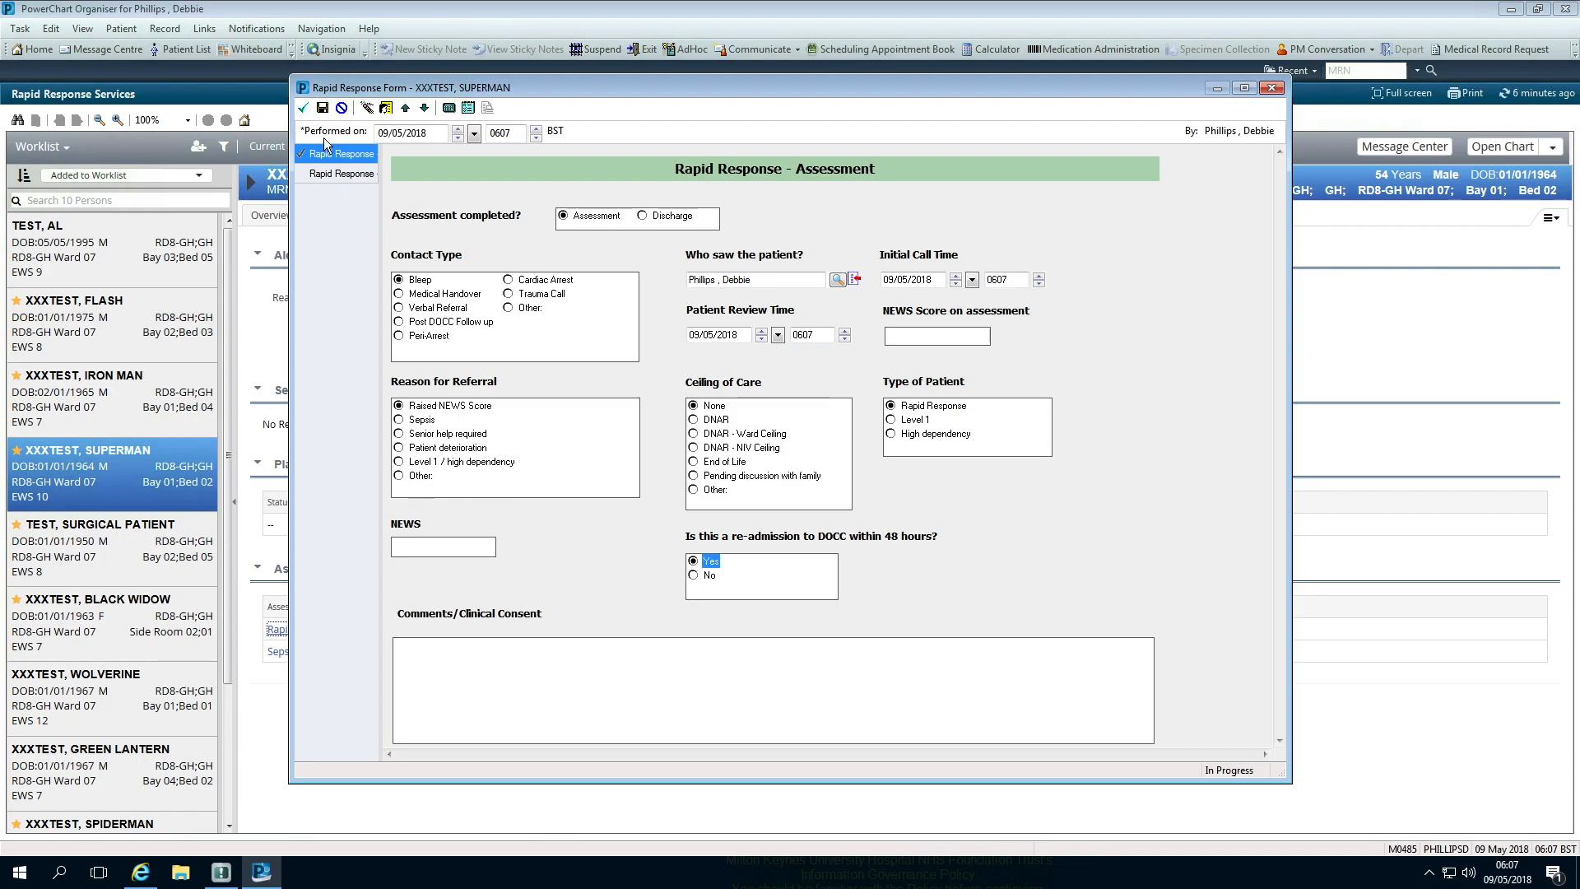
{"action": "left_click", "coordinate": [302, 109]}
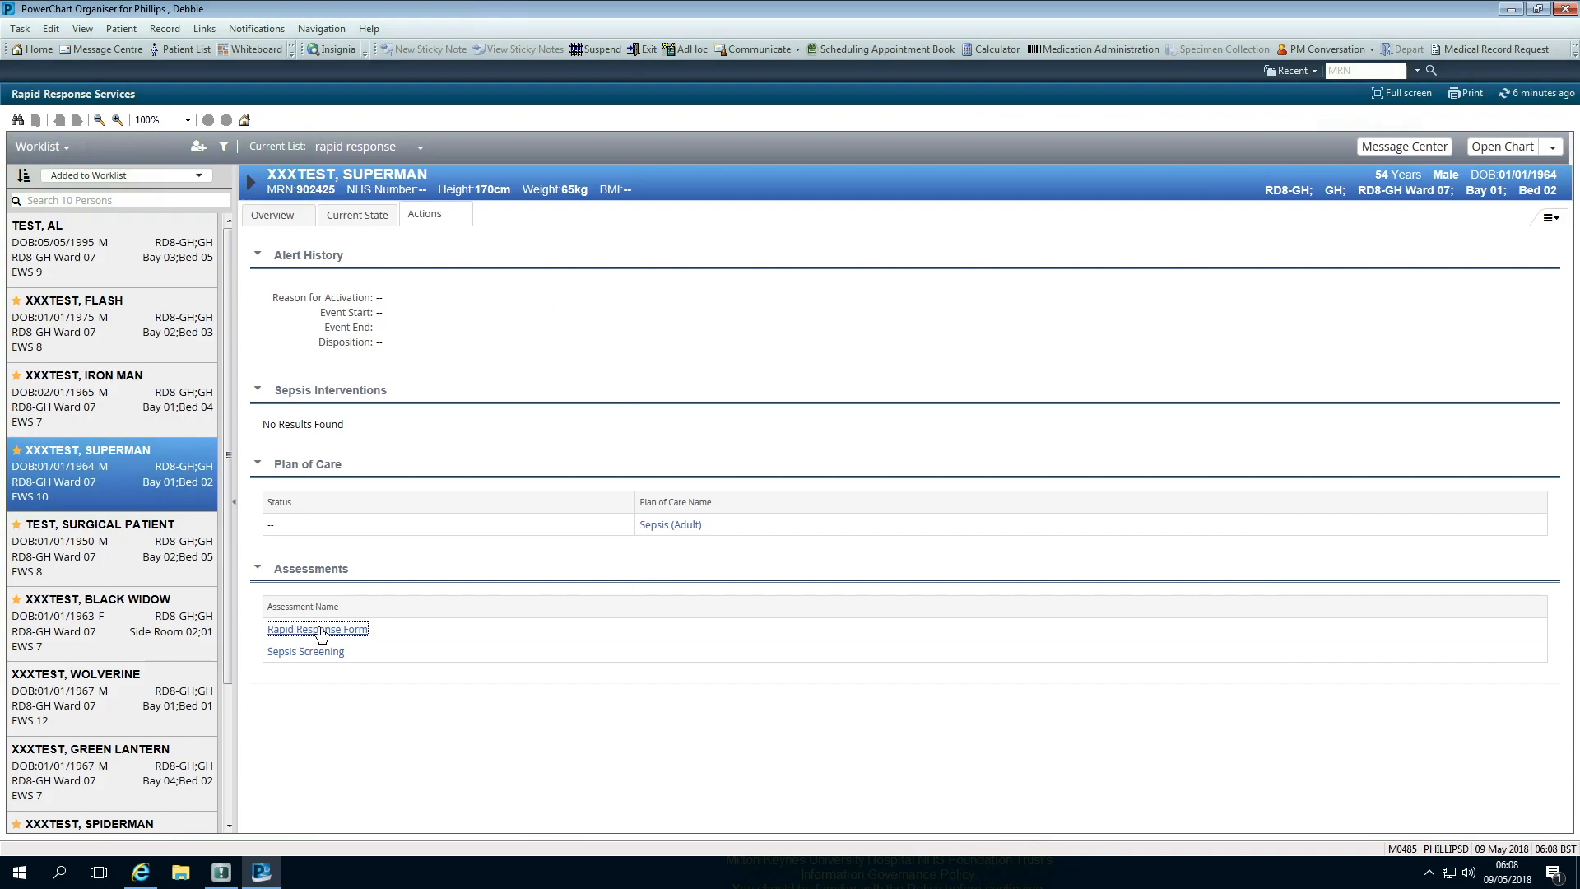
Reopen the Rapid Response Form and close it again without changes.
{"action": "left_click", "coordinate": [316, 629]}
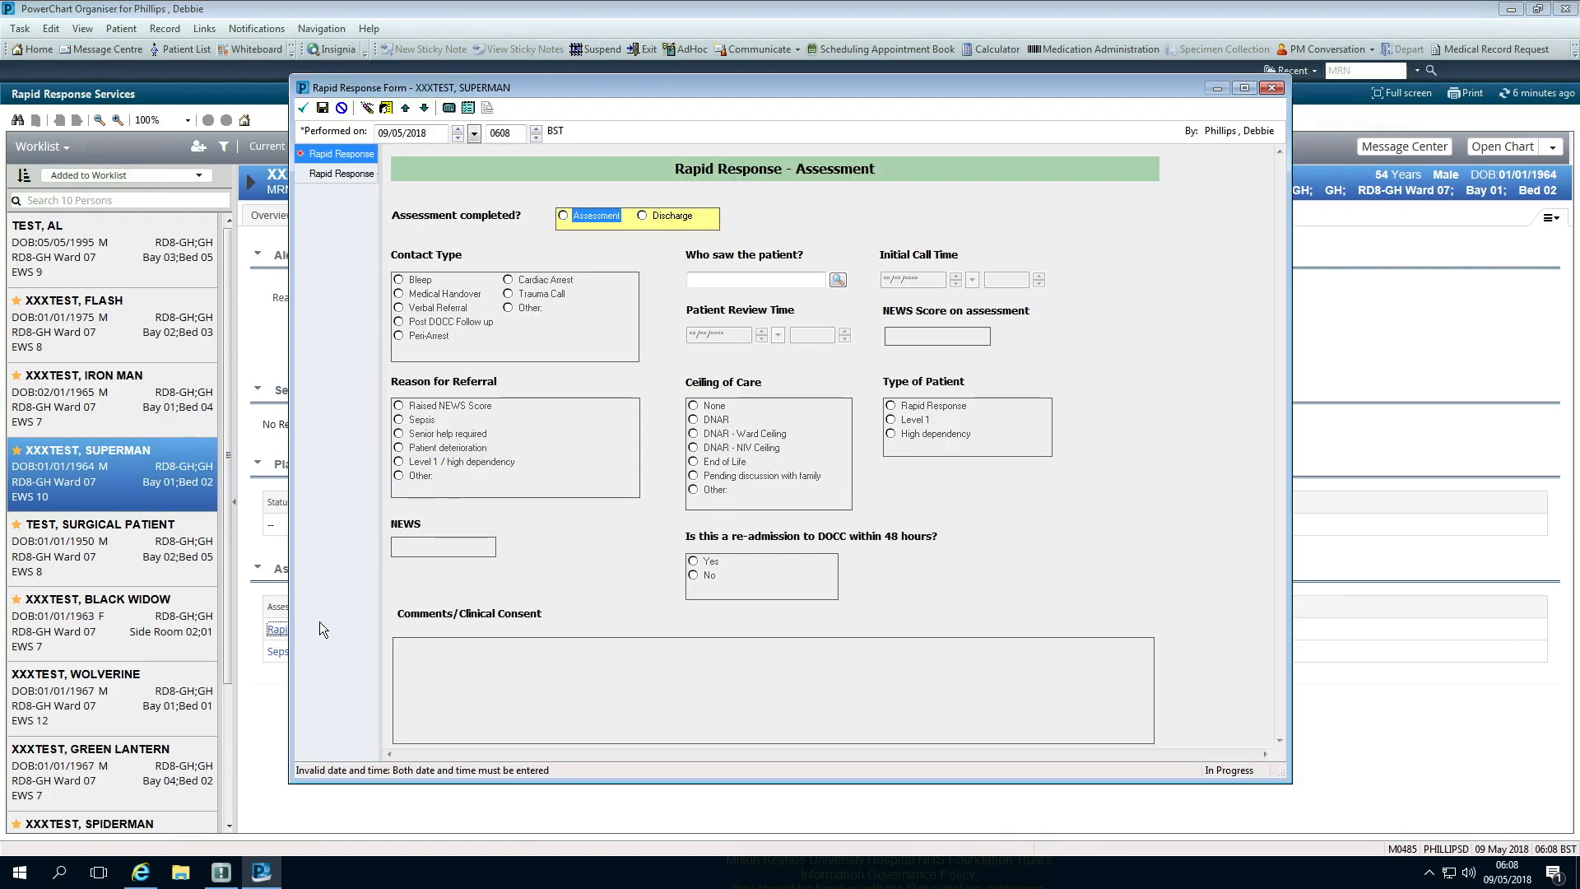
{"action": "left_click", "coordinate": [665, 216]}
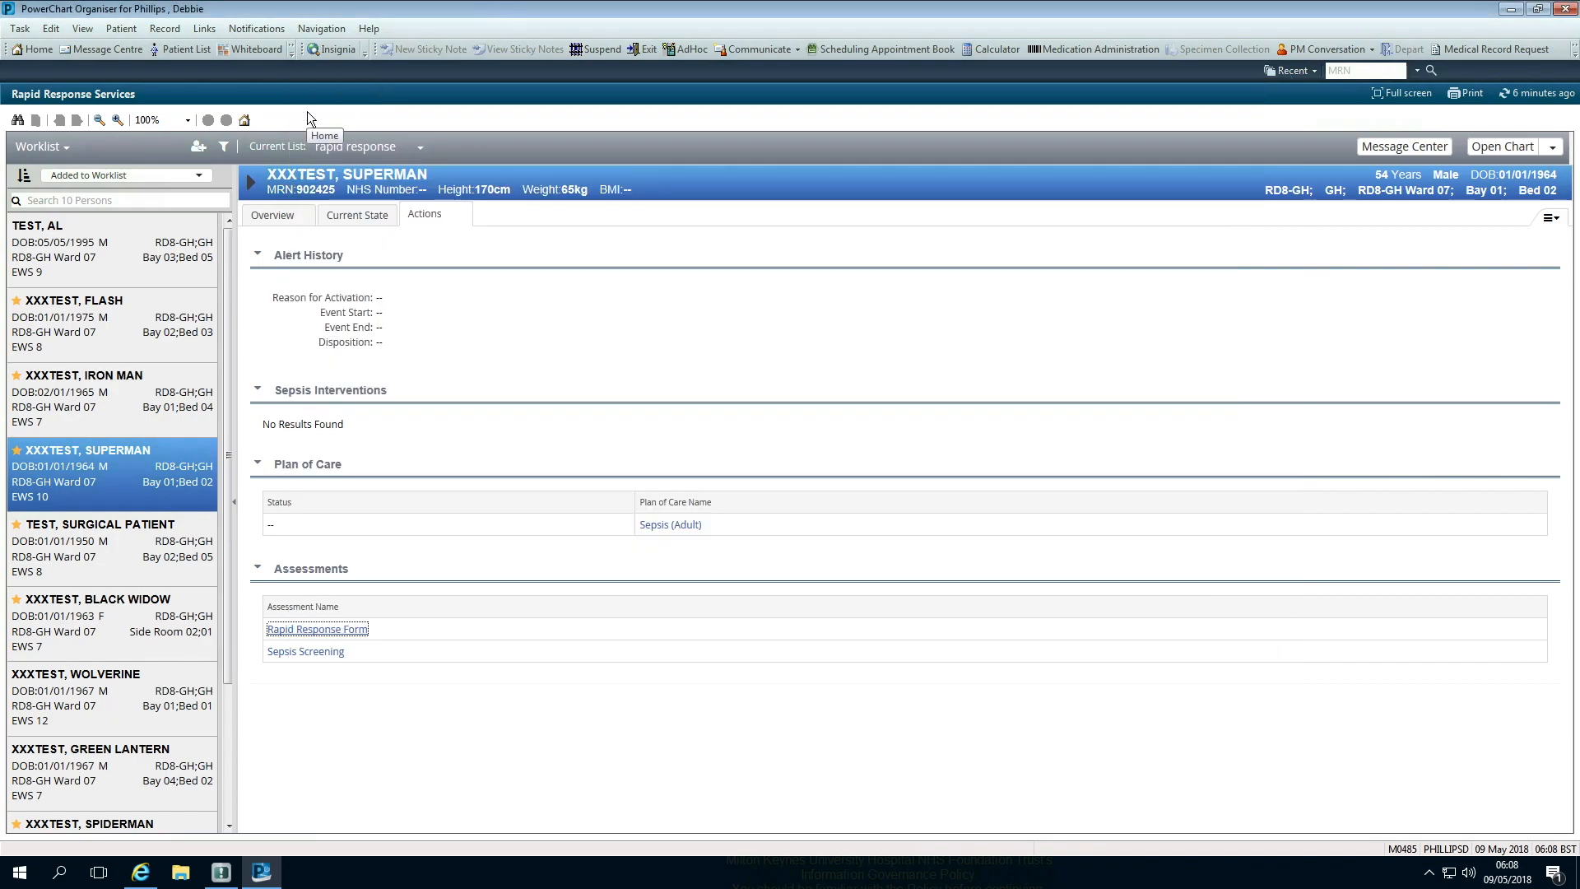
{"action": "mouse_move", "coordinate": [61, 158]}
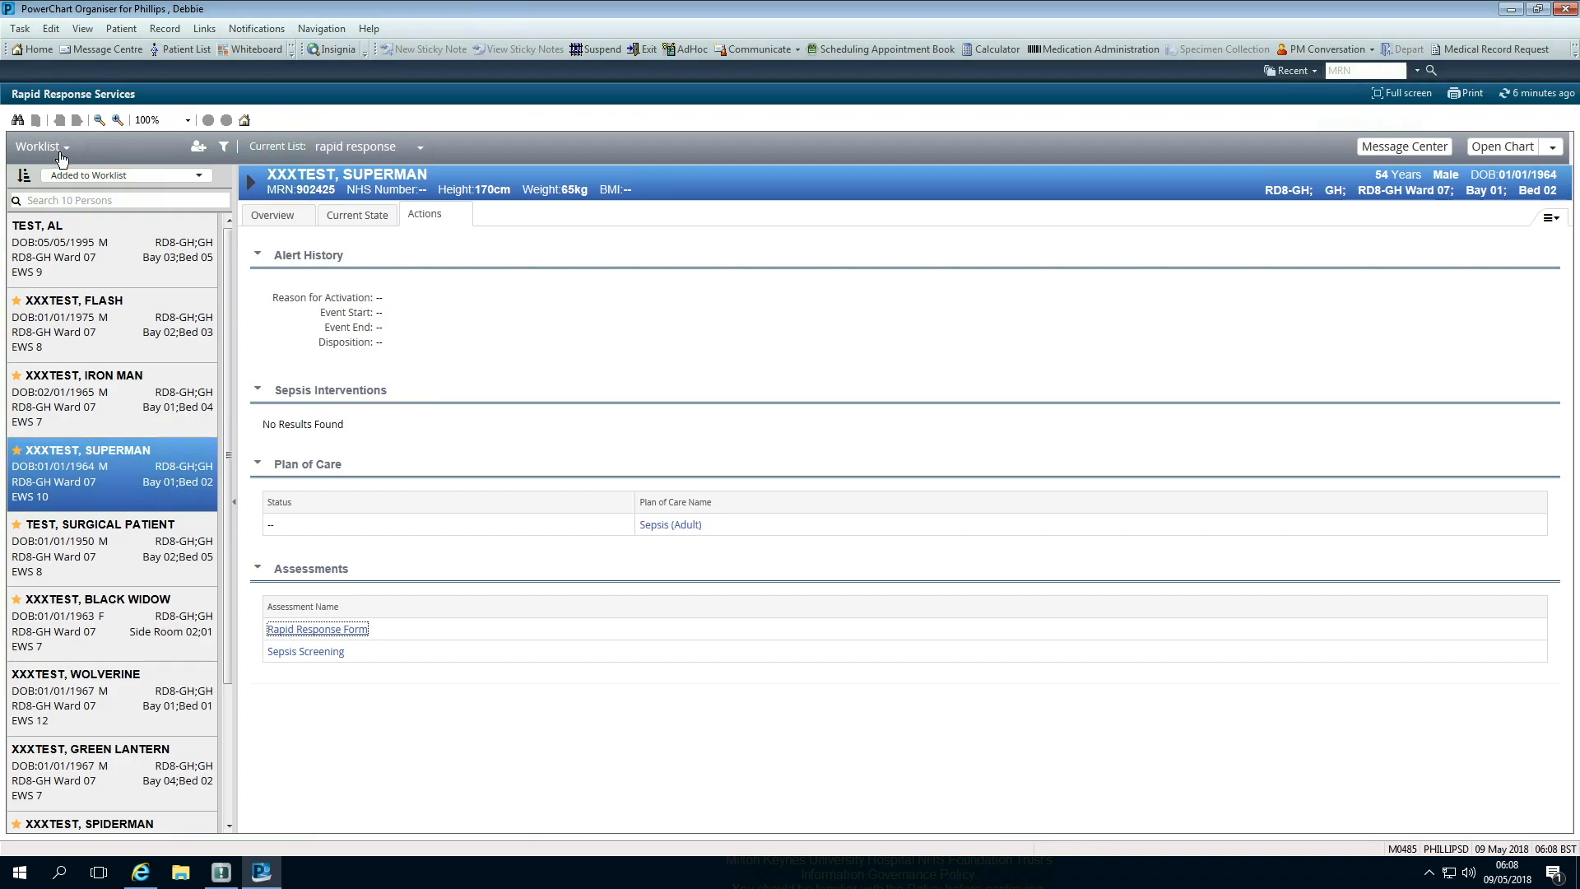
Switch Rapid Response Services from the worklist back to the dashboard view.
{"action": "left_click", "coordinate": [43, 147]}
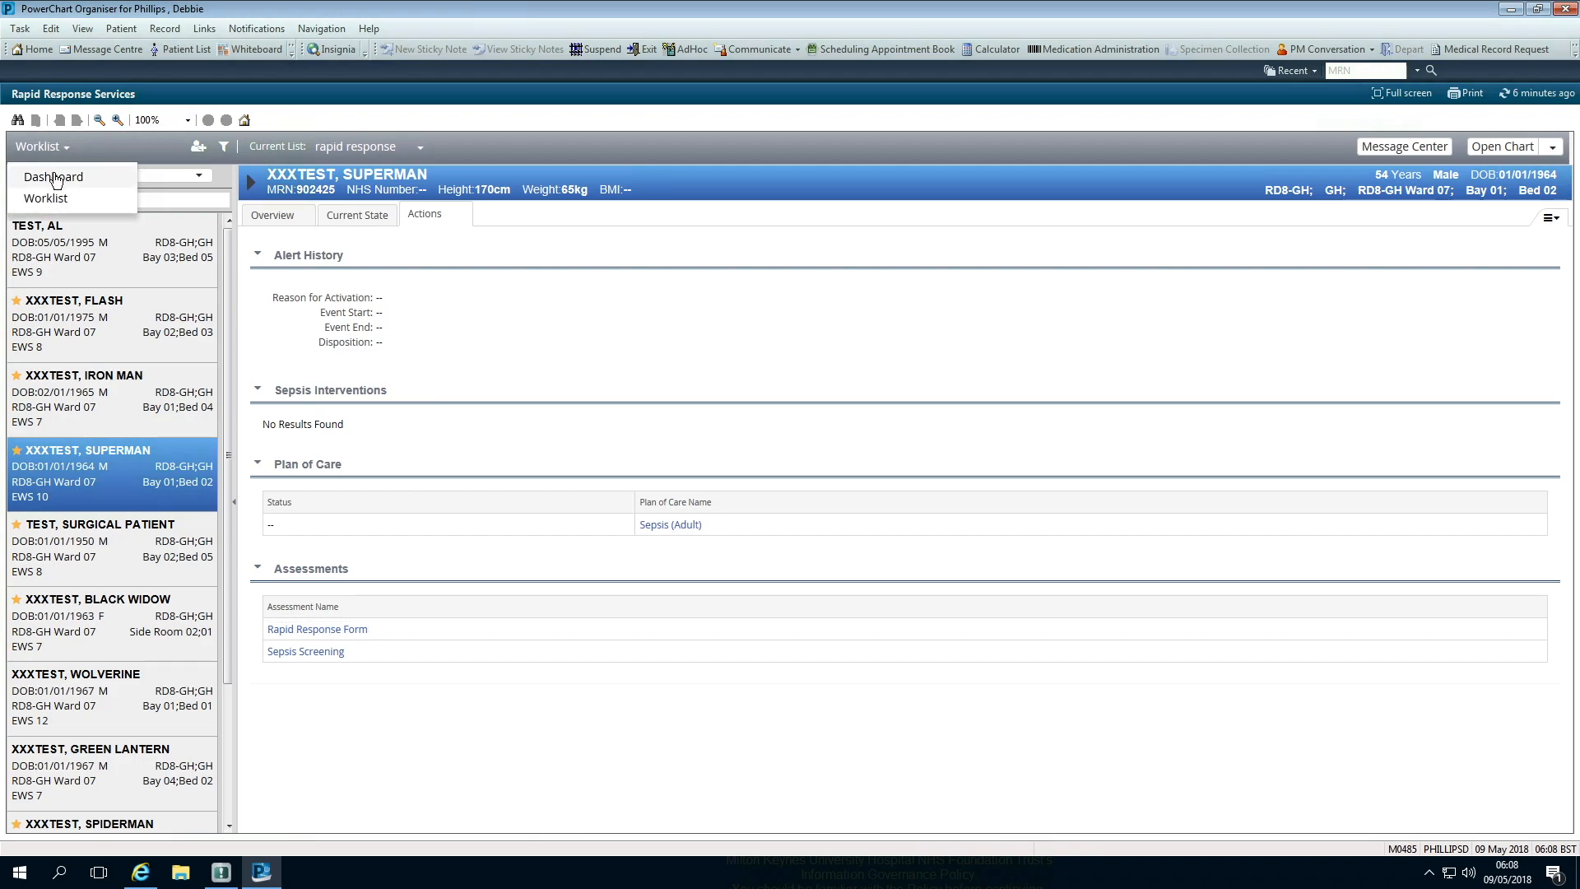
{"action": "left_click", "coordinate": [53, 176]}
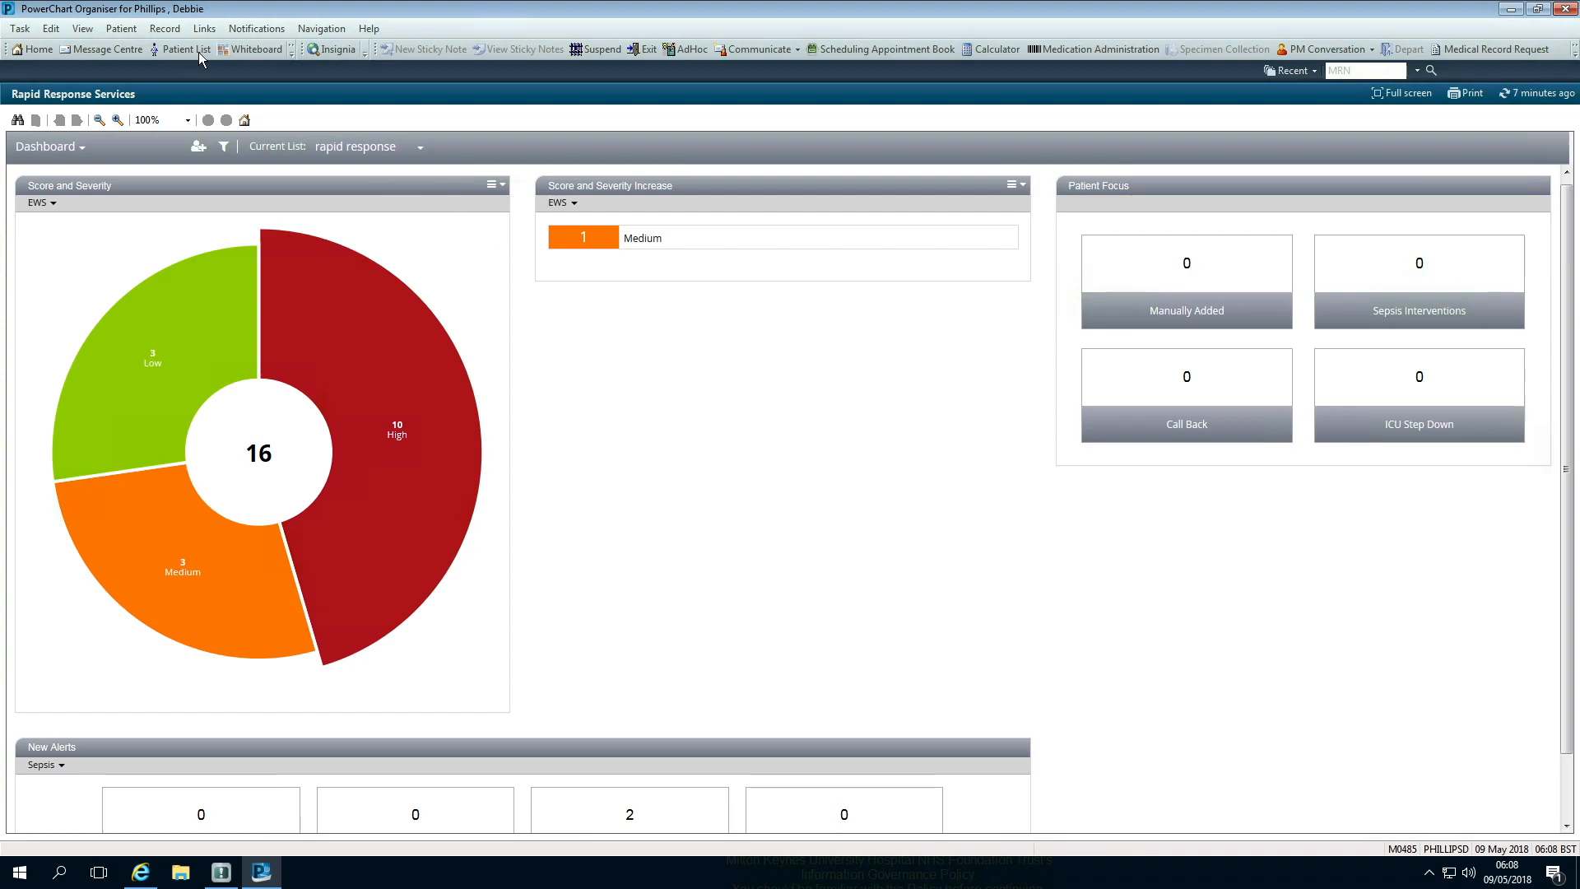
Remove the discharged Bay 04 Bed 04 patient BILL, TESTER from the Rapid Response Referrals list.
{"action": "left_click", "coordinate": [185, 47]}
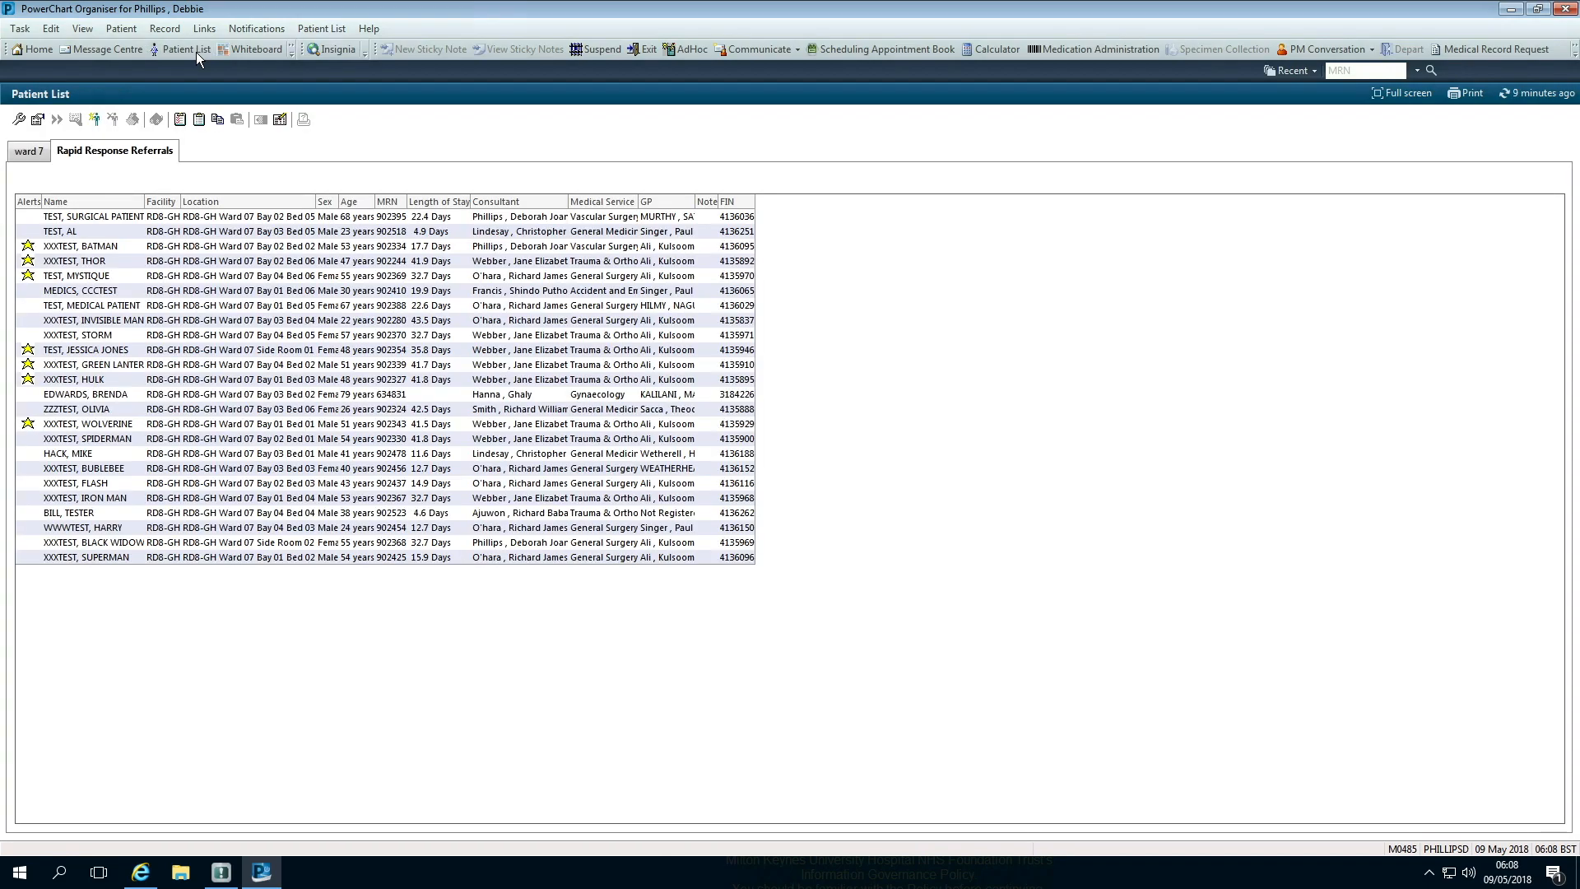
{"action": "mouse_move", "coordinate": [219, 365]}
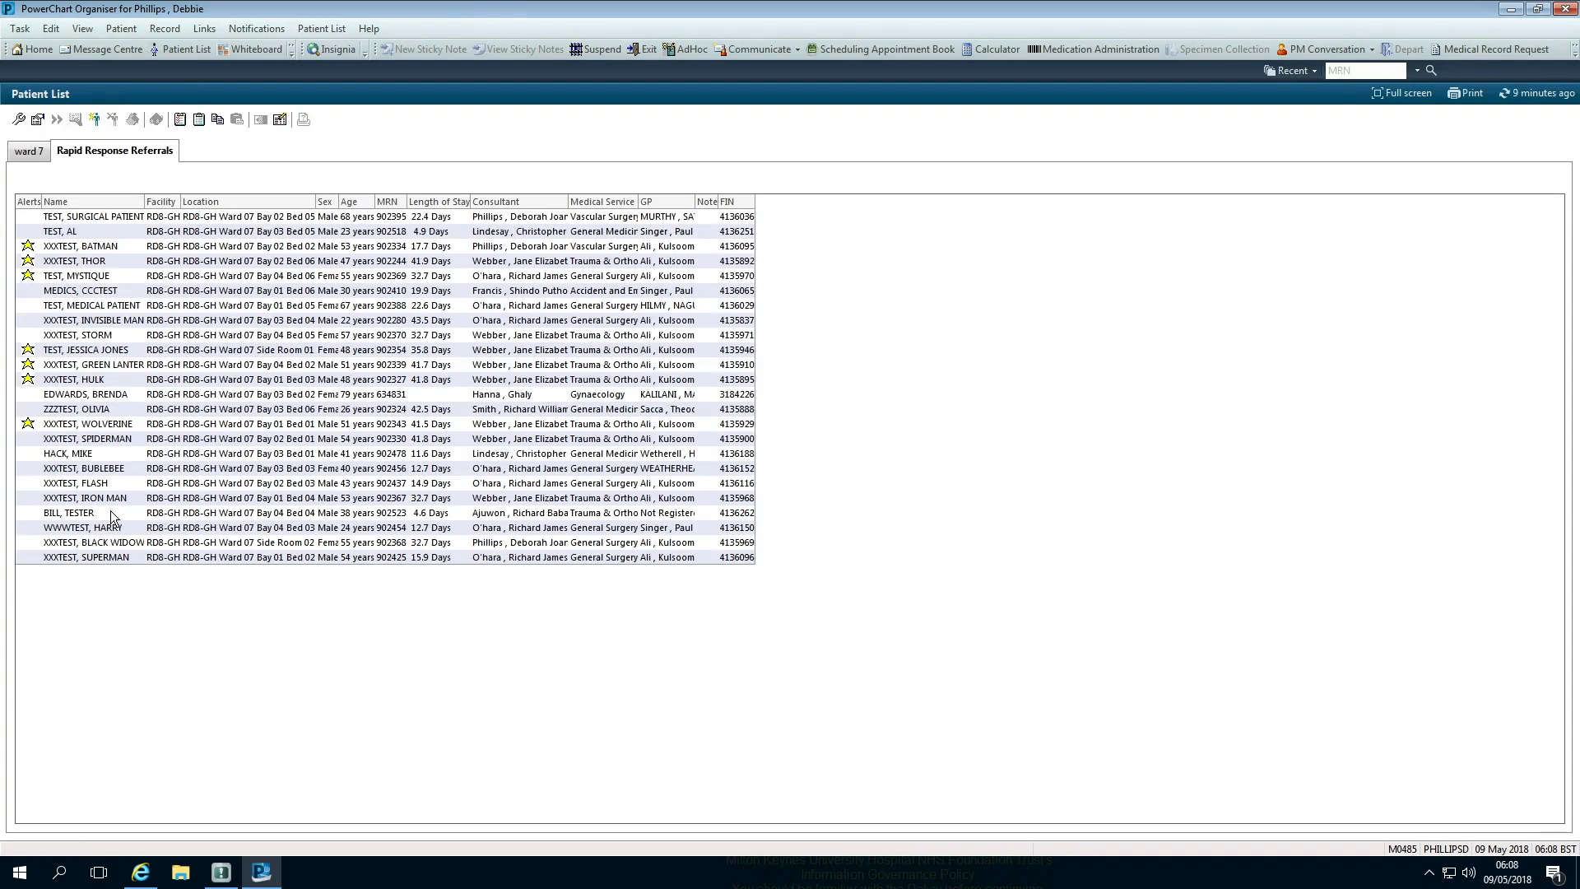
{"action": "left_click", "coordinate": [69, 513]}
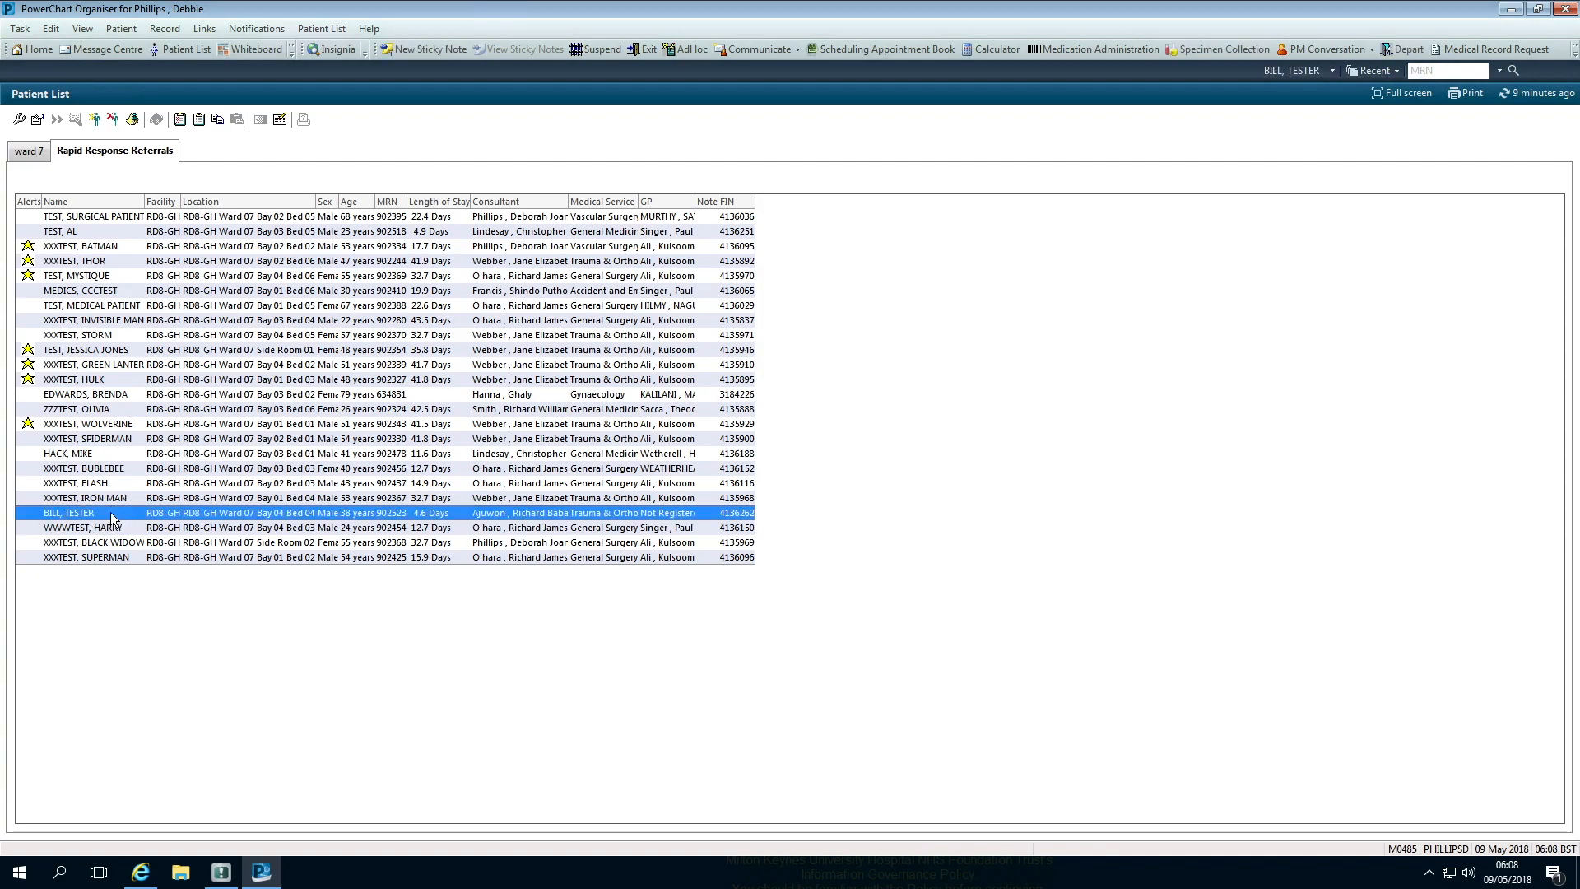
{"action": "right_click", "coordinate": [110, 513]}
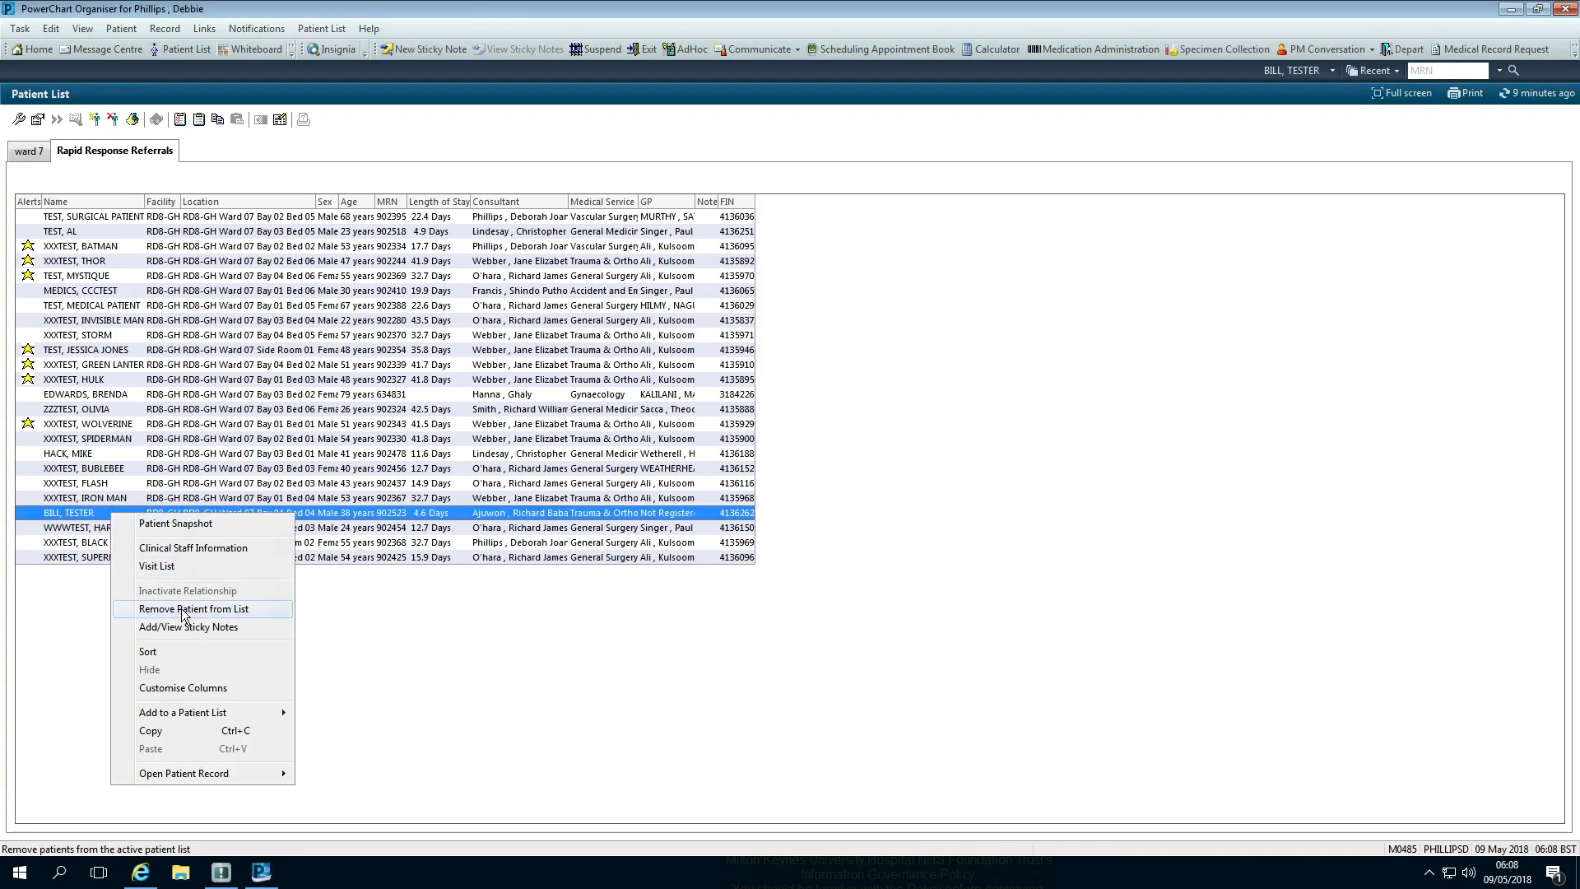
{"action": "left_click", "coordinate": [194, 607]}
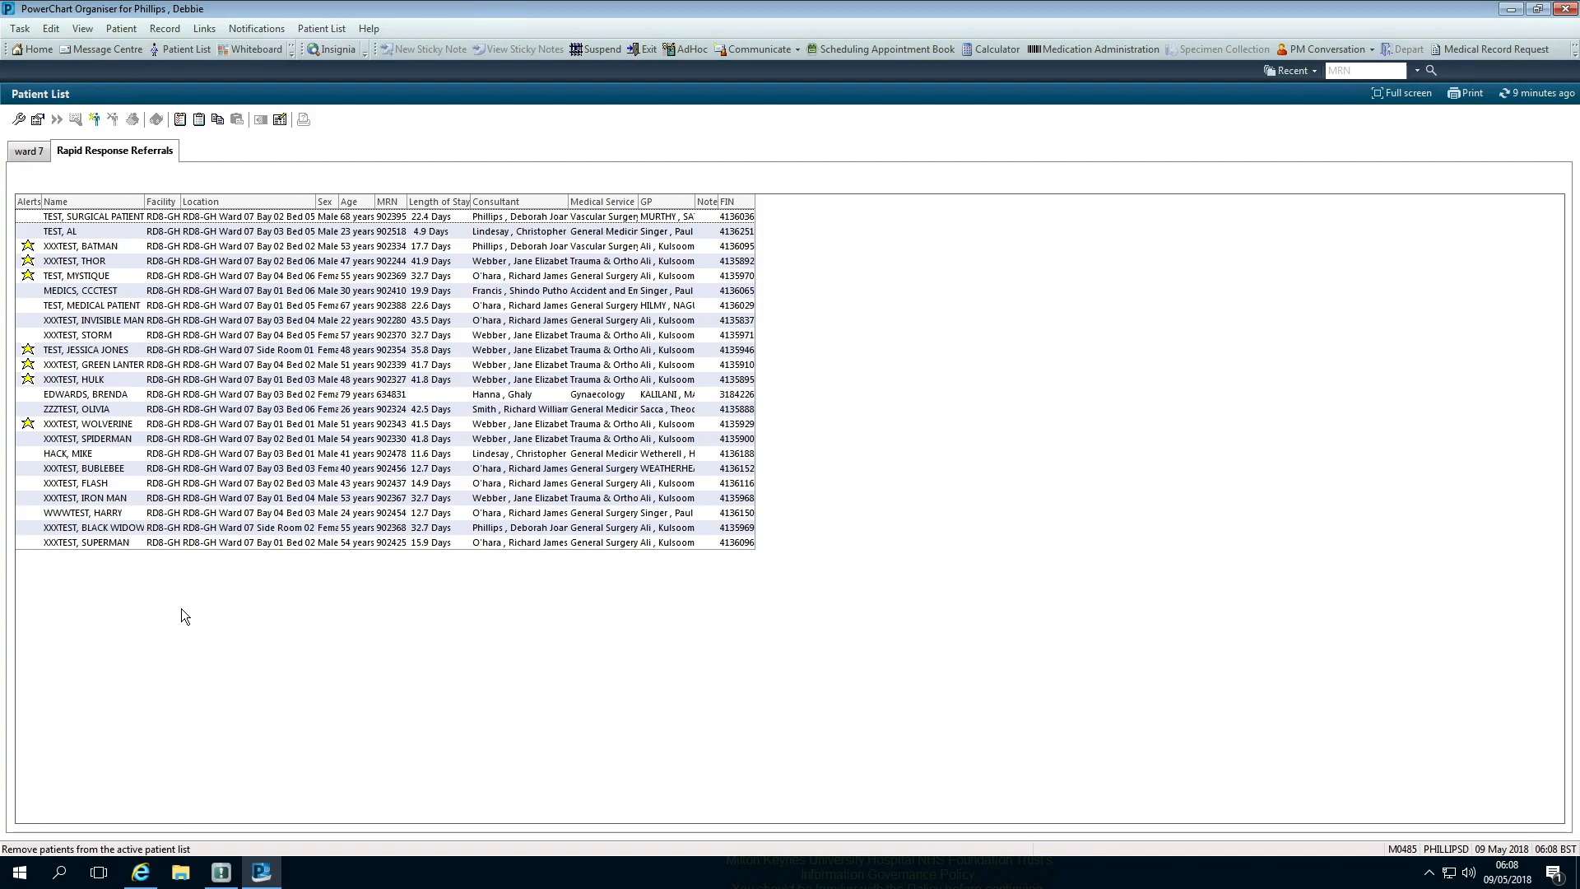